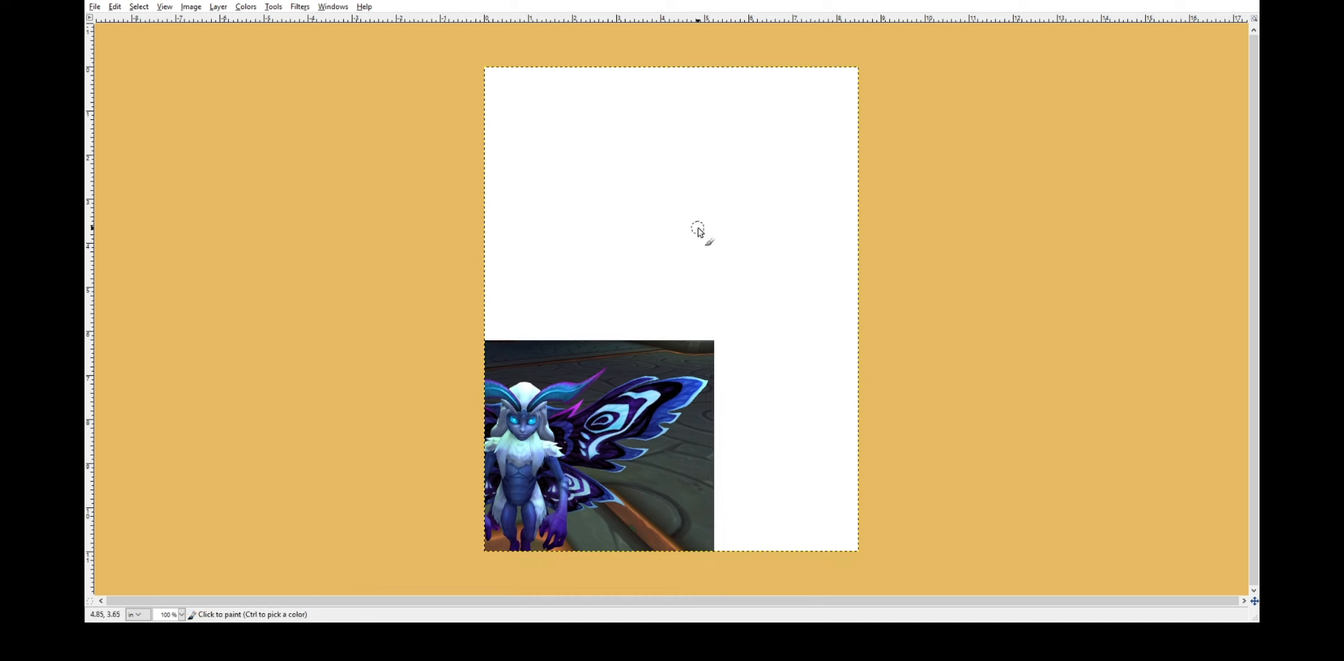
Sketch the curved horns, head, furry shoulder and the arm holding an orb.
left_click_drag(715, 212, 789, 191)
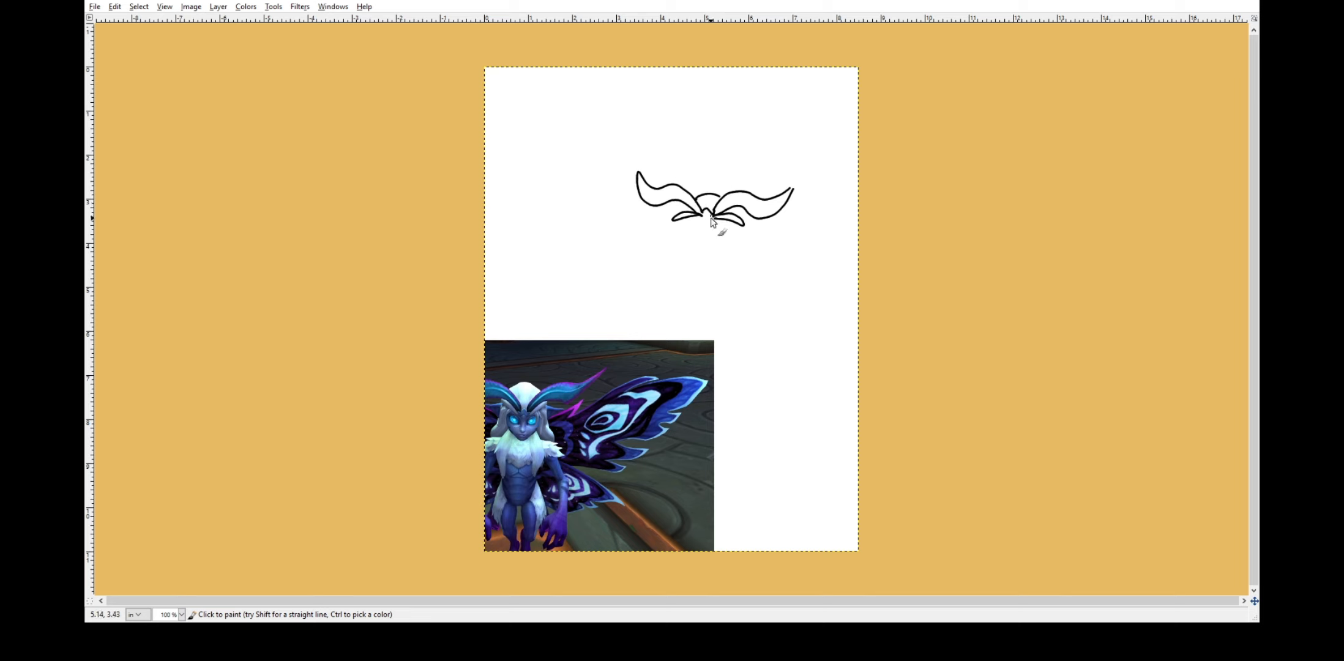
left_click_drag(699, 227, 703, 266)
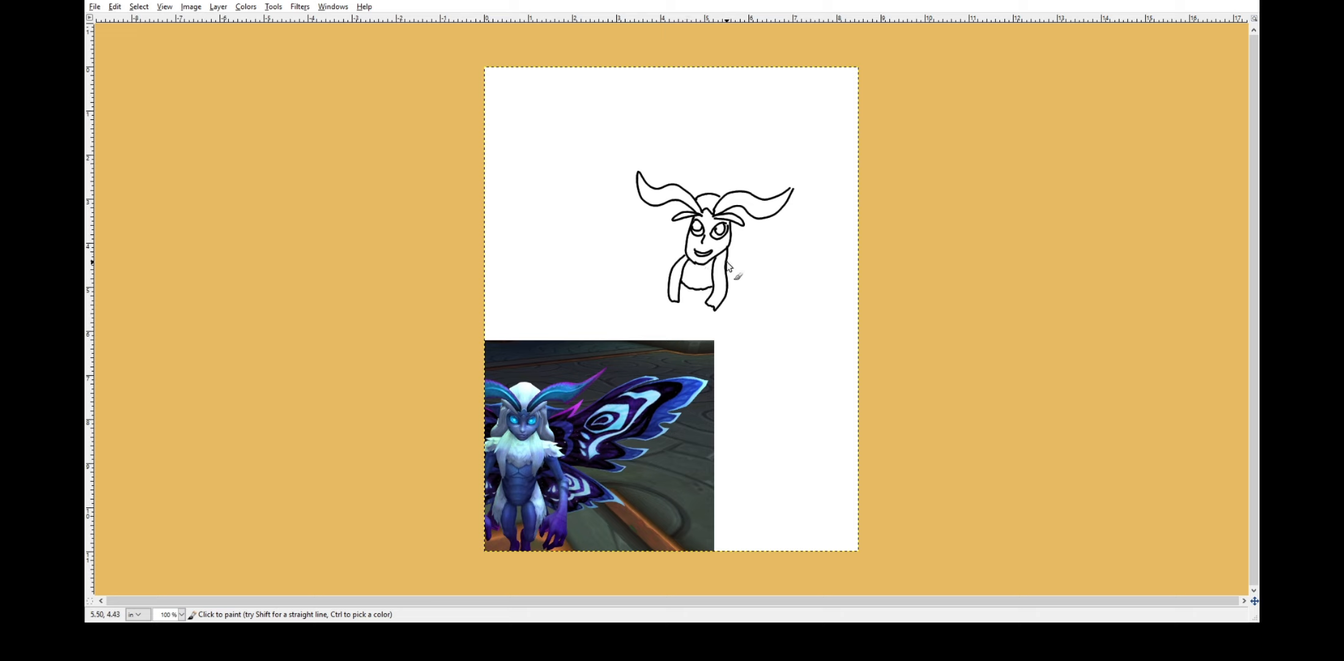
left_click_drag(733, 270, 746, 308)
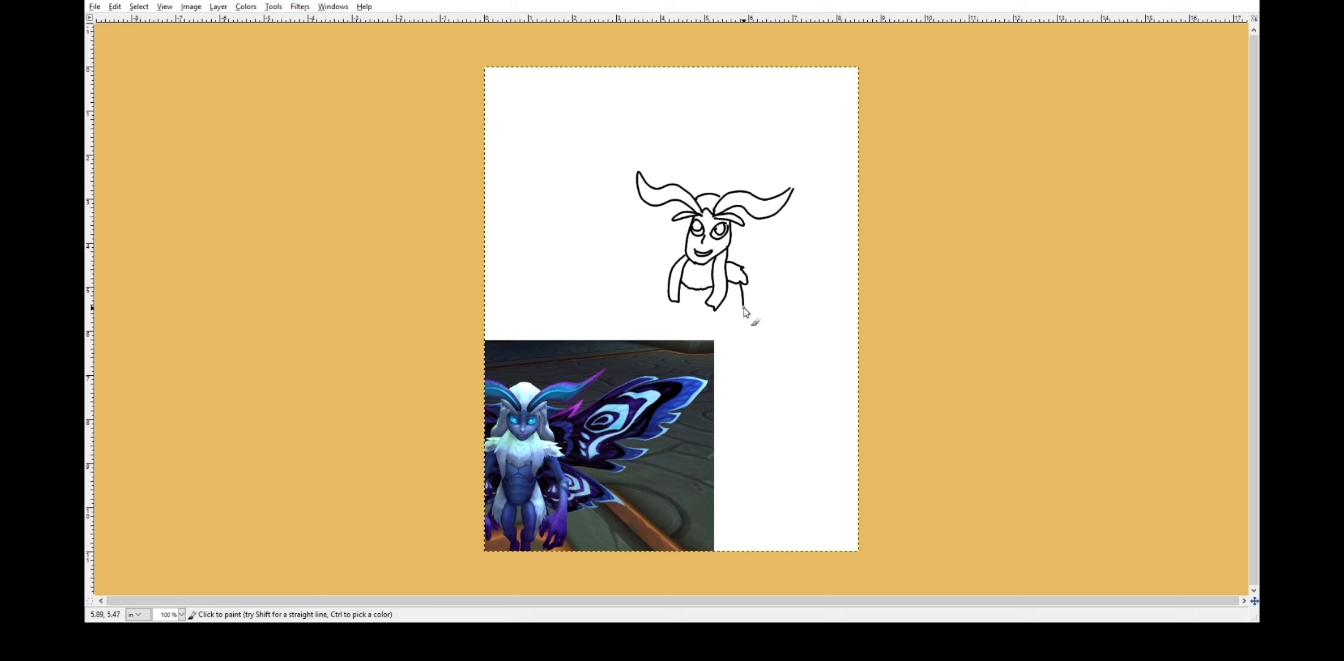
left_click_drag(746, 287, 810, 348)
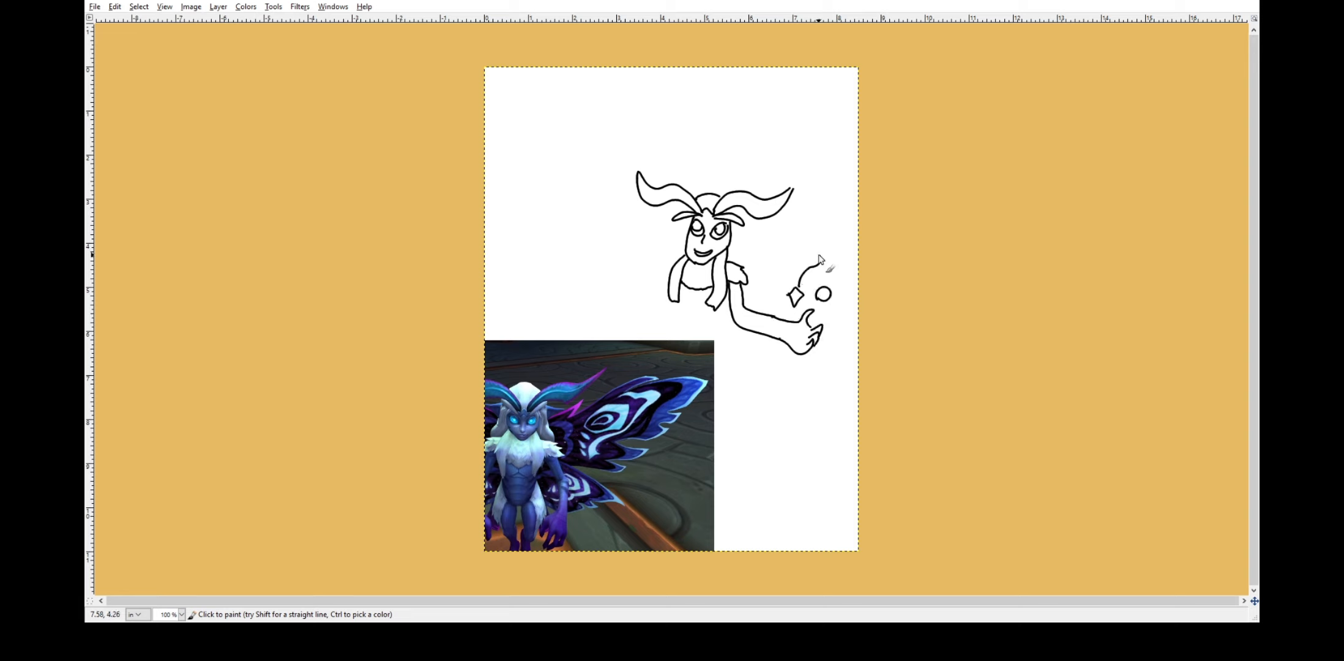
left_click_drag(810, 257, 823, 279)
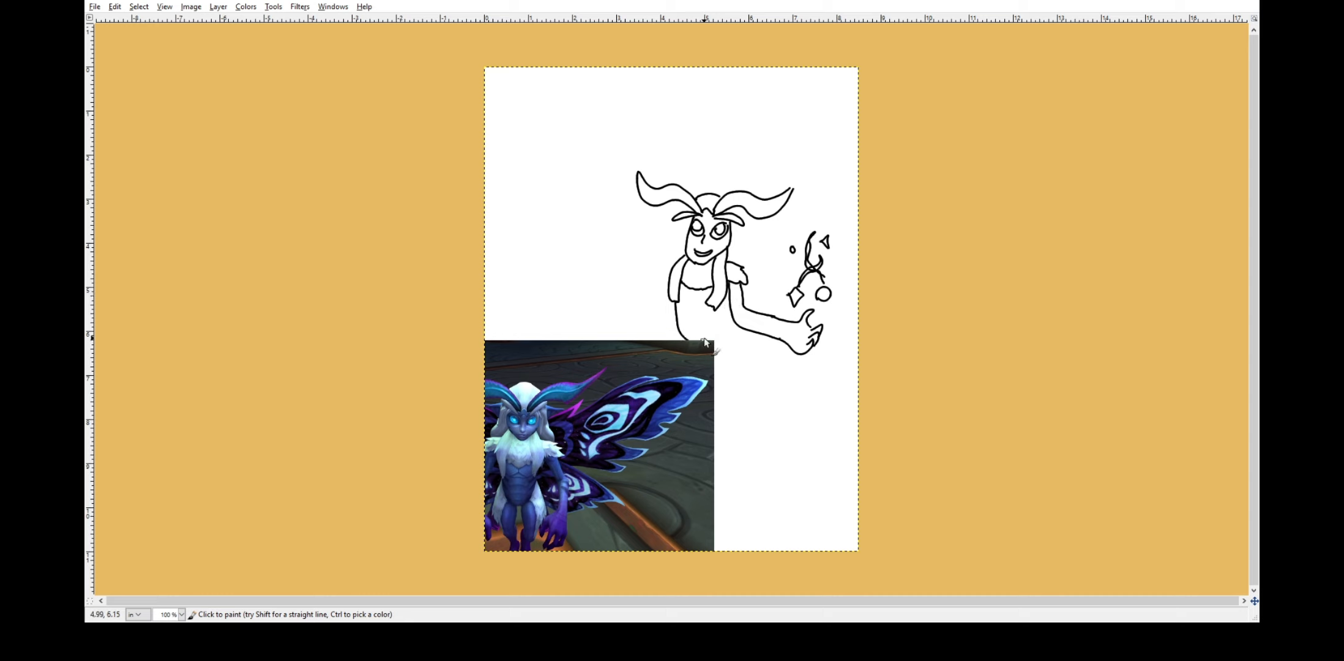
Sketch the wings, other arm, torso, both legs with feet, and scenery near the top edge.
left_click_drag(690, 274, 698, 317)
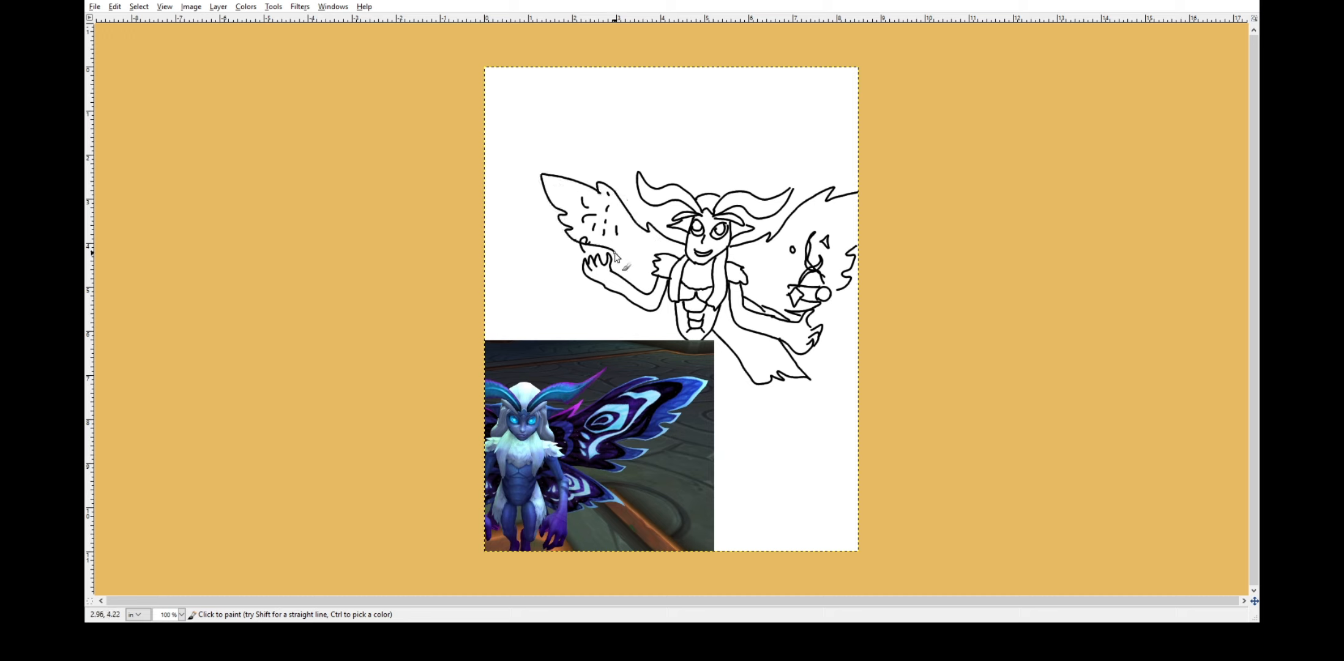
mouse_move(624, 308)
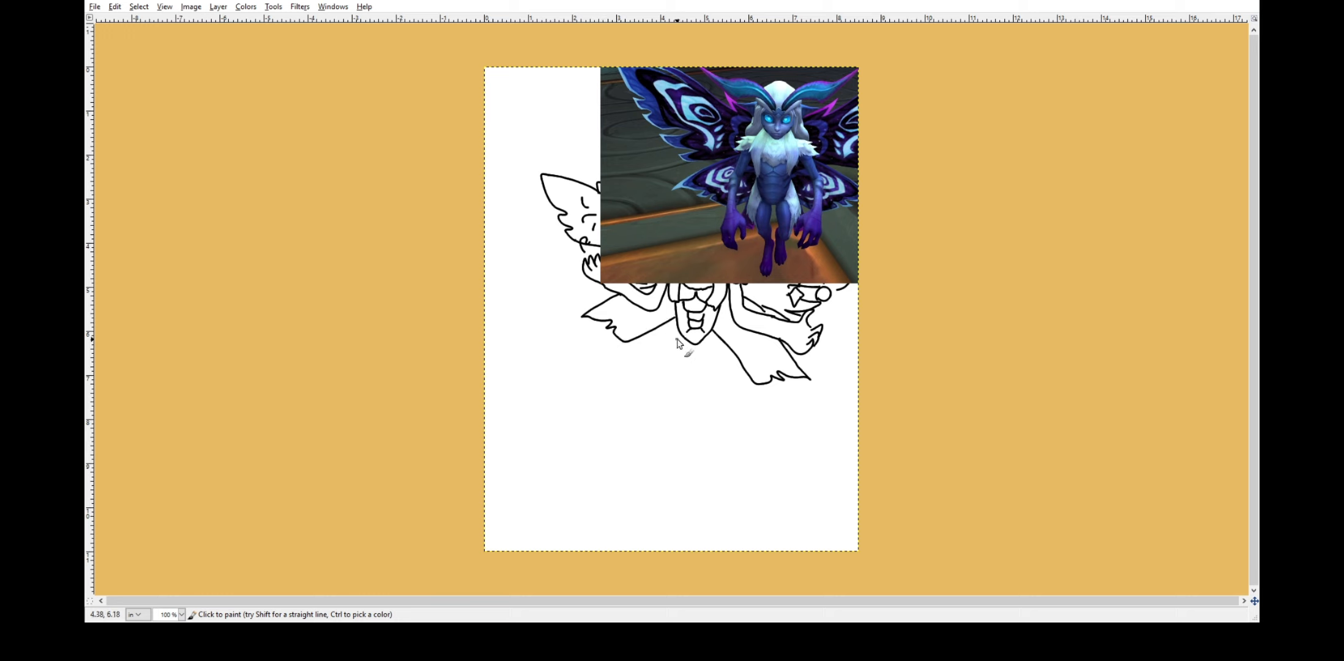
left_click_drag(677, 342, 665, 394)
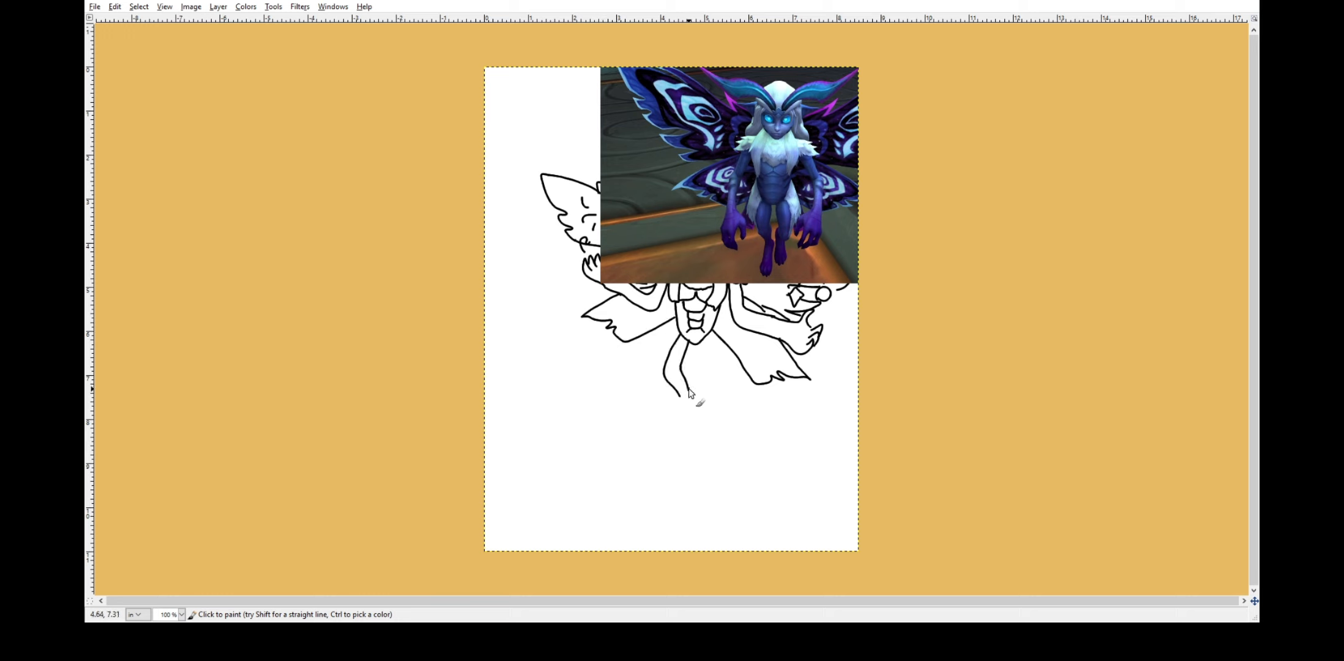
left_click_drag(682, 343, 681, 433)
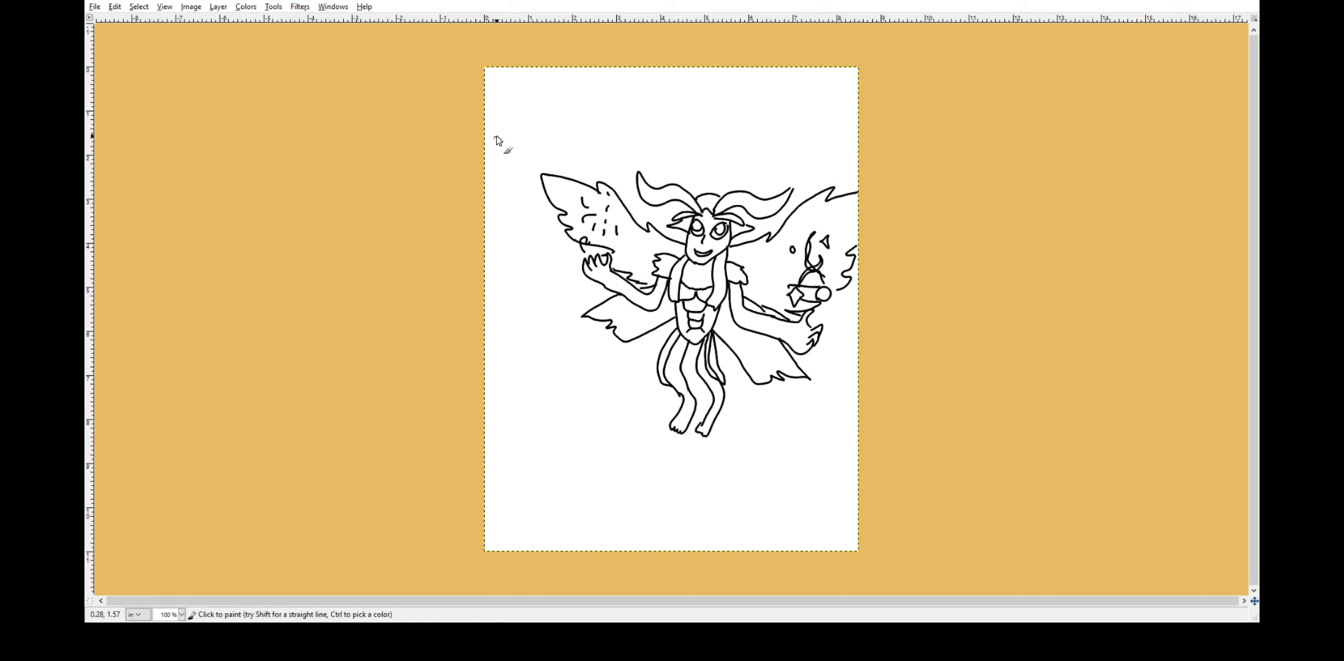
left_click_drag(591, 64, 600, 124)
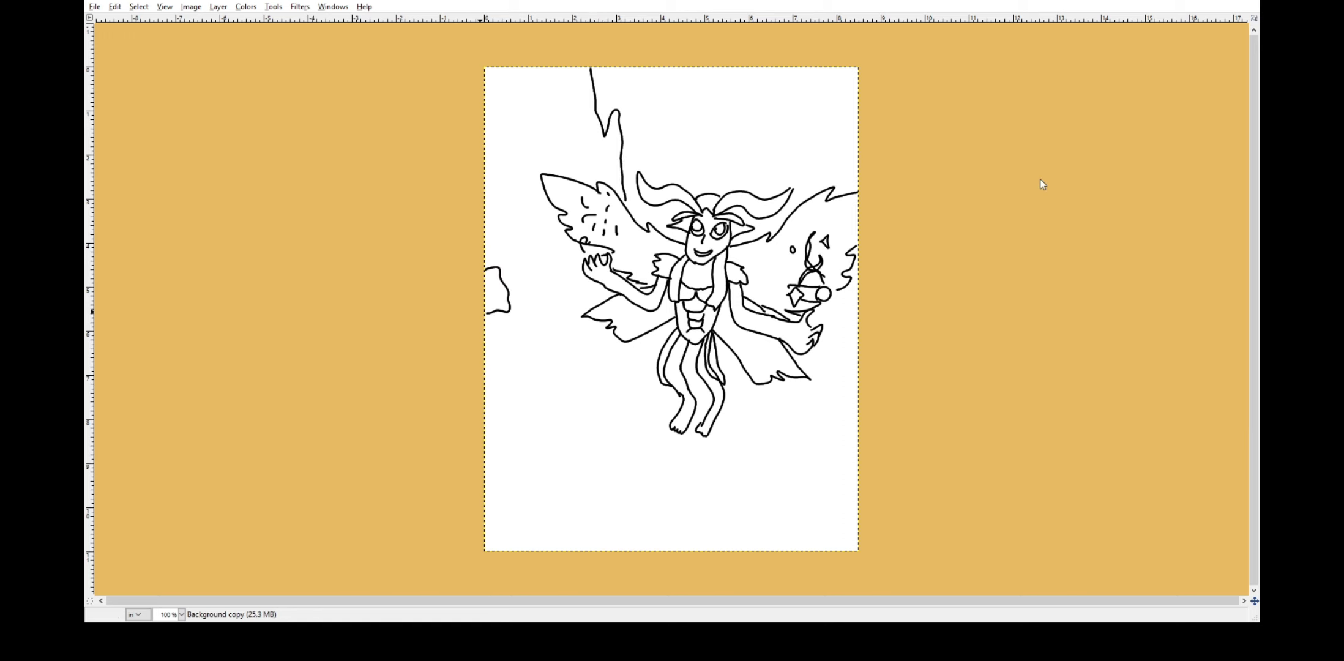
Add a ground curve to the sketch, fade the sketch layer and paste a face reference.
left_click_drag(514, 257, 515, 308)
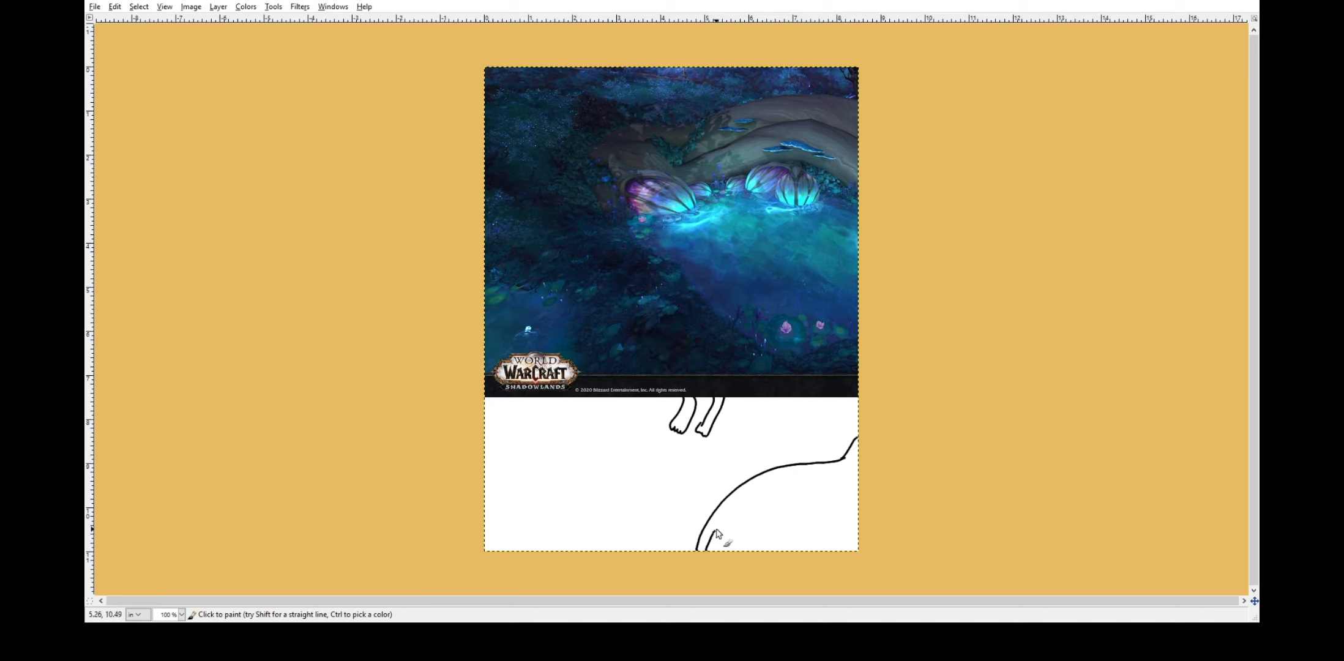
left_click_drag(703, 527, 822, 484)
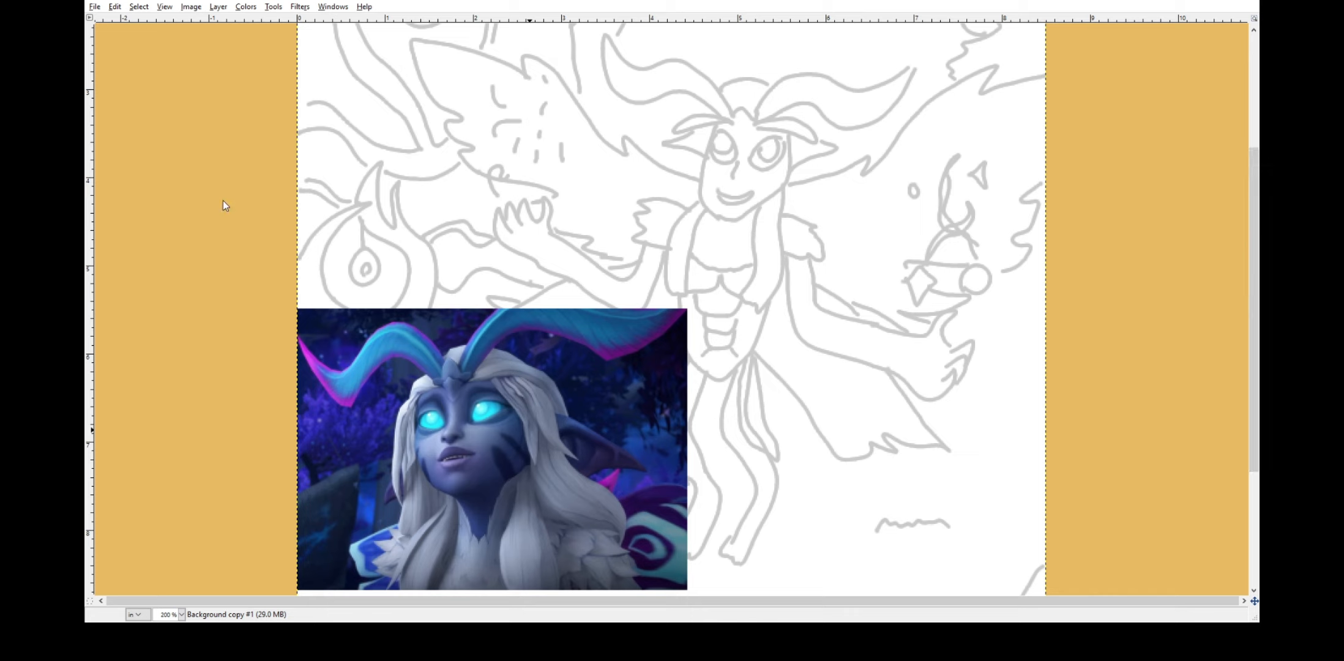
Ink both of the fae's horns in black.
left_click_drag(724, 120, 763, 116)
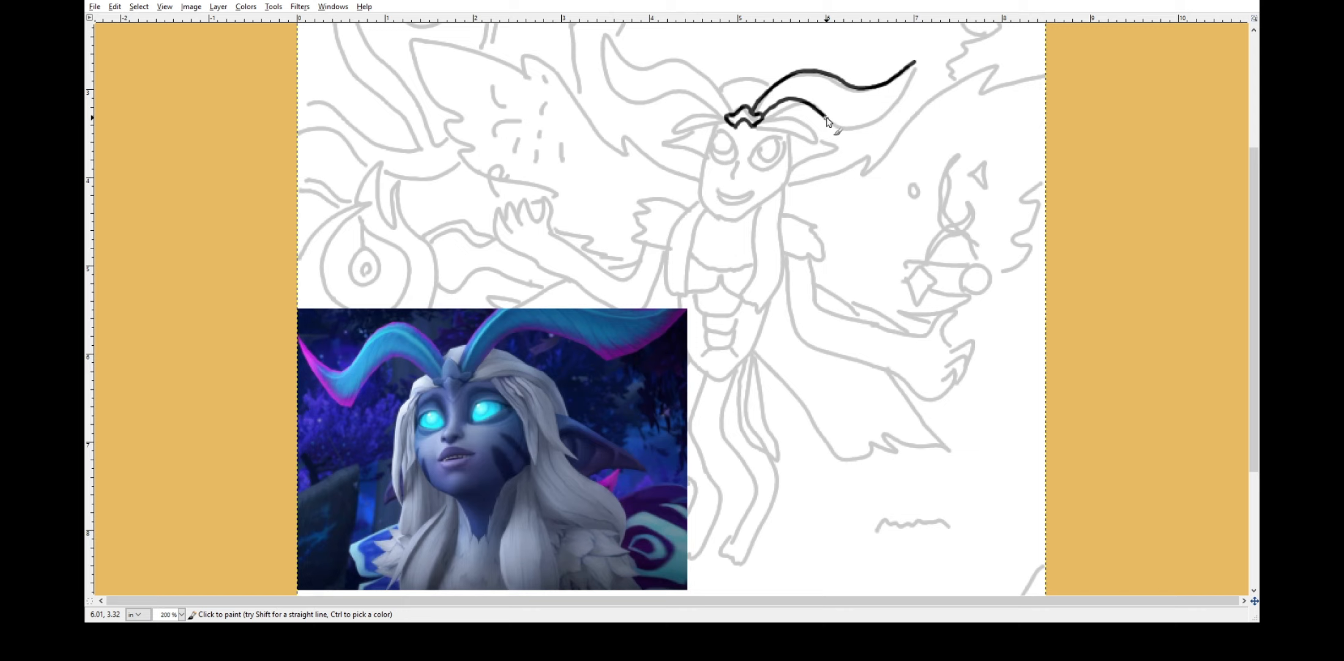
left_click_drag(827, 120, 653, 103)
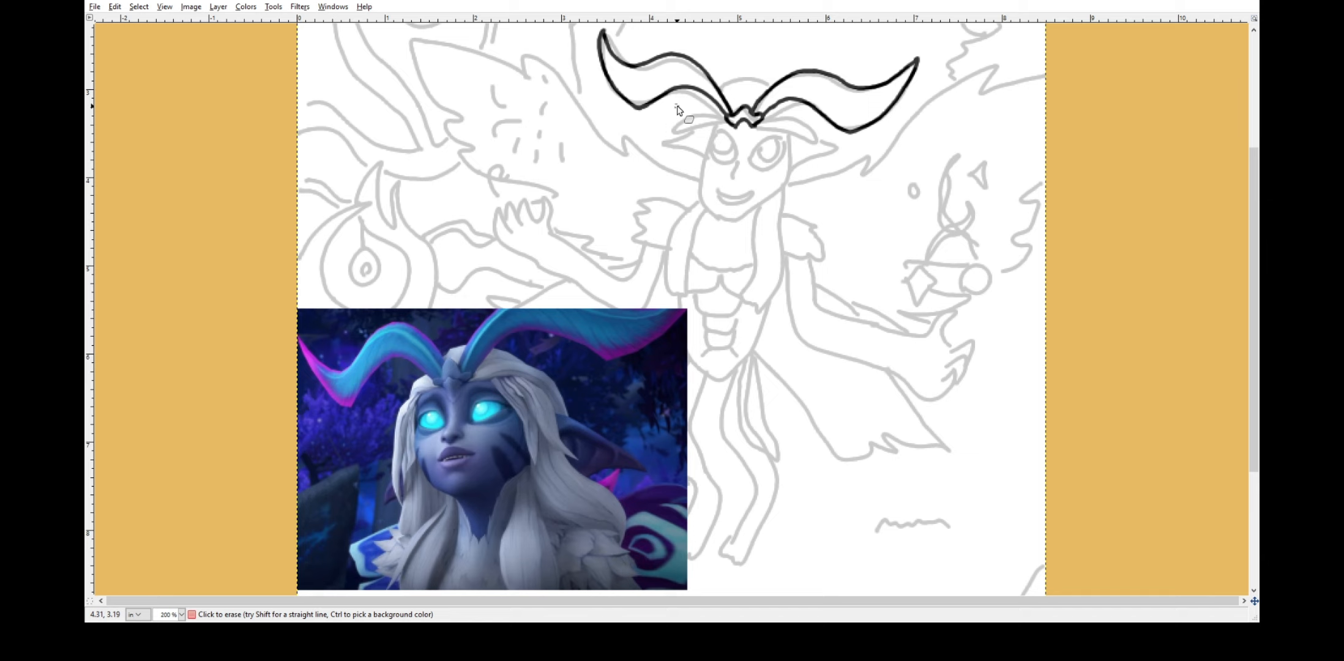
scroll("down", 3)
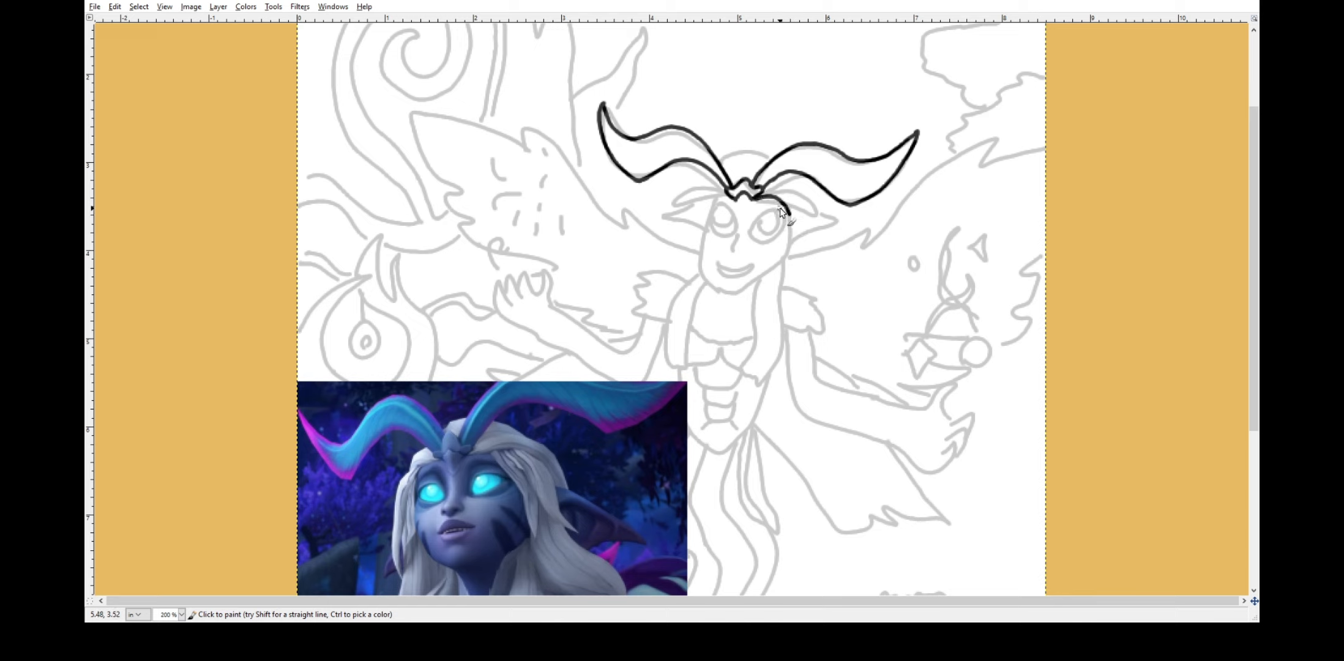
Ink the head outline, eyes, mouth and hair strands falling on both sides.
left_click_drag(763, 193, 788, 253)
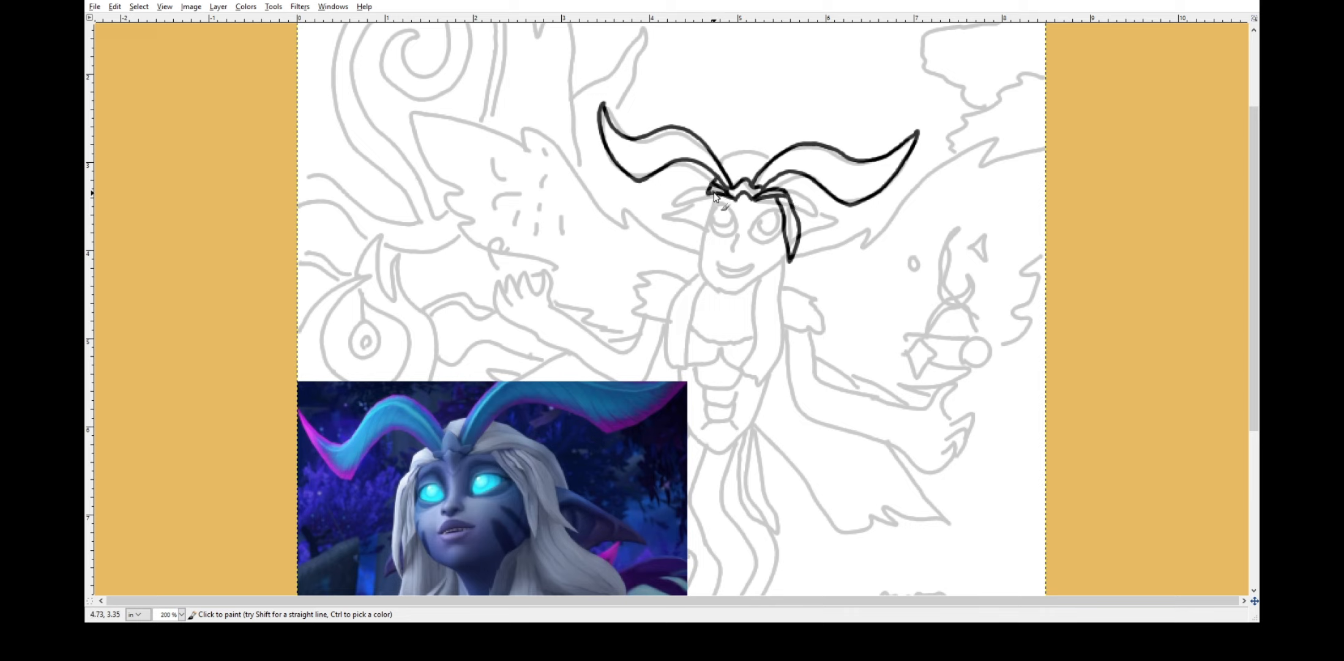
left_click_drag(711, 189, 789, 266)
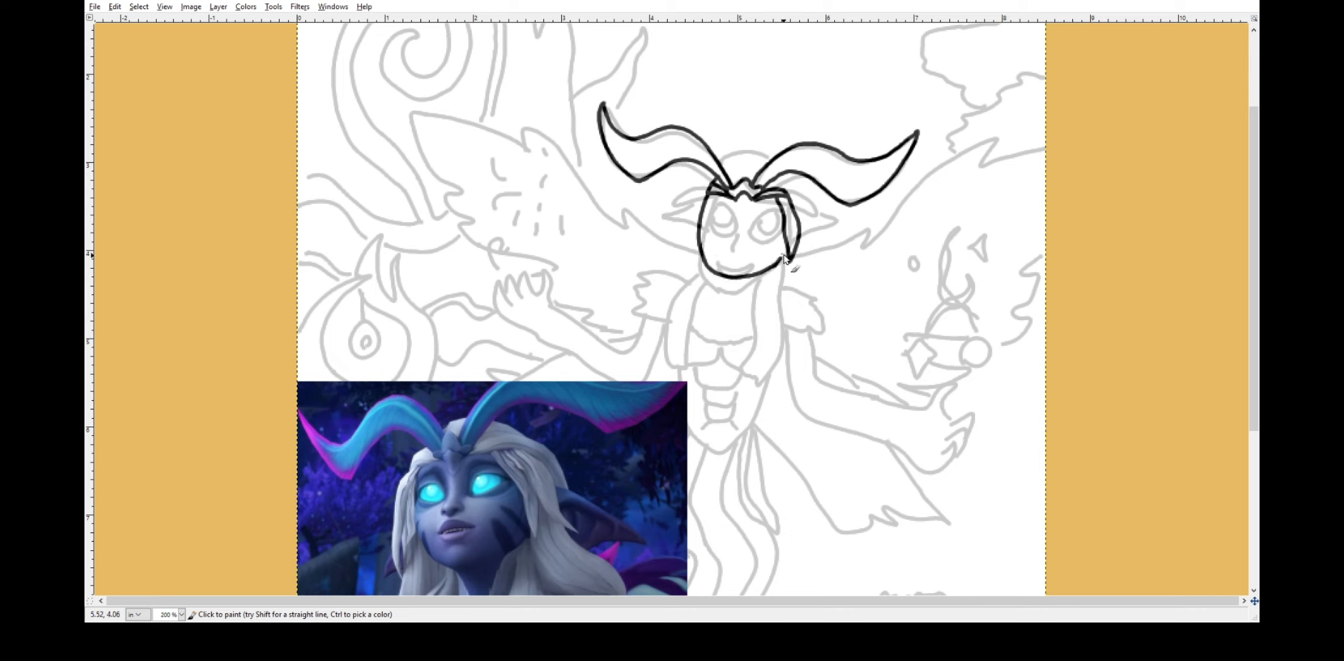
left_click_drag(789, 266, 720, 219)
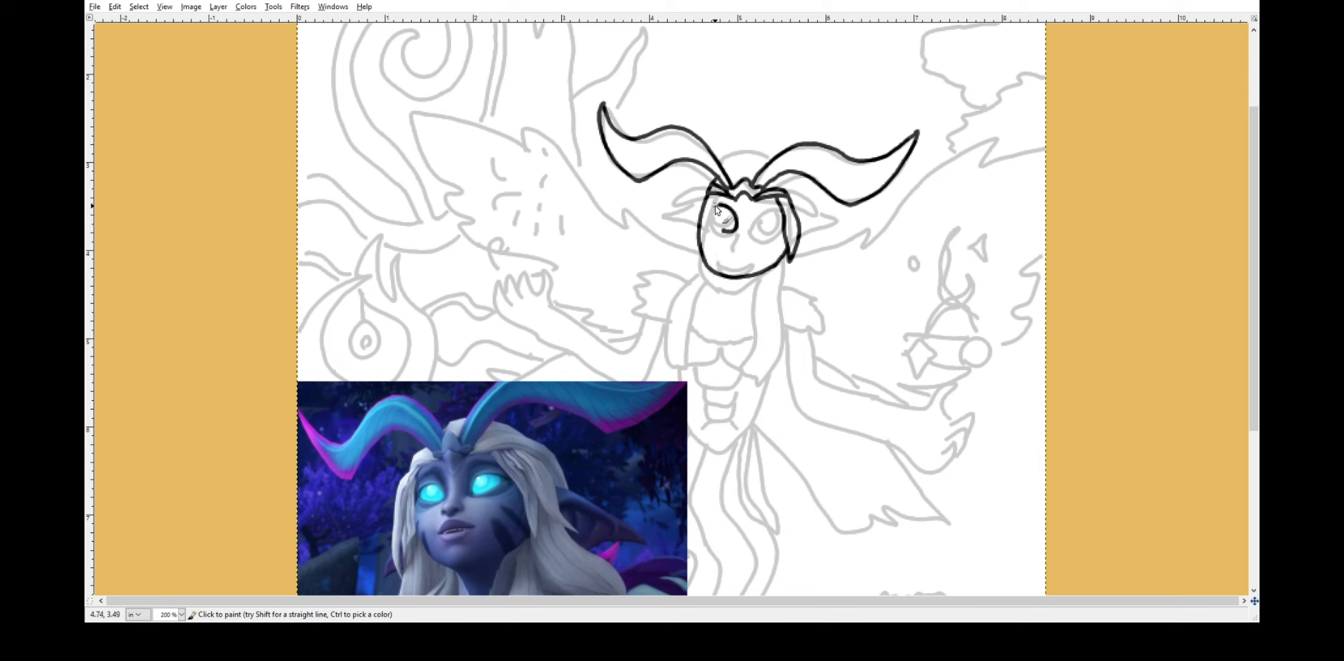
left_click_drag(716, 219, 771, 223)
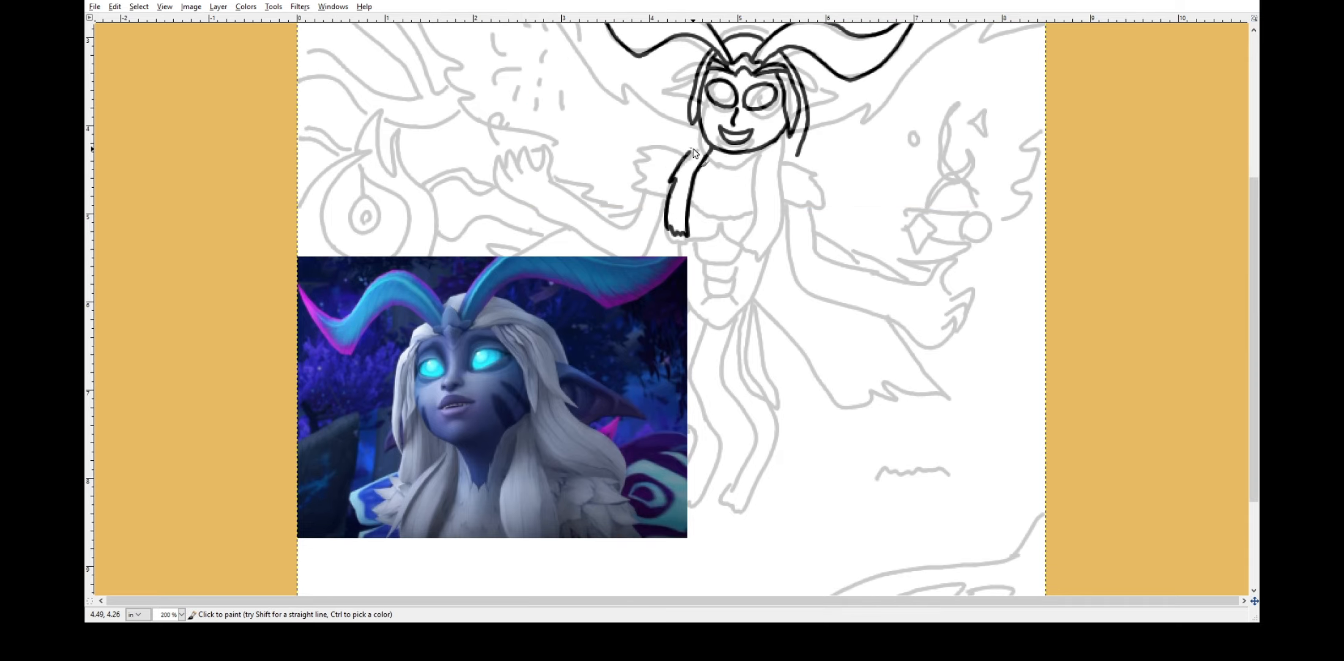
left_click_drag(746, 154, 767, 236)
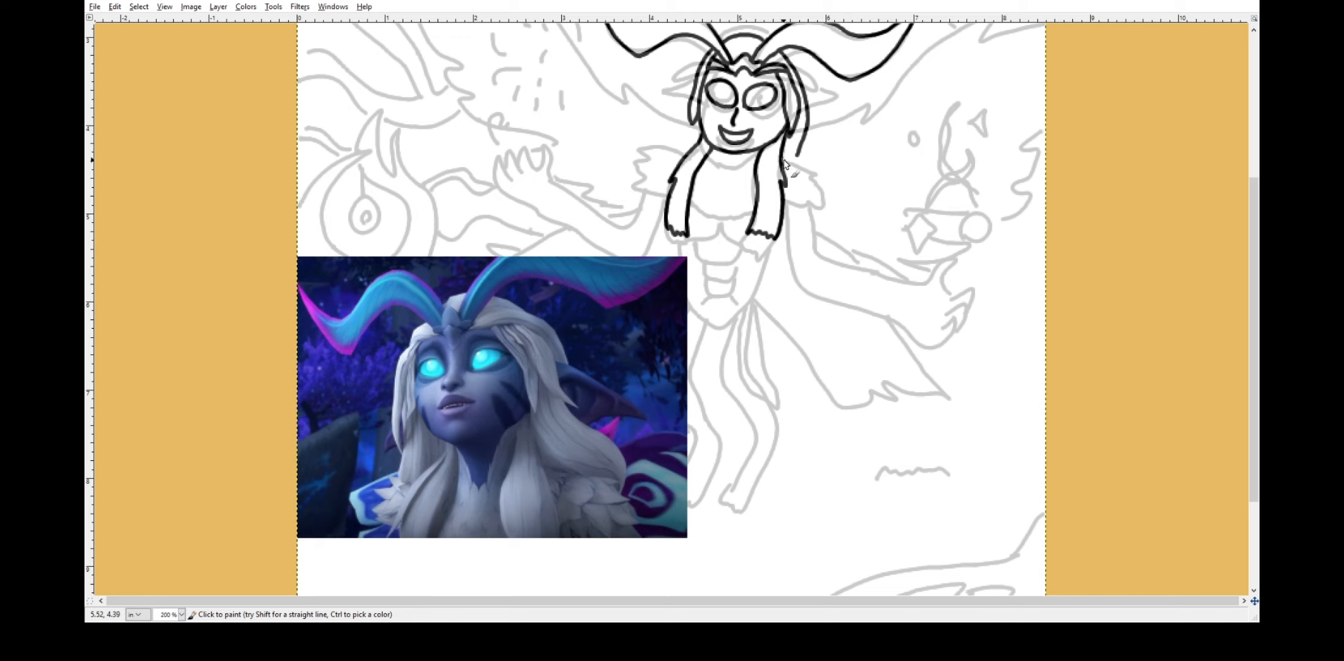
scroll("down", 3)
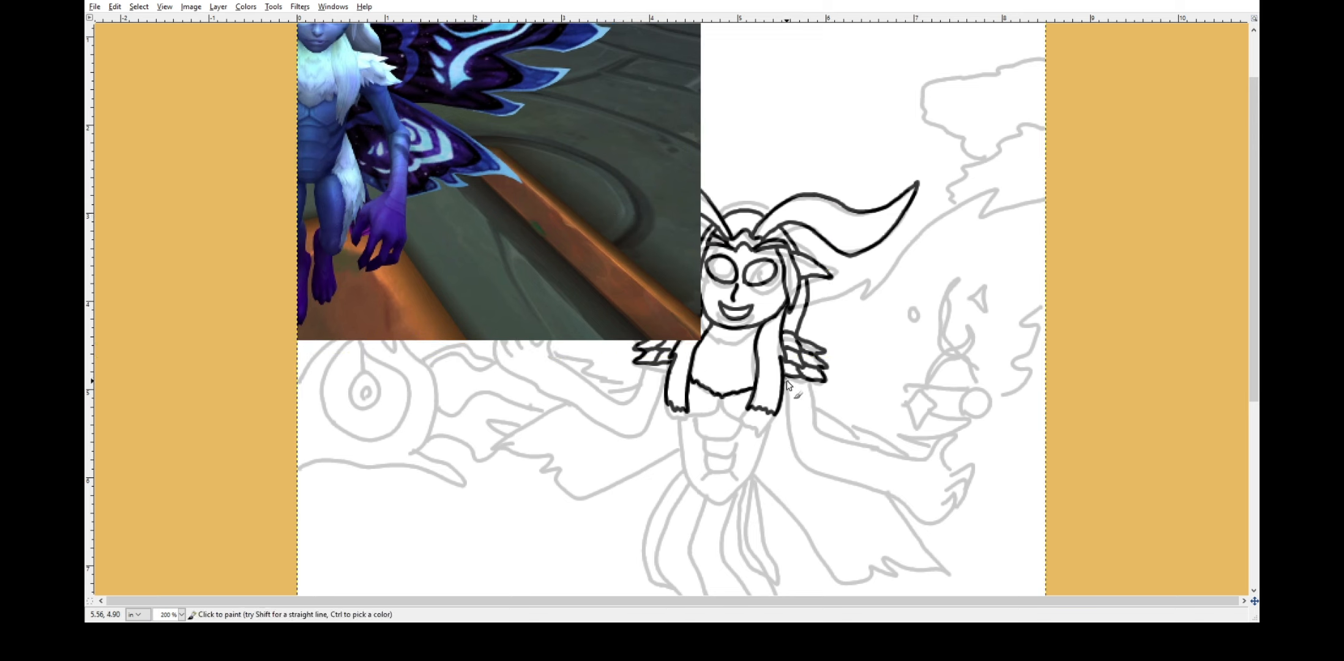
Ink the right arm reaching toward the orb, the ears, the other arm and both hands.
left_click_drag(801, 368, 814, 467)
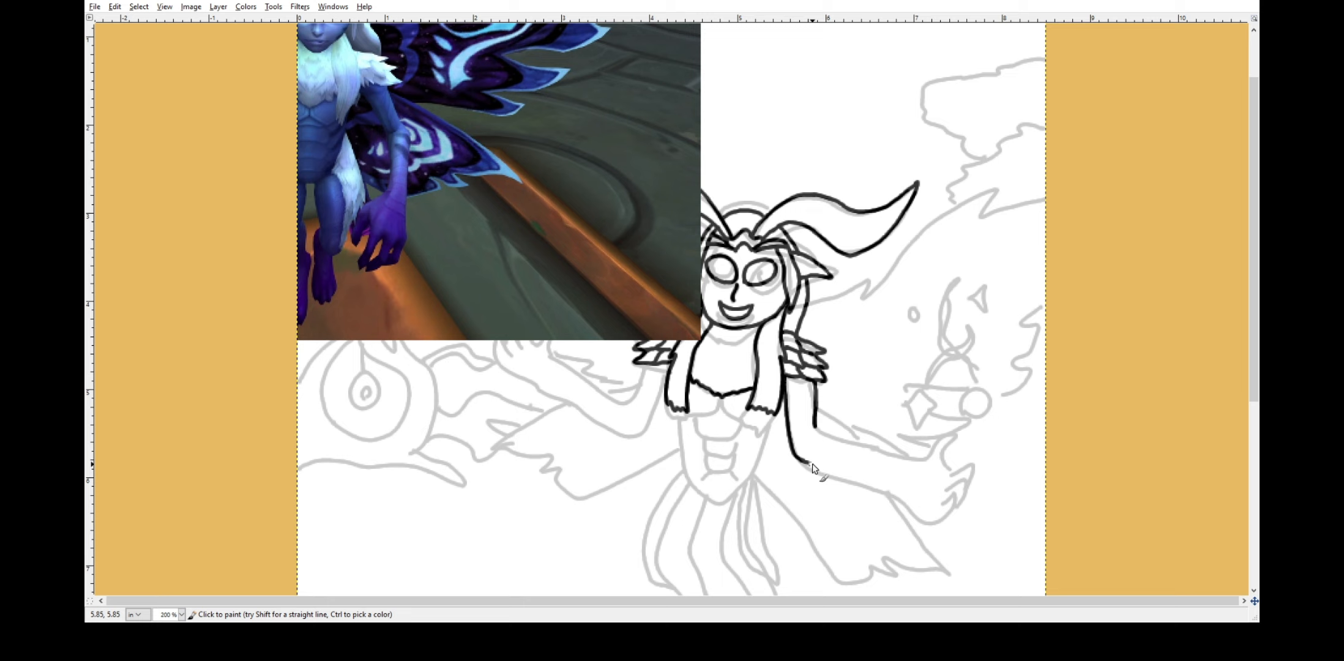
left_click_drag(815, 463, 952, 518)
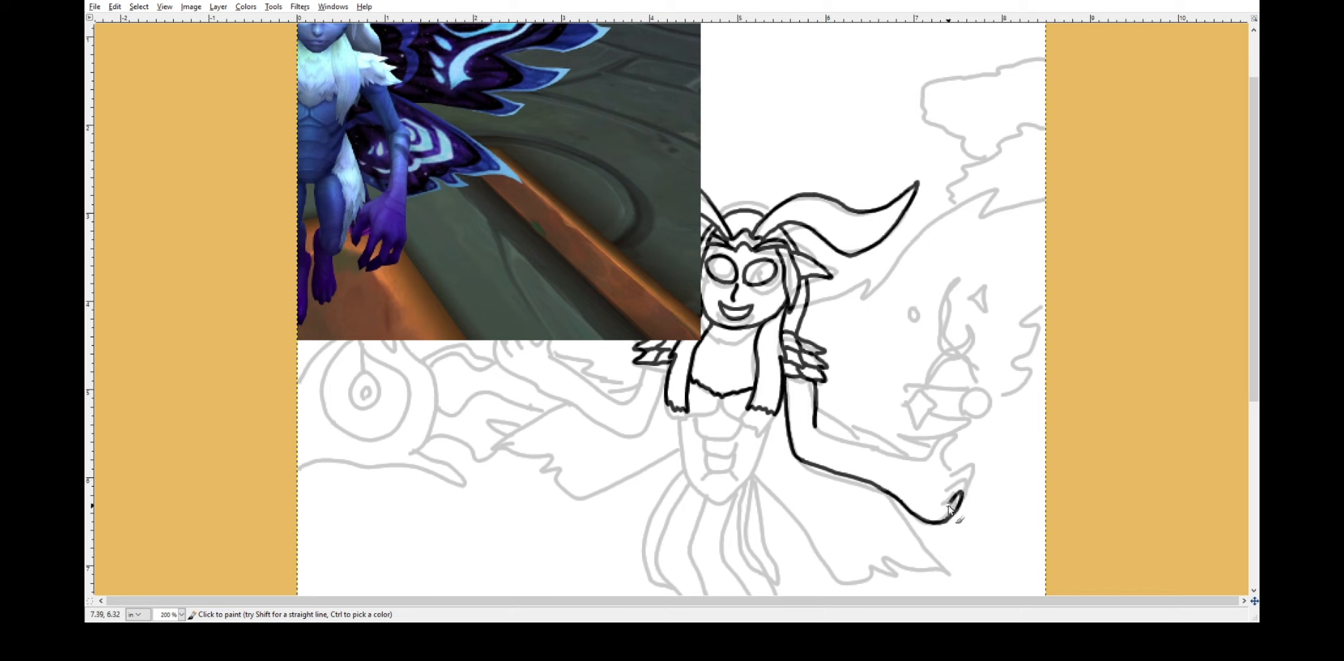
left_click_drag(943, 515, 970, 472)
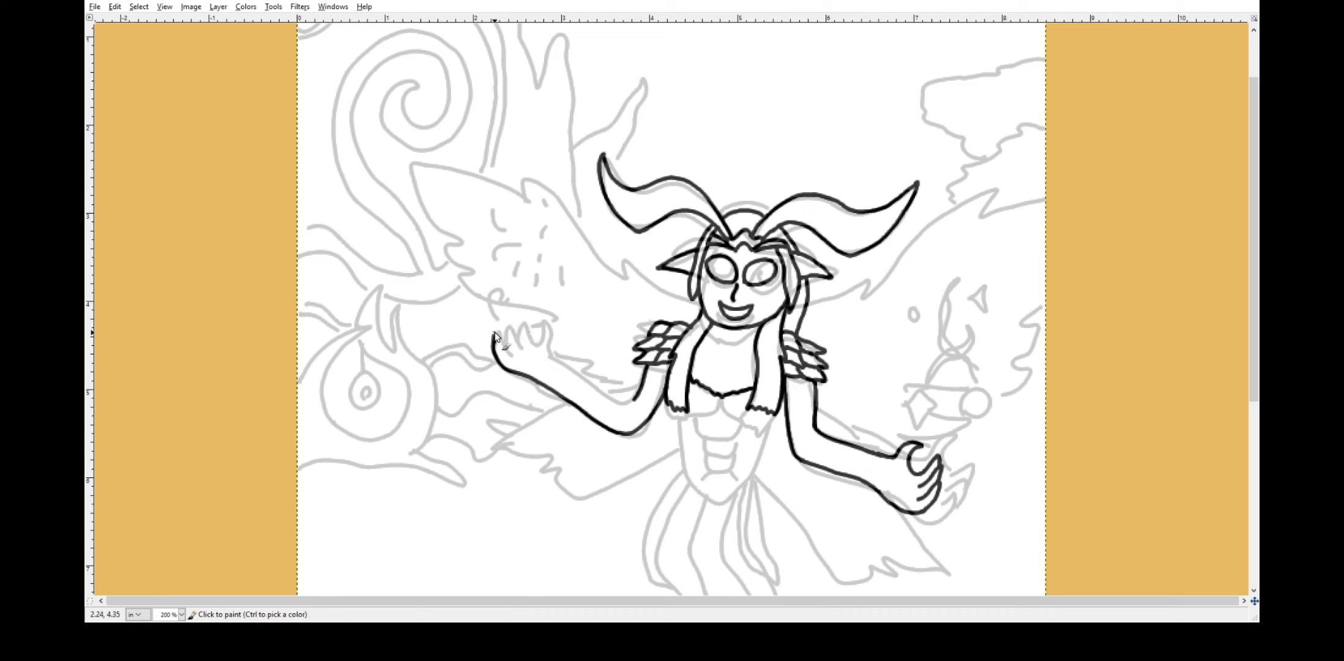
left_click_drag(497, 326, 558, 360)
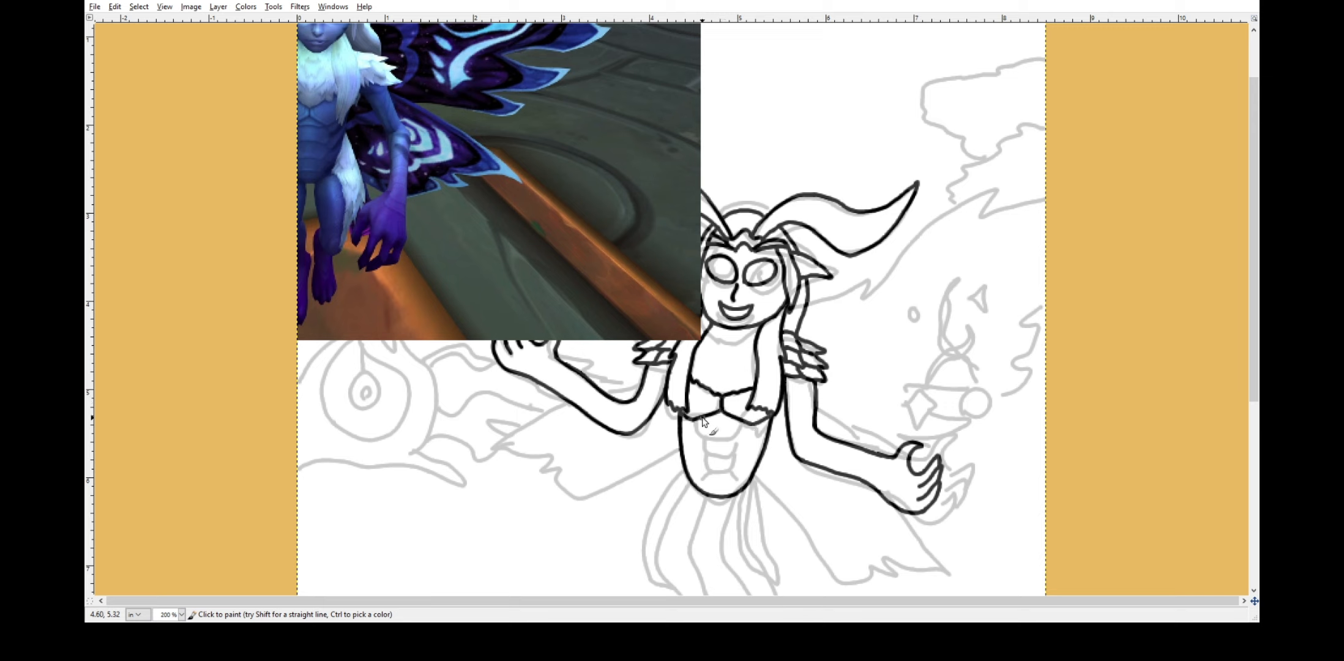
Ink the segmented belly, the furry tail, and both legs with feet.
left_click_drag(686, 420, 746, 442)
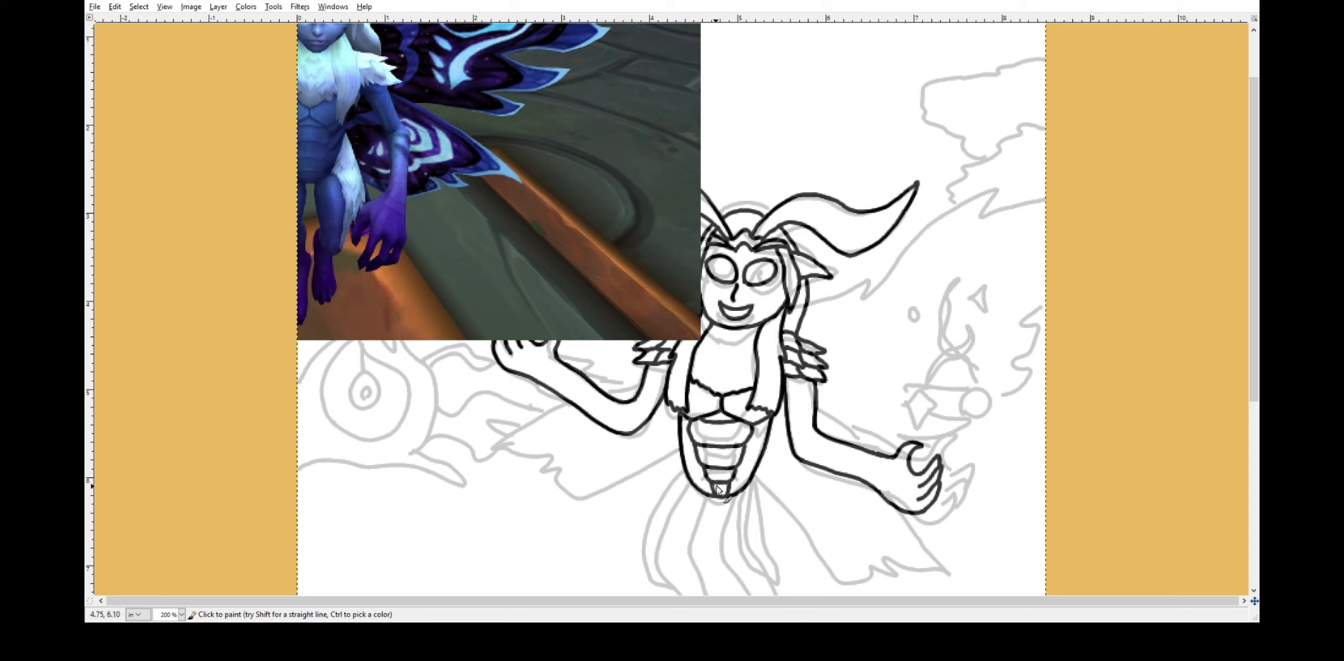
scroll("down", 3)
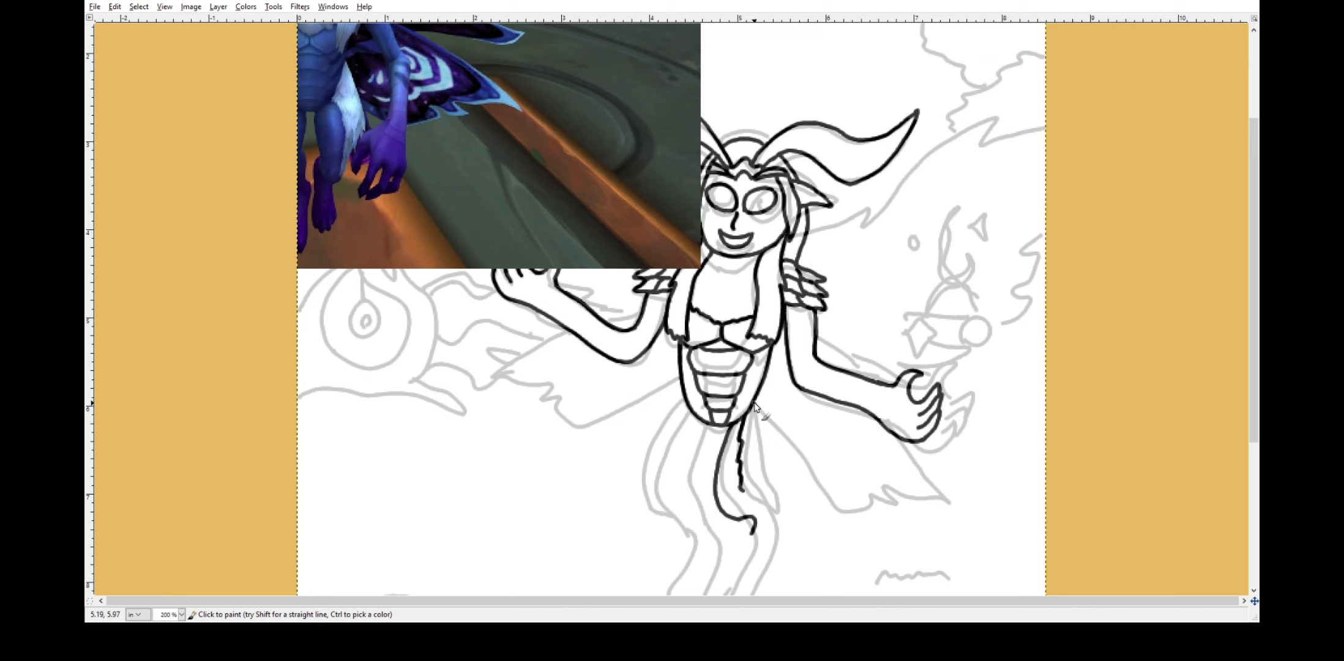
left_click_drag(733, 420, 775, 515)
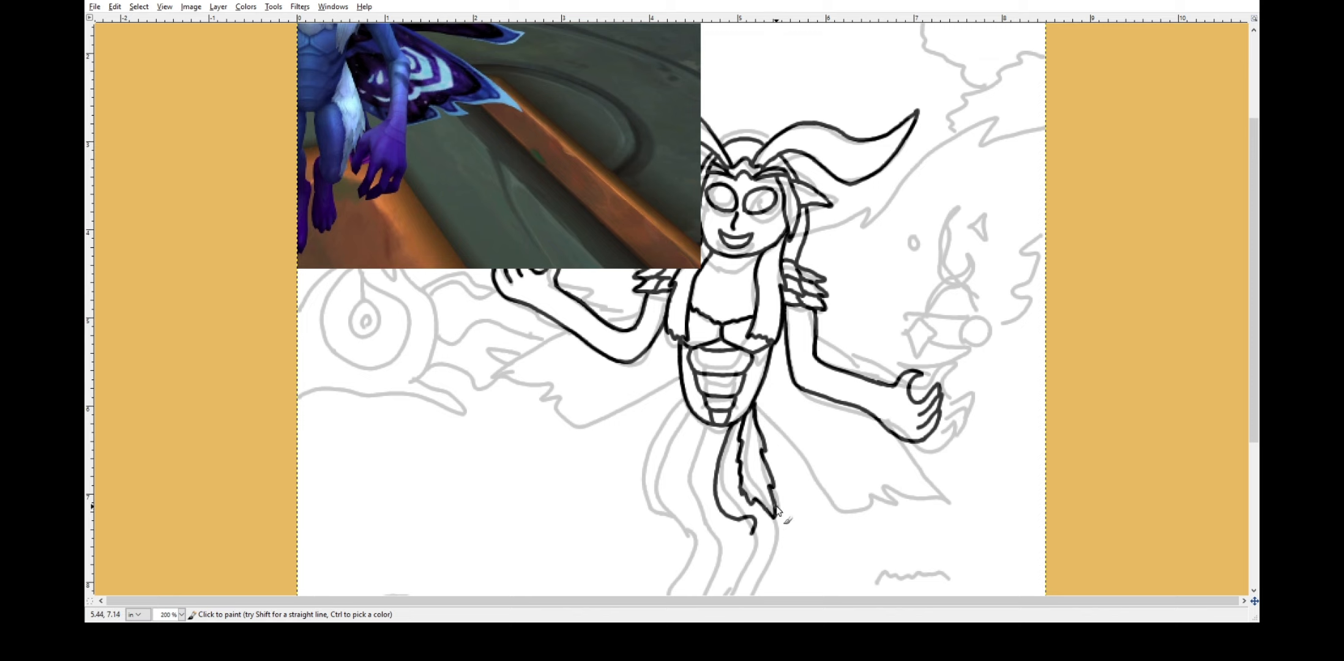
scroll("down", 3)
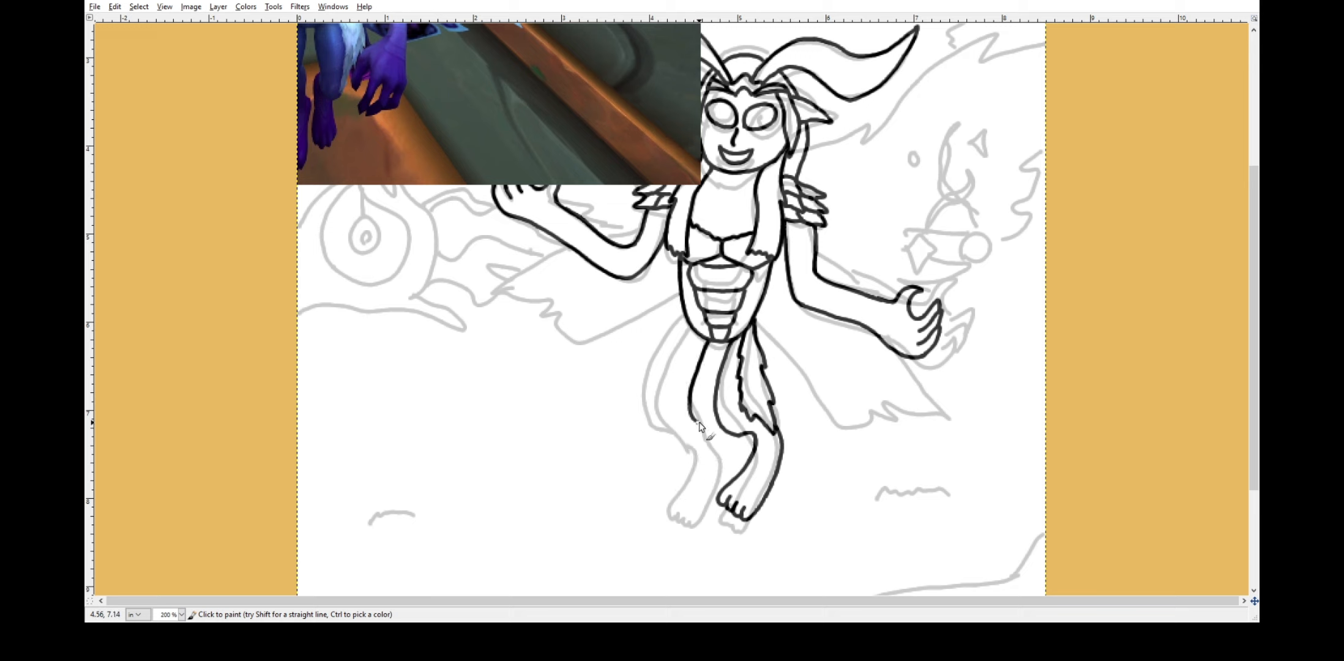
left_click_drag(698, 426, 682, 478)
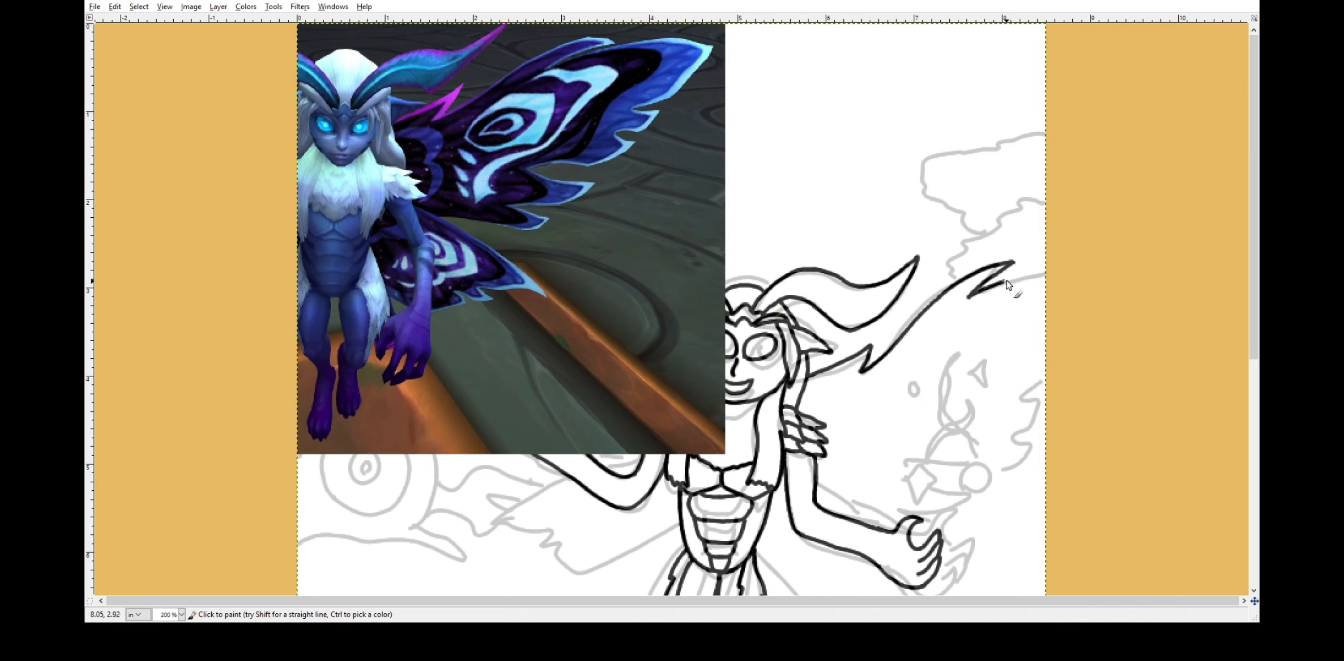
Ink the right wing outline, the lower left wing edge and the pointed upper left wing.
scroll("down", 3)
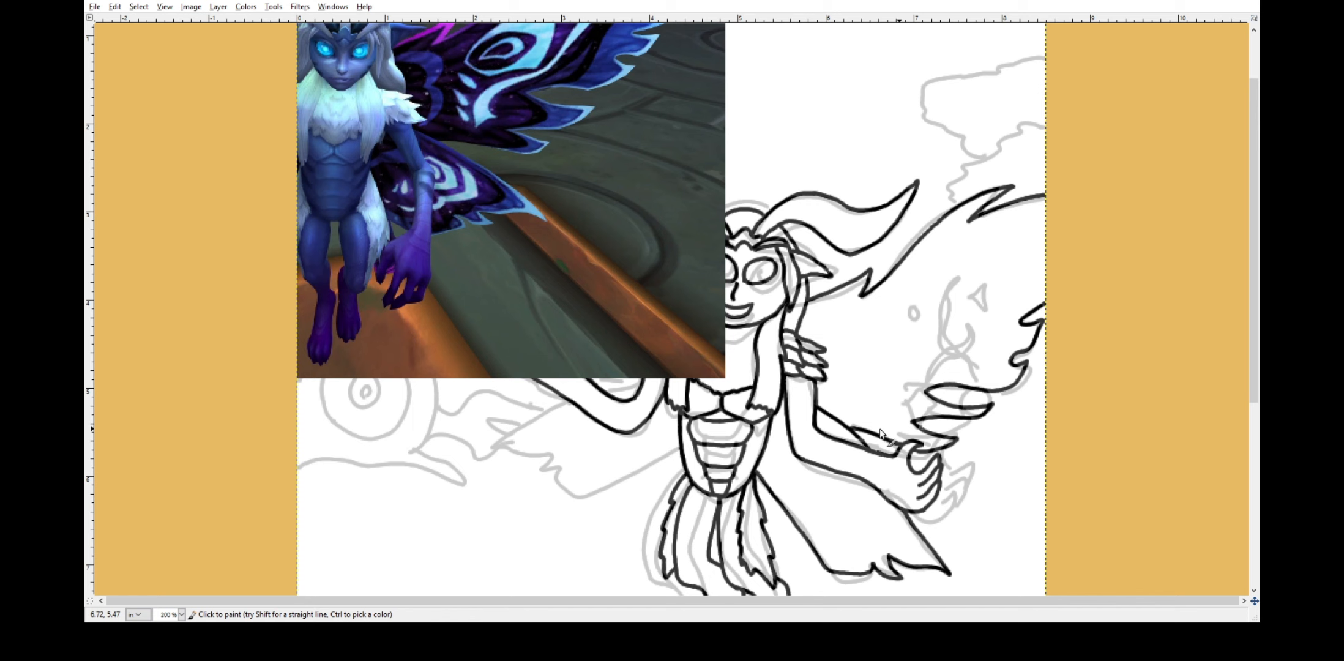
left_click_drag(514, 206, 659, 274)
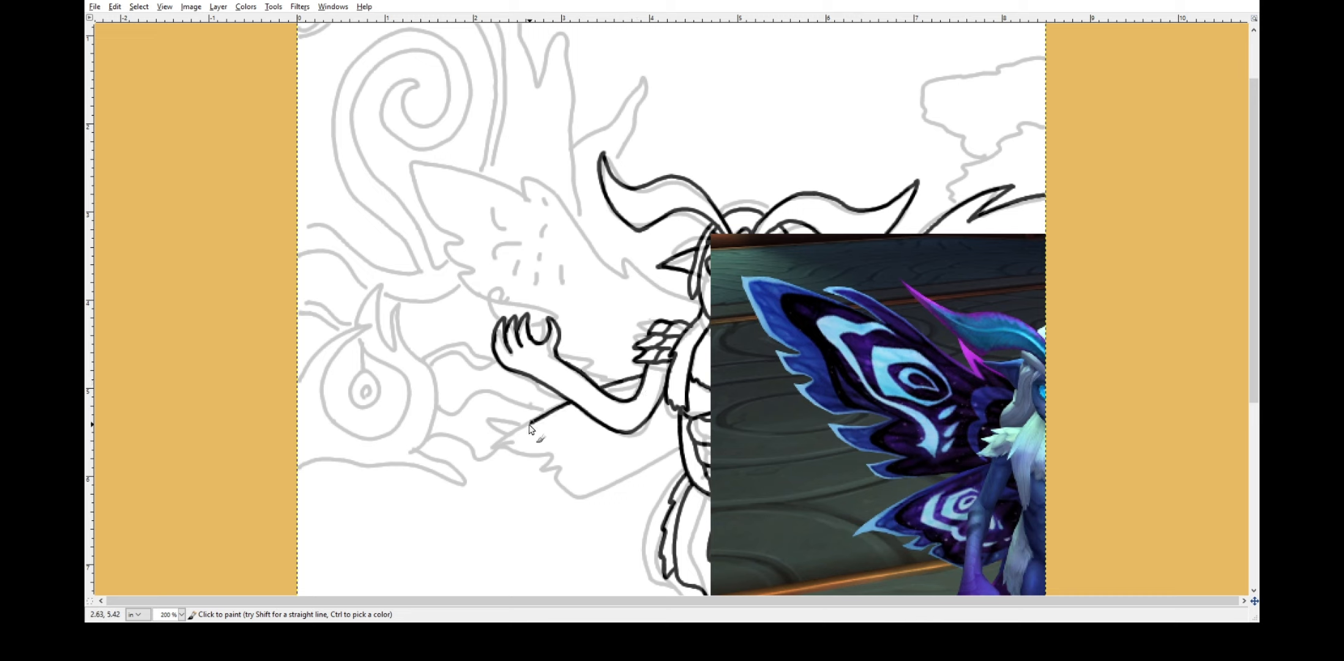
left_click_drag(531, 433, 613, 506)
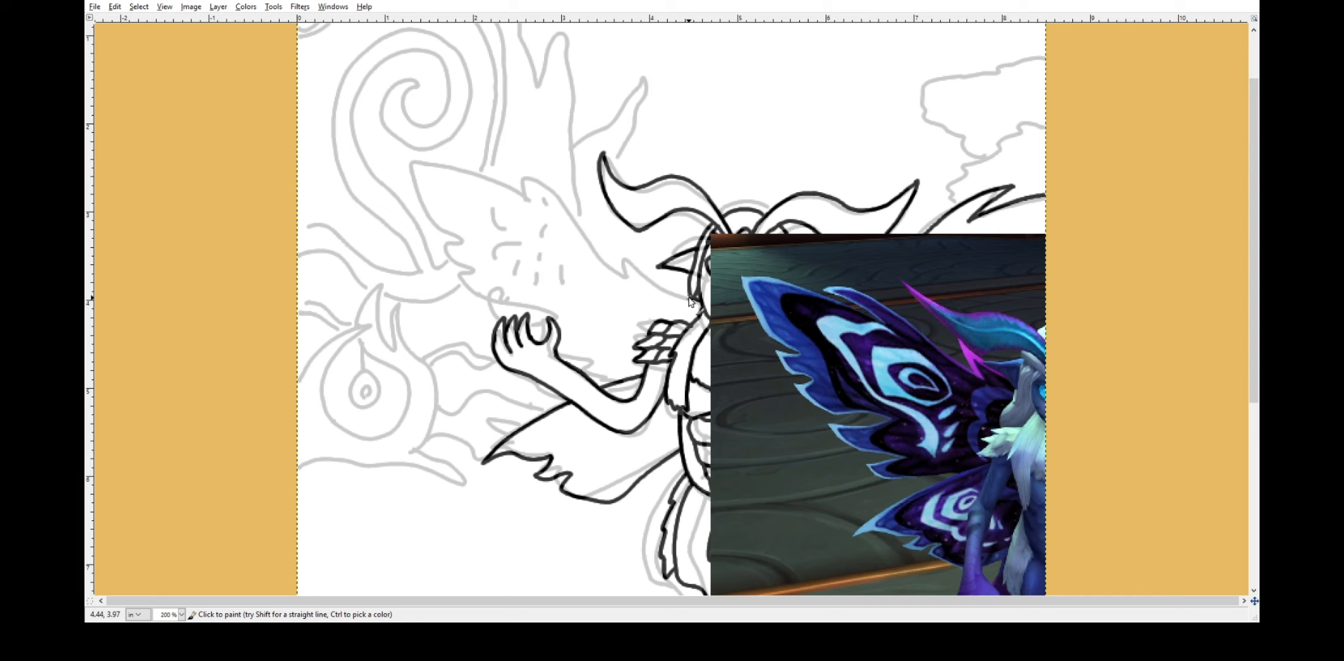
left_click_drag(669, 300, 407, 168)
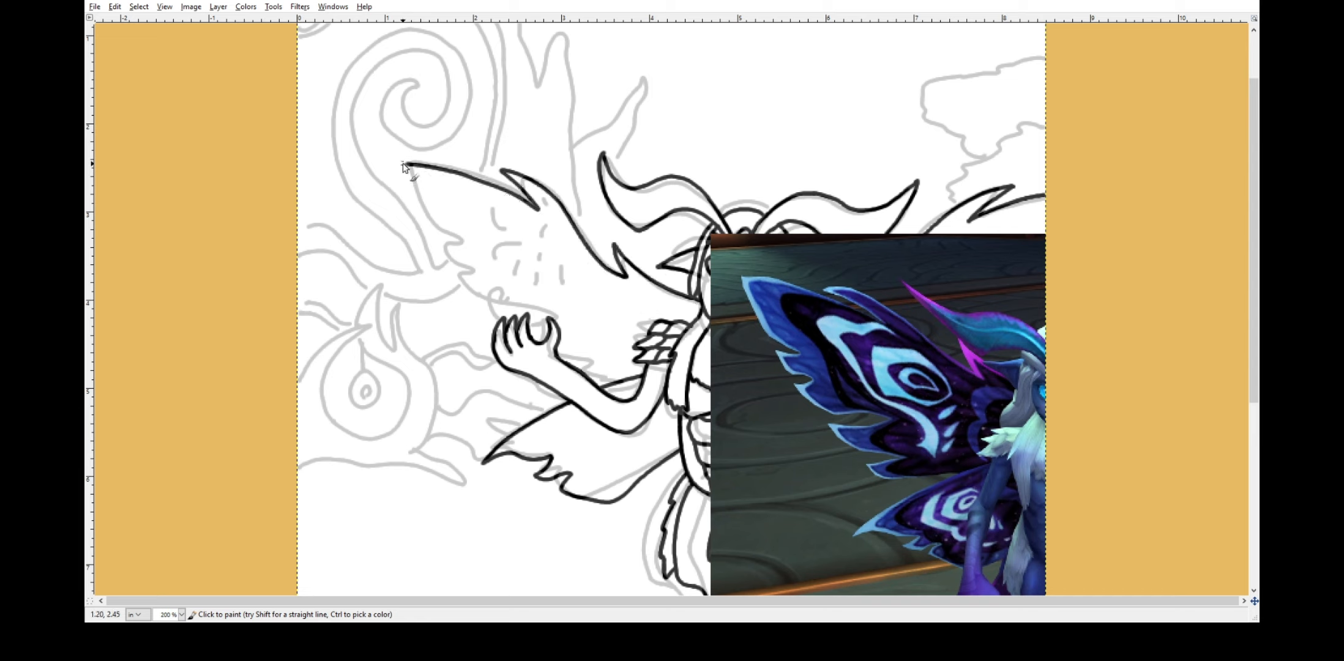
left_click_drag(403, 167, 463, 283)
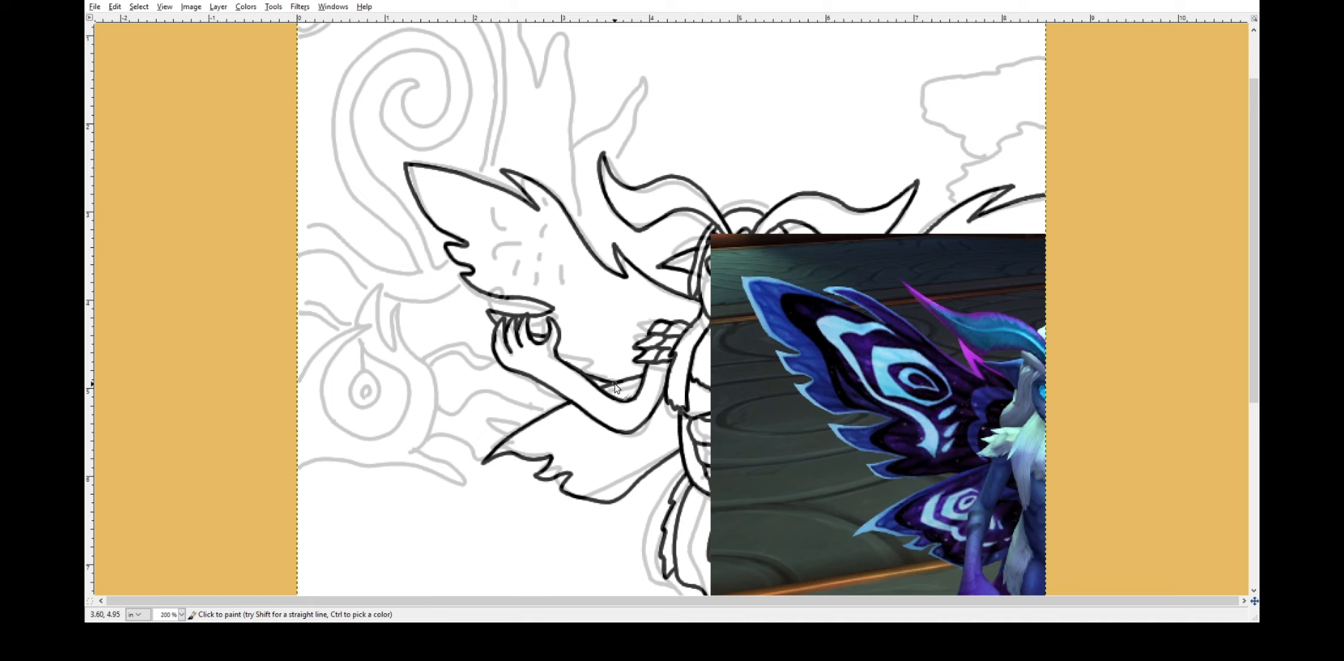
mouse_move(592, 389)
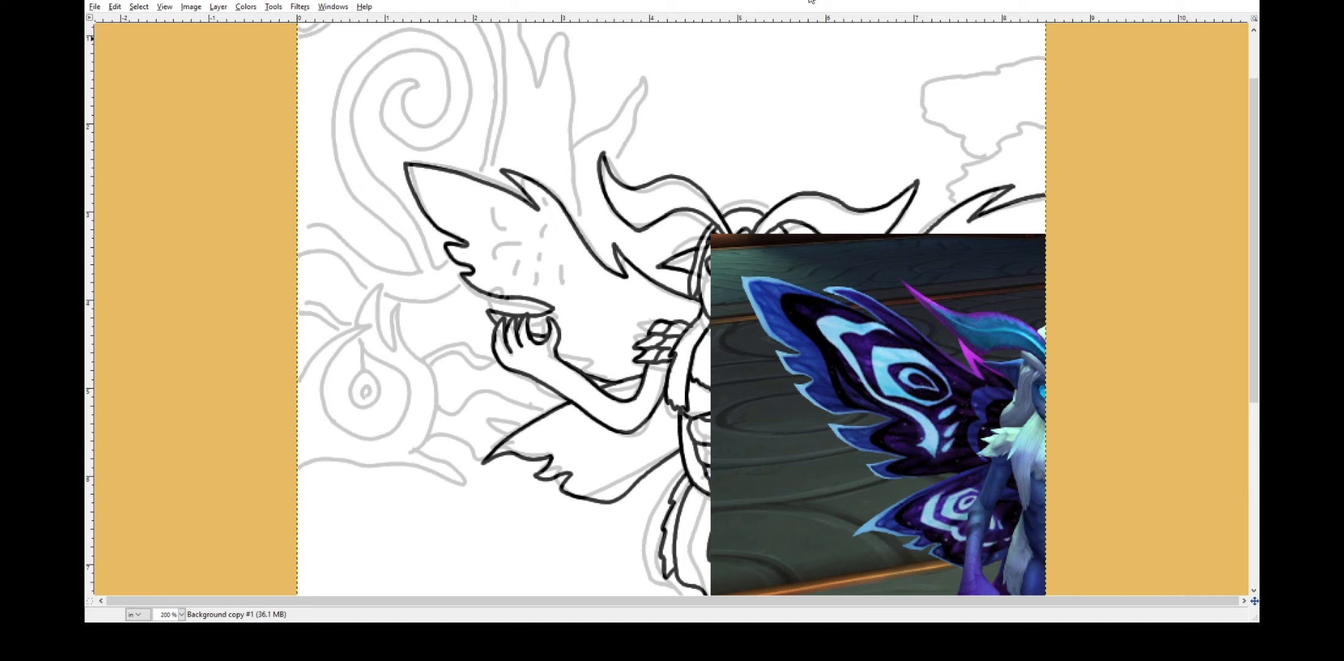
mouse_move(1149, 312)
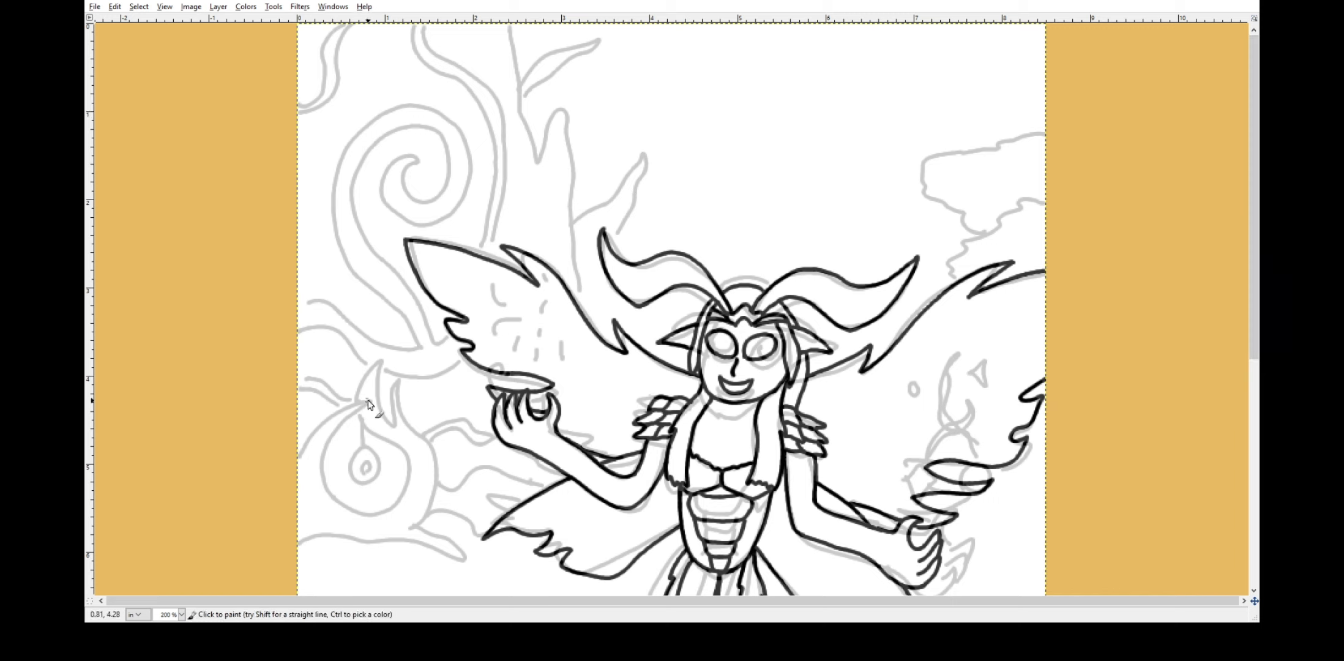
Ink the round orb with its flame, the tree branches above the wing and the spiral branch.
left_click_drag(369, 403, 360, 420)
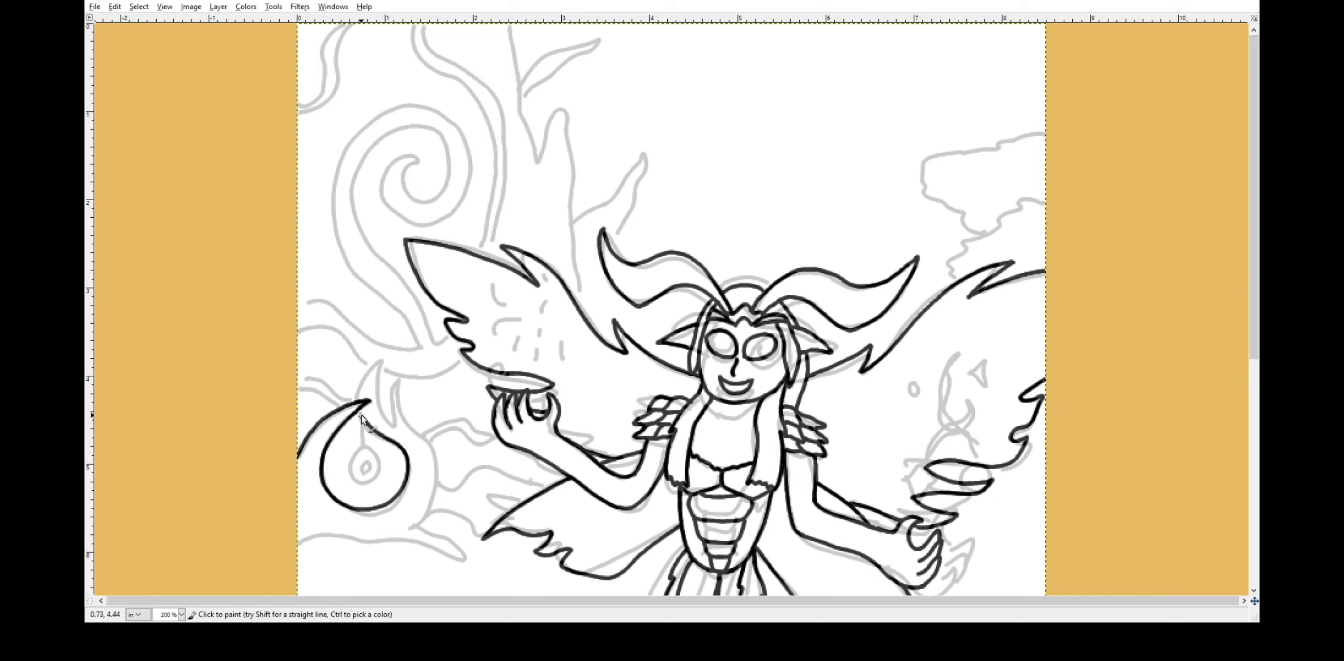
left_click_drag(360, 420, 459, 554)
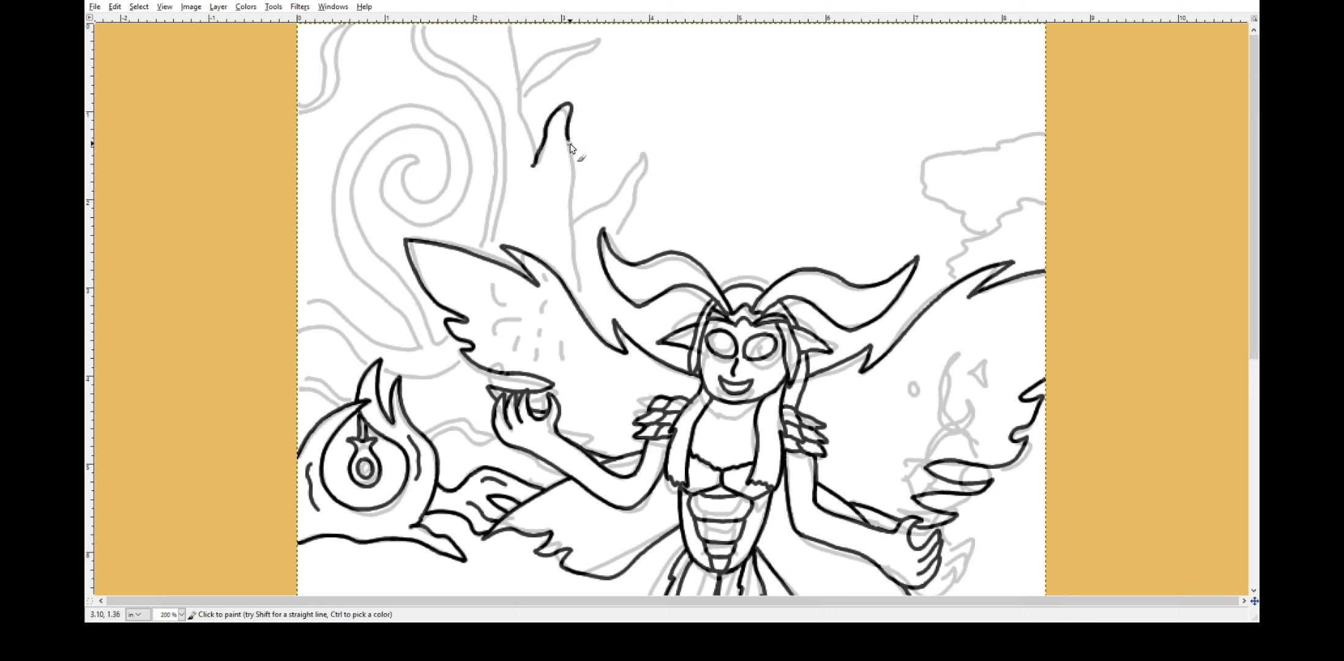
left_click_drag(561, 133, 514, 35)
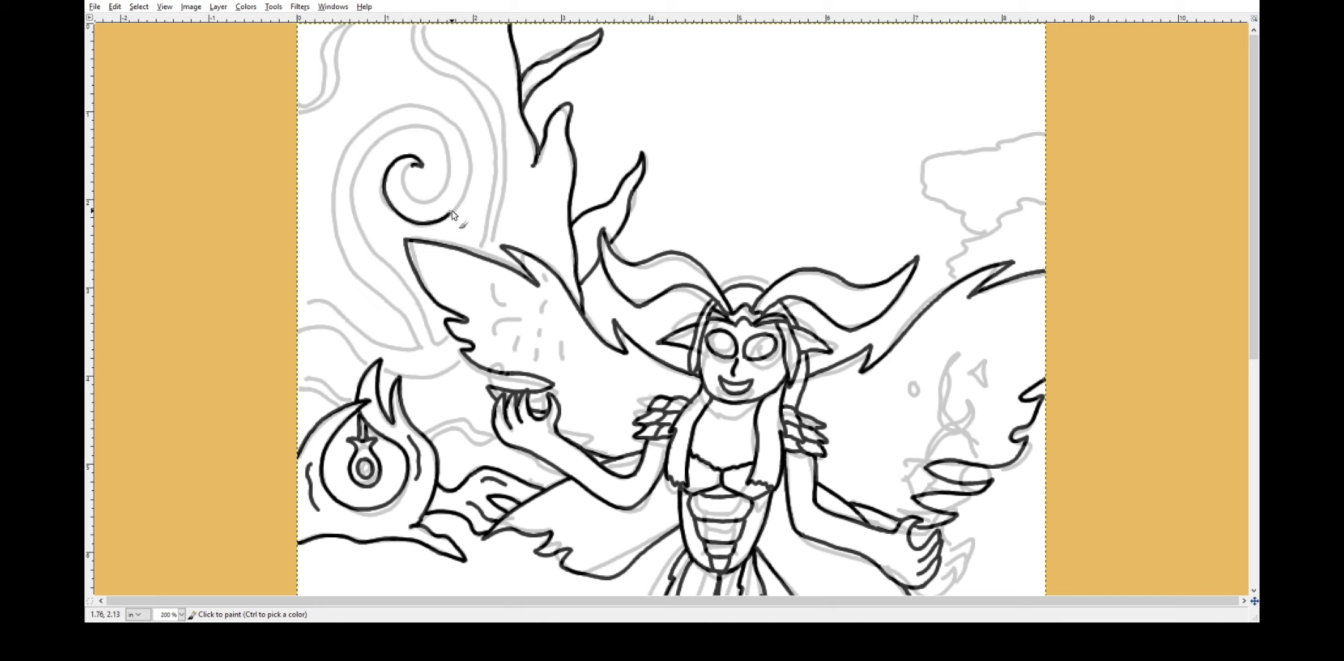
left_click_drag(450, 215, 390, 214)
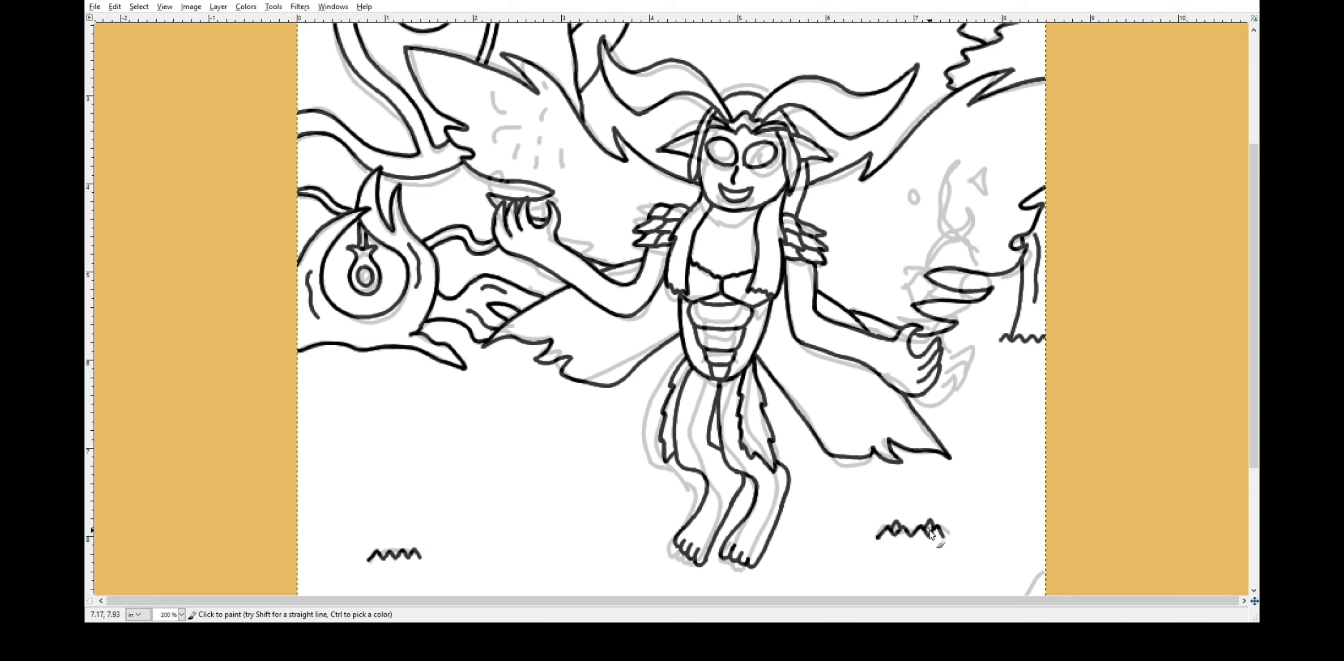
Ink the ground line across the lower canvas and the striped rock at lower right.
scroll("down", 3)
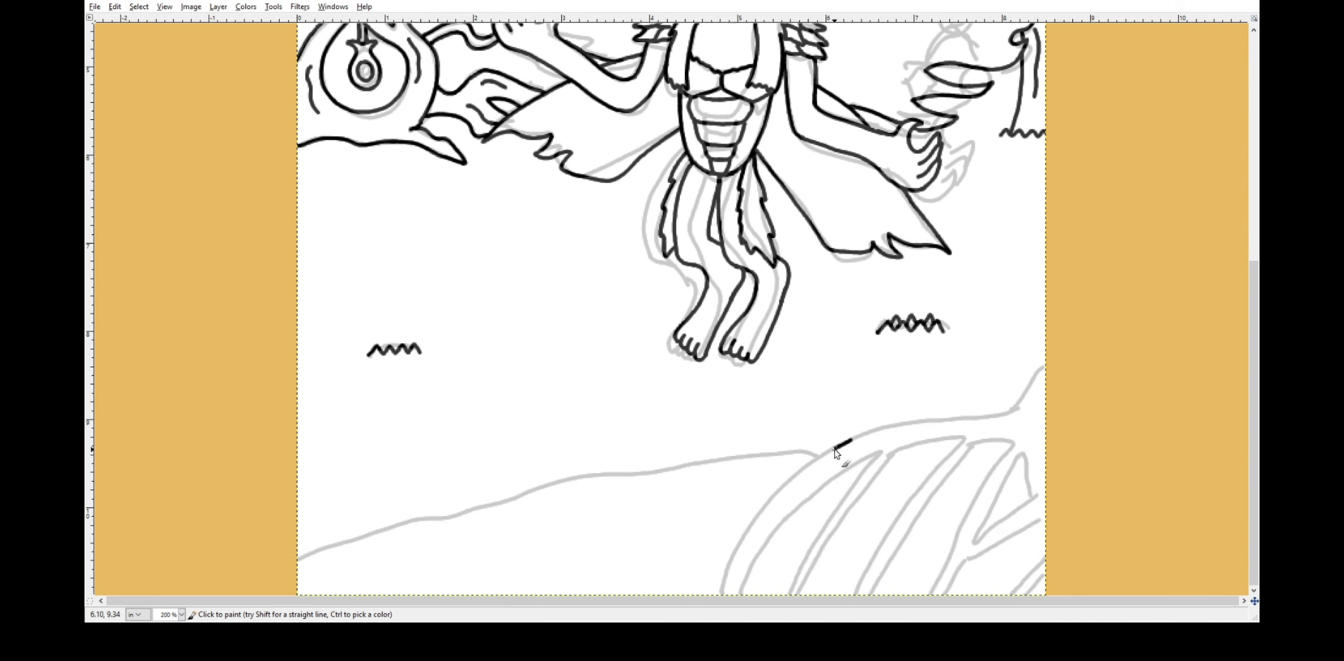
left_click_drag(843, 441, 1046, 377)
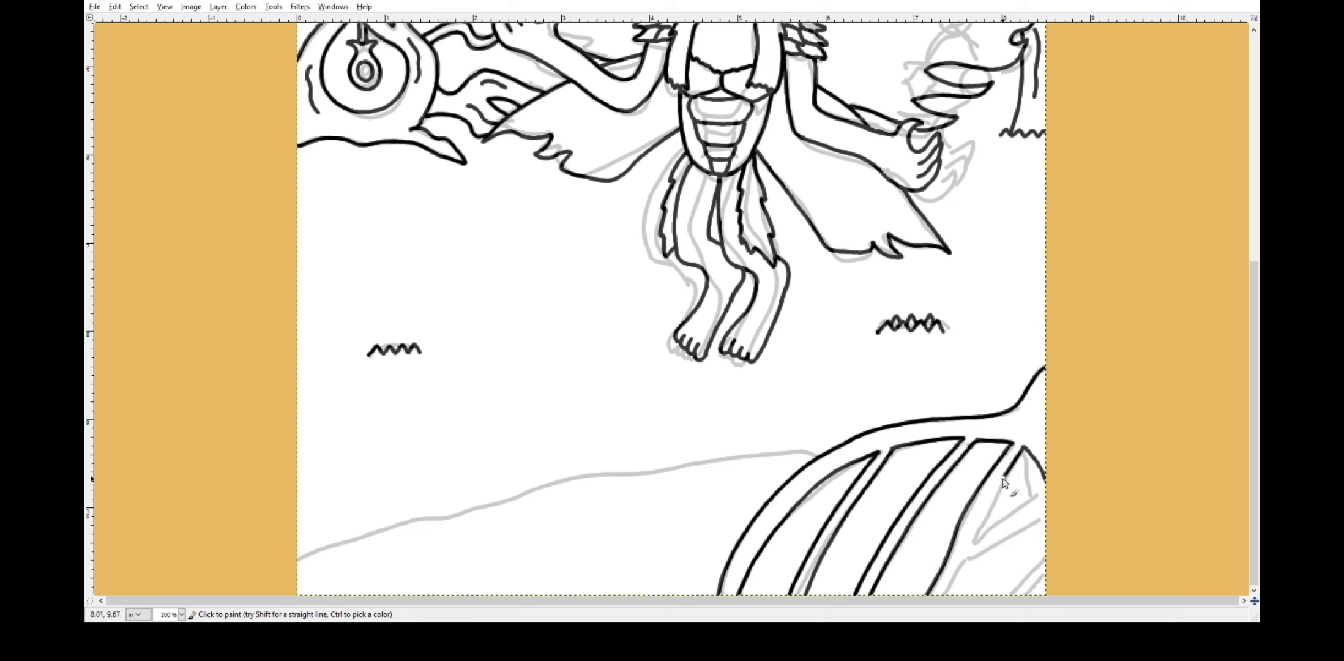
left_click_drag(1012, 476, 1042, 532)
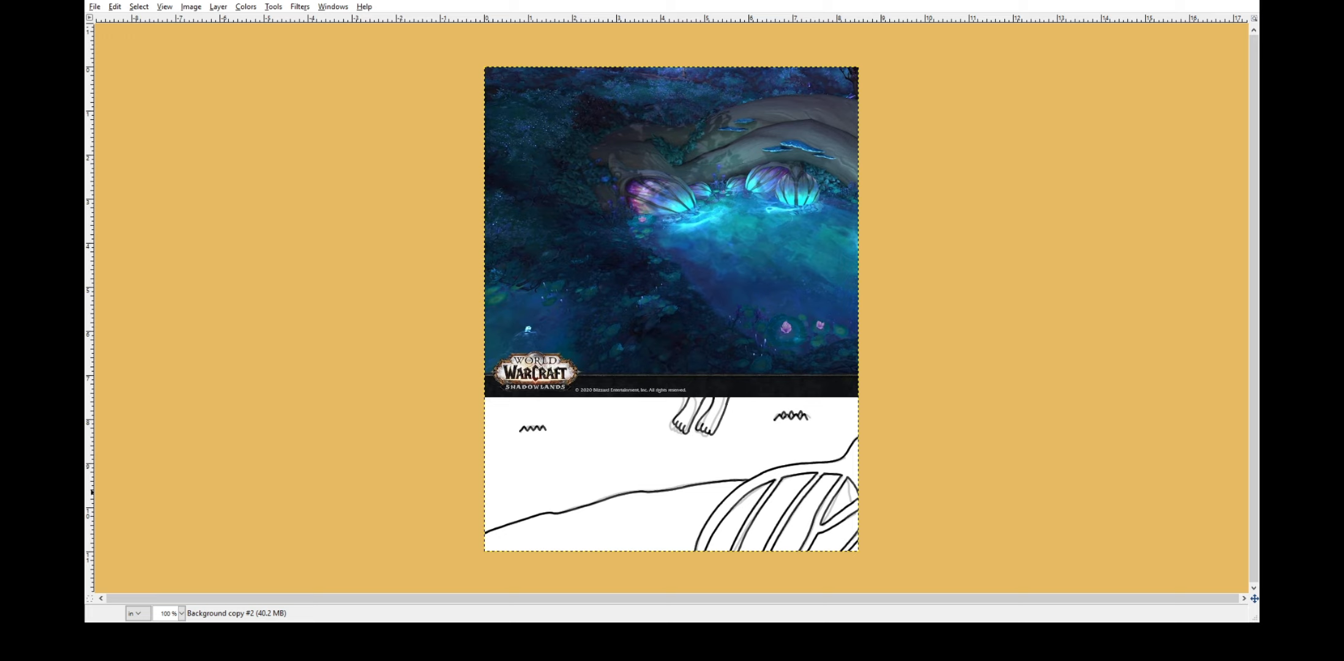
mouse_move(514, 443)
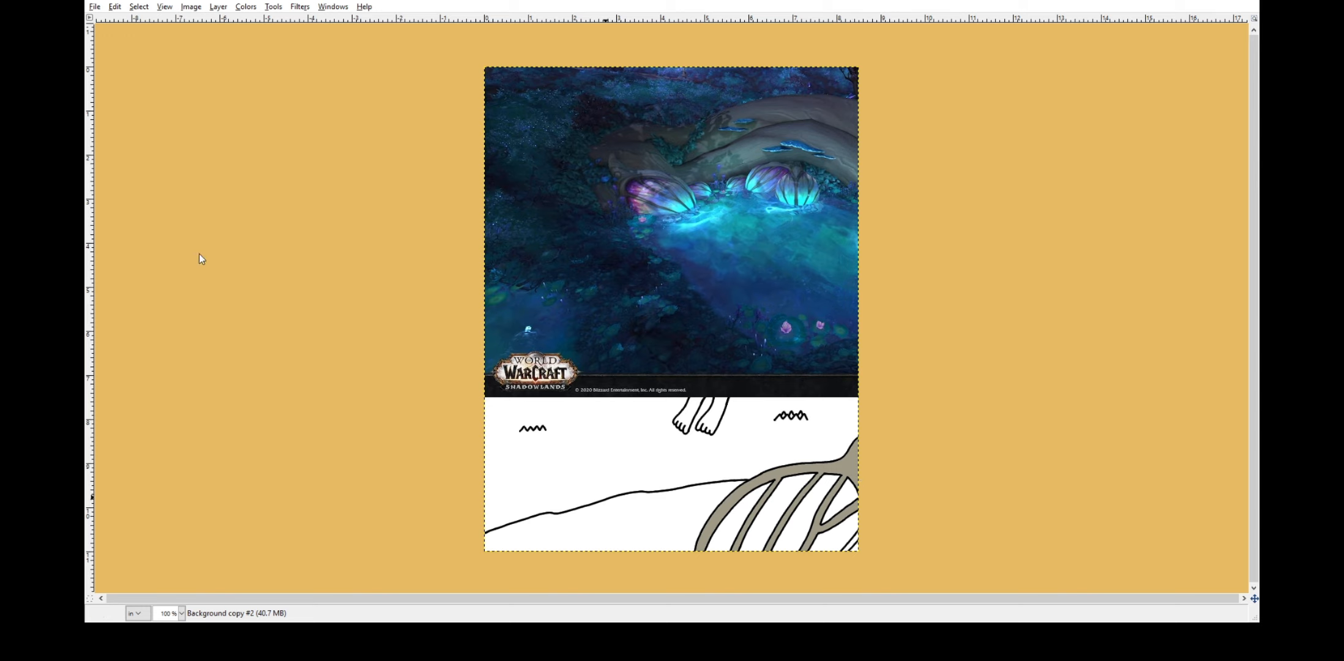
mouse_move(536, 401)
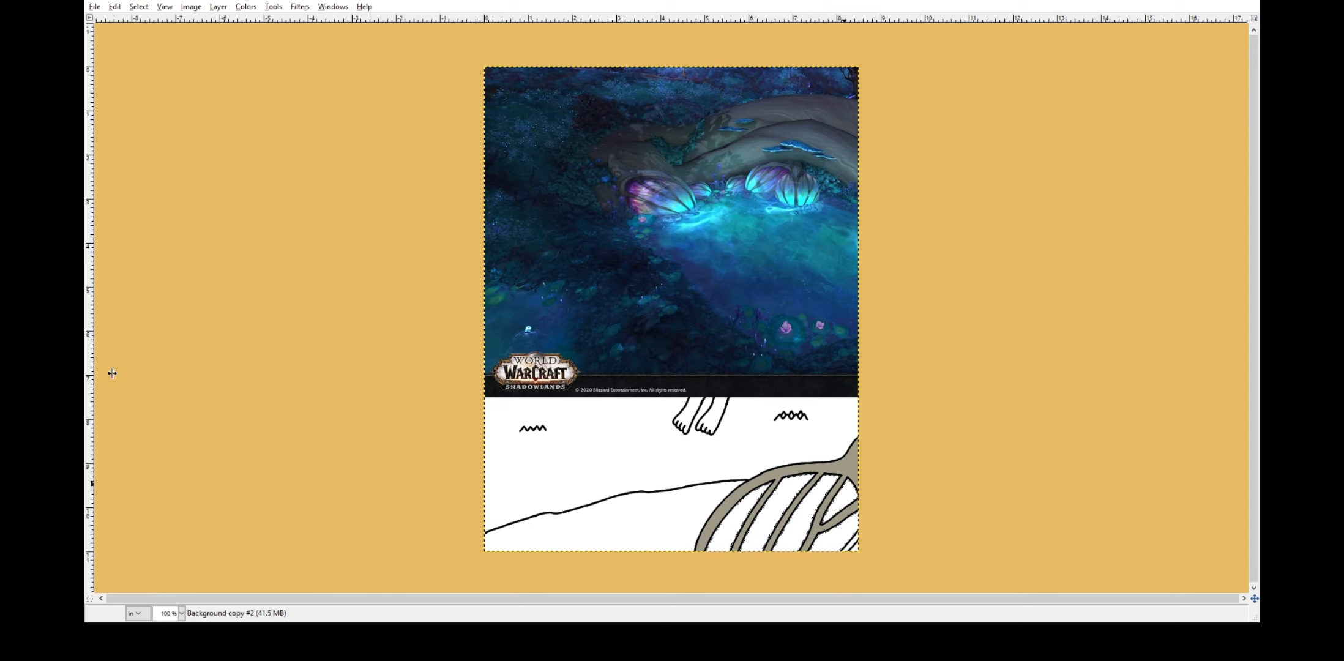
Fill the ground, bottom strip and striped rock with their colours.
left_click(813, 514)
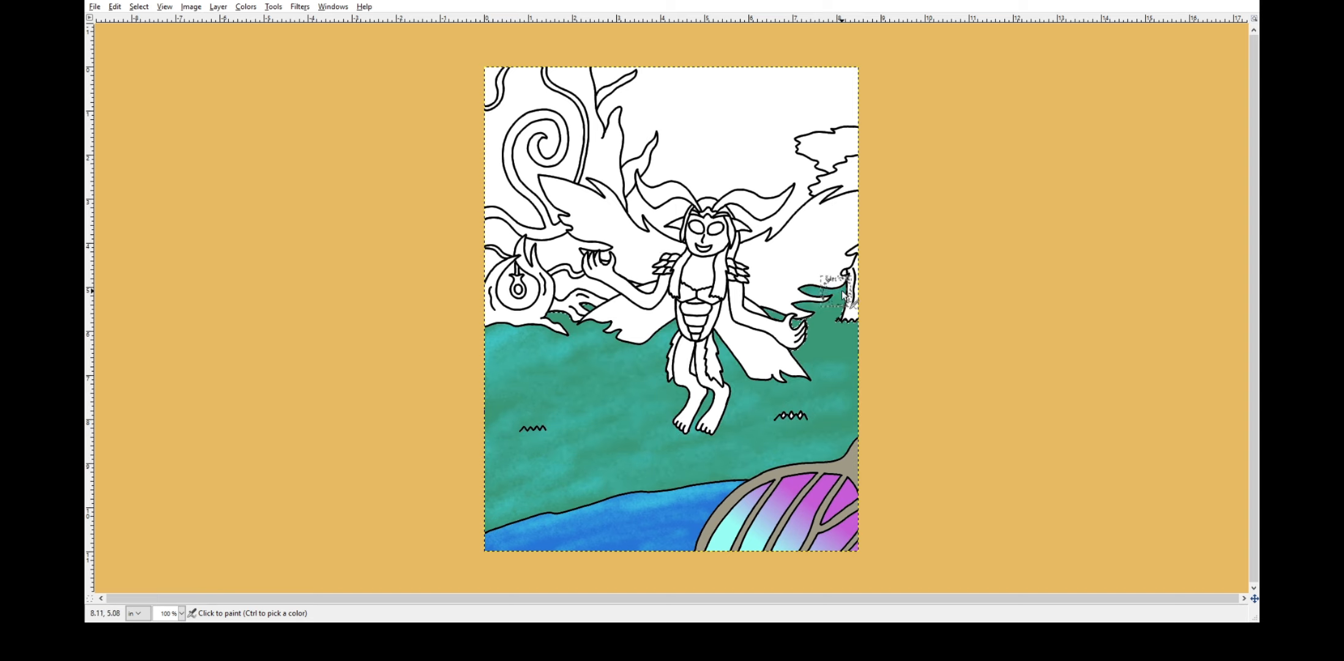
Remove the blue paint from the ground and fill the area flat green.
left_click(771, 335)
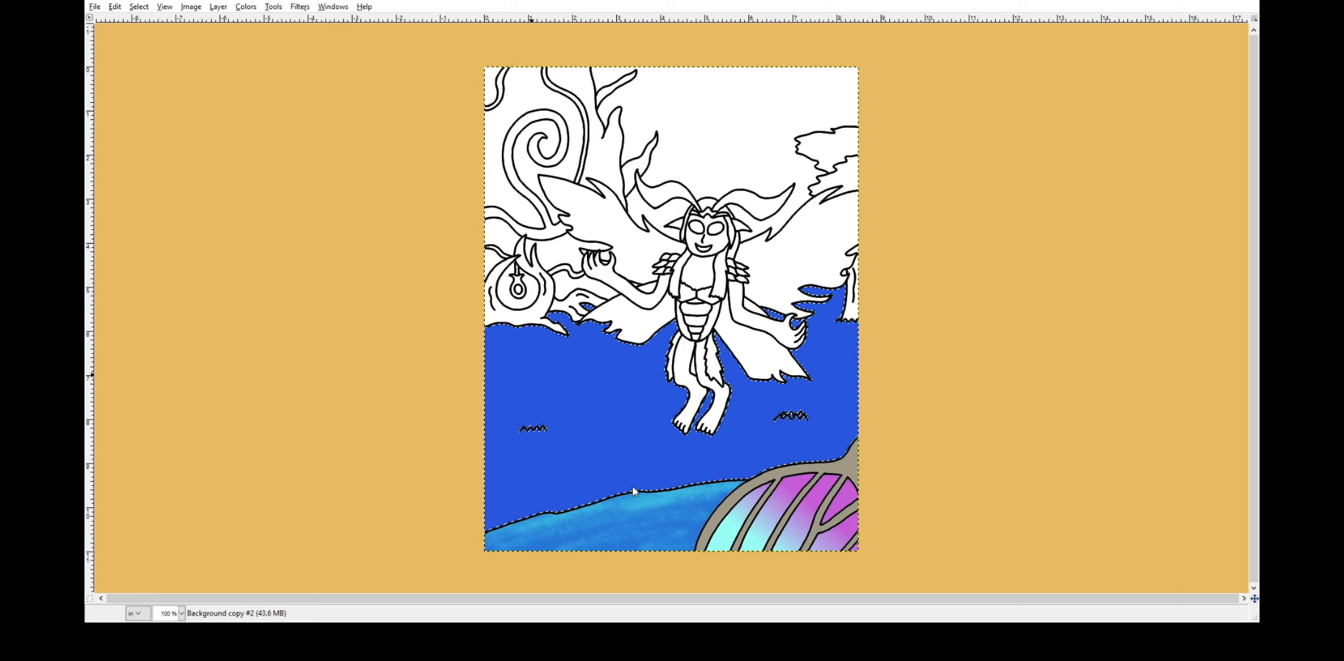
left_click_drag(515, 342, 587, 382)
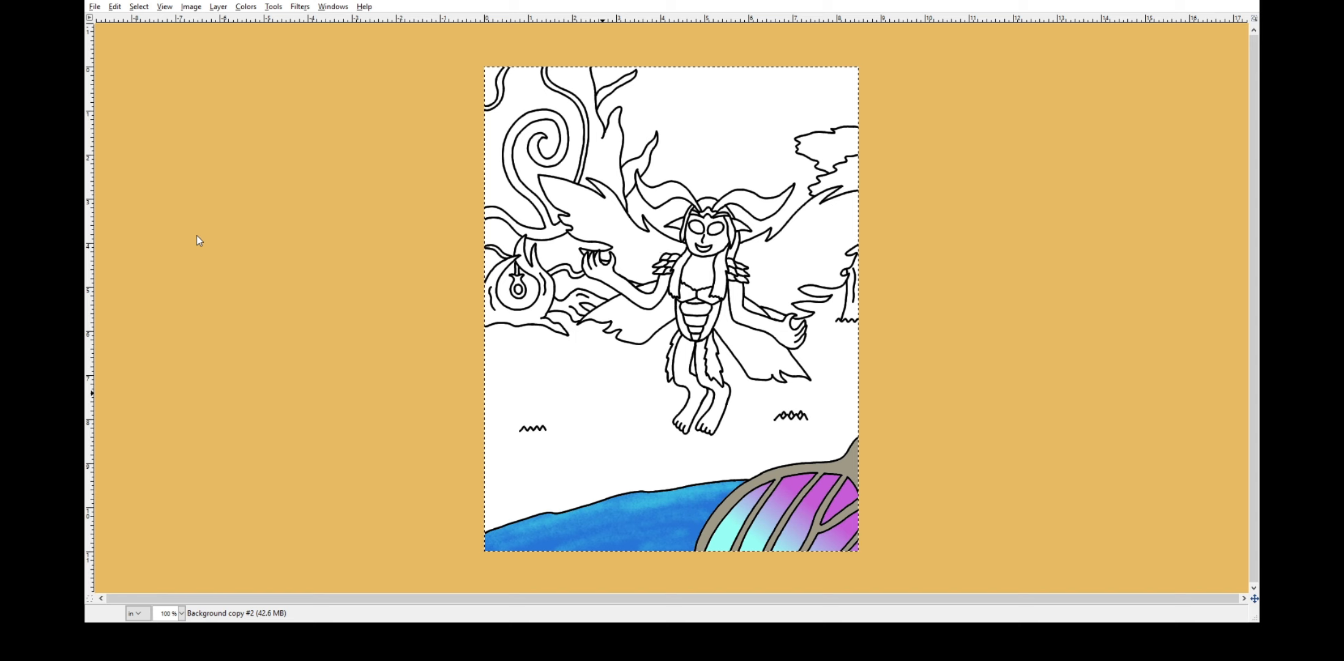
left_click(802, 441)
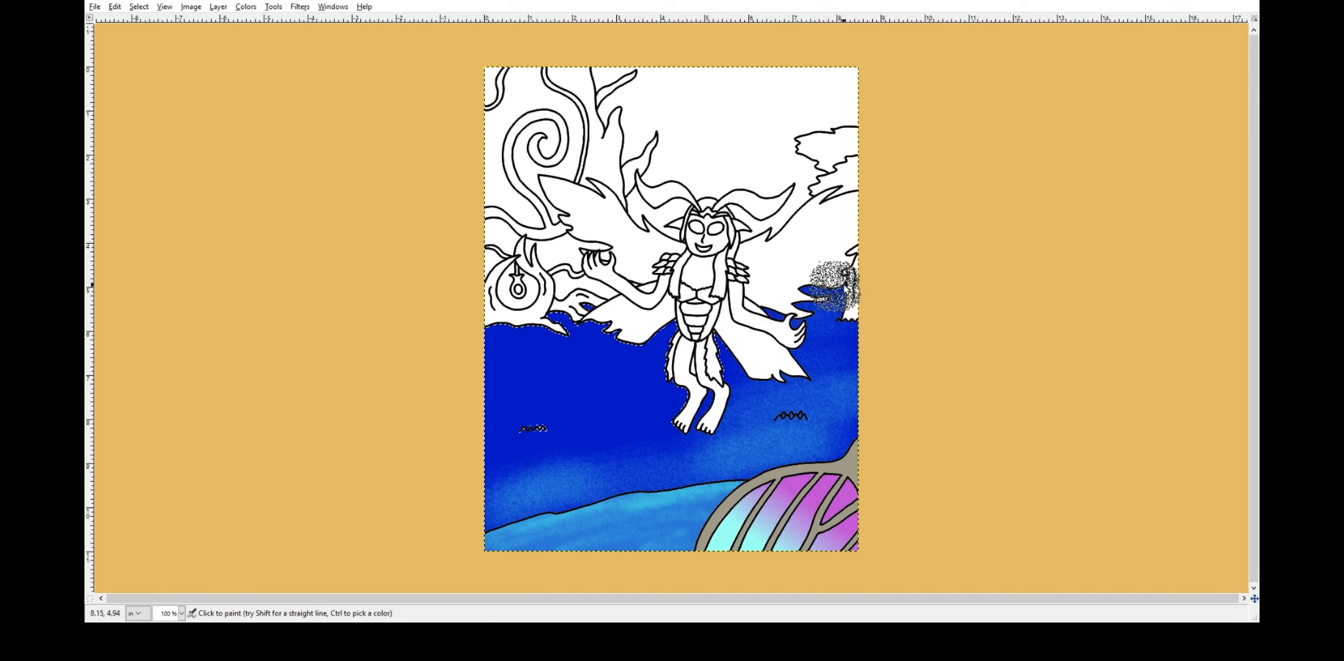
left_click(642, 424)
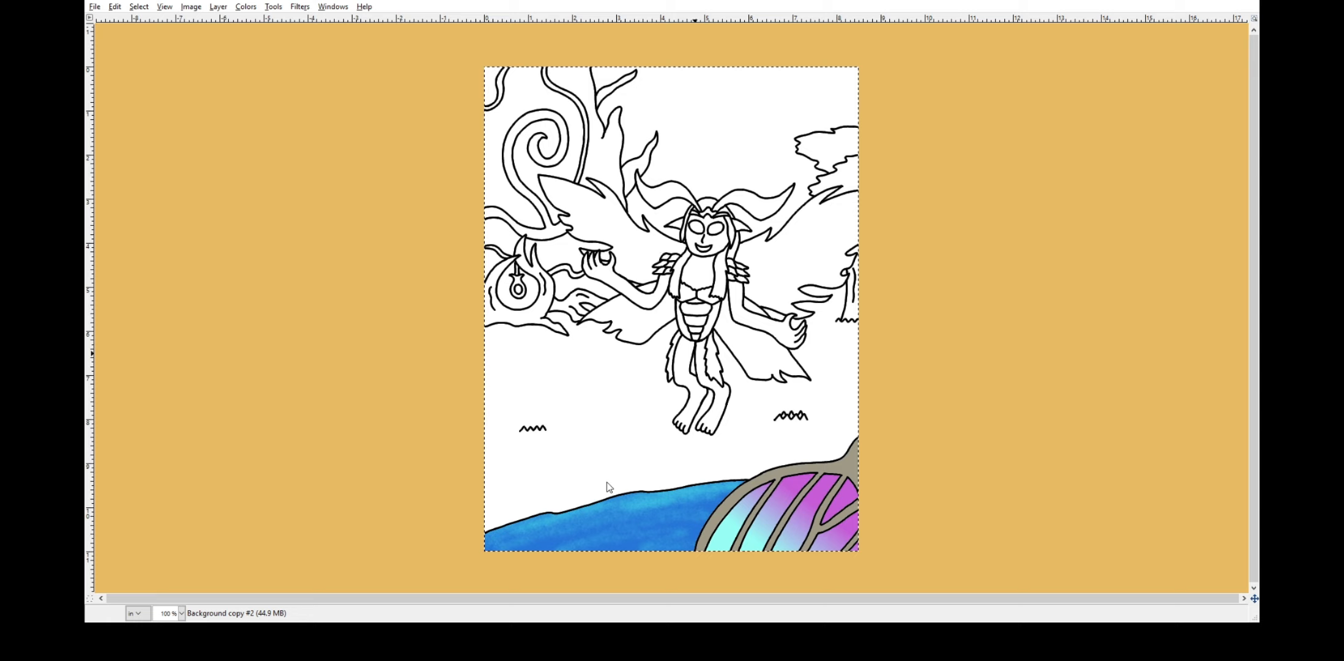
left_click(794, 419)
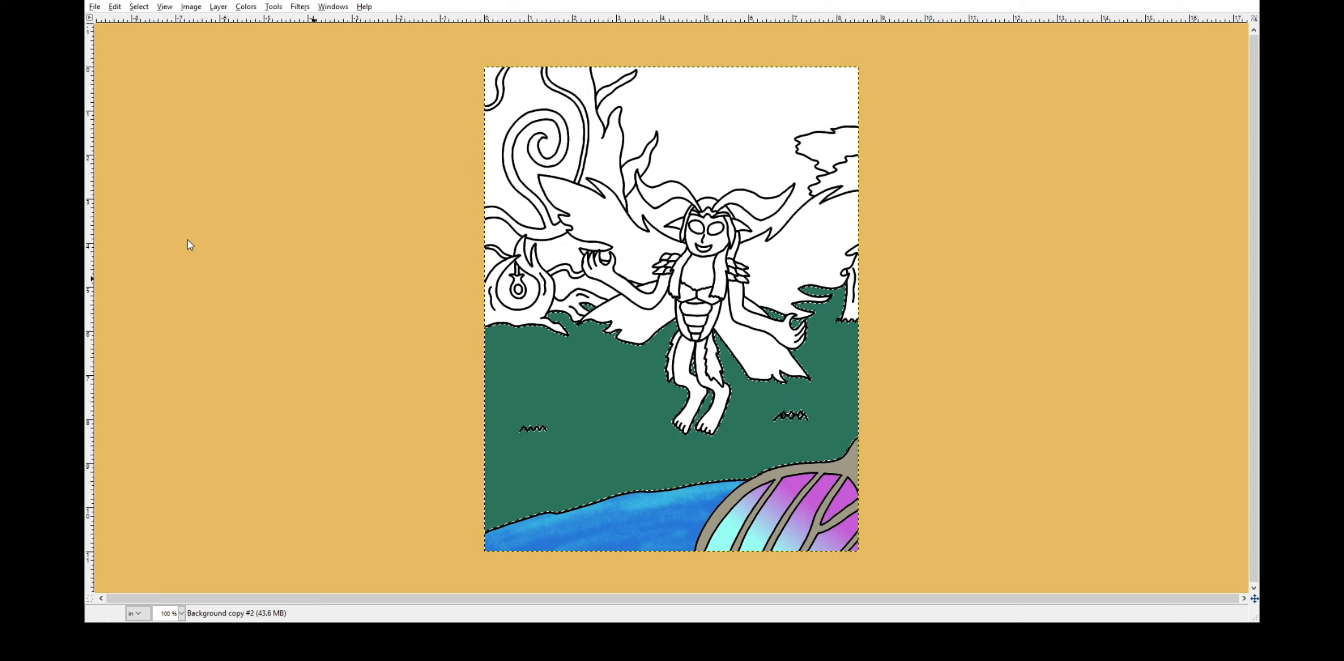
mouse_move(266, 320)
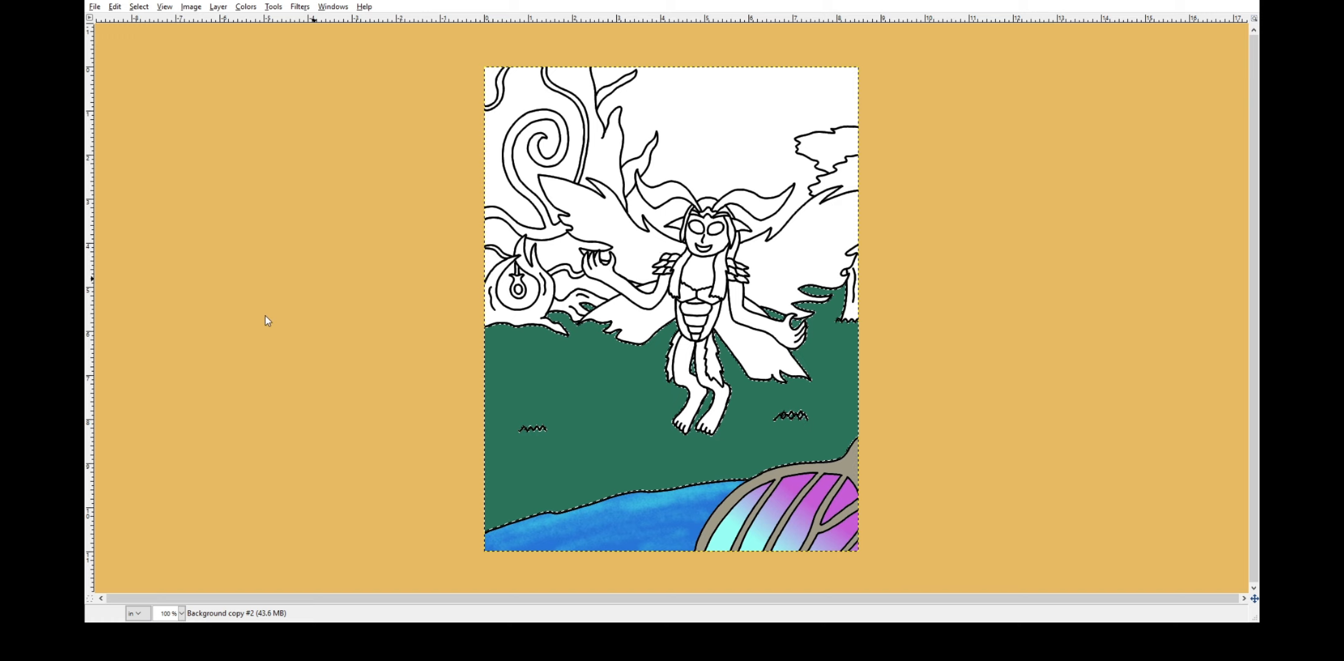
Shade the ground teal with lighter cyan patches.
left_click(814, 383)
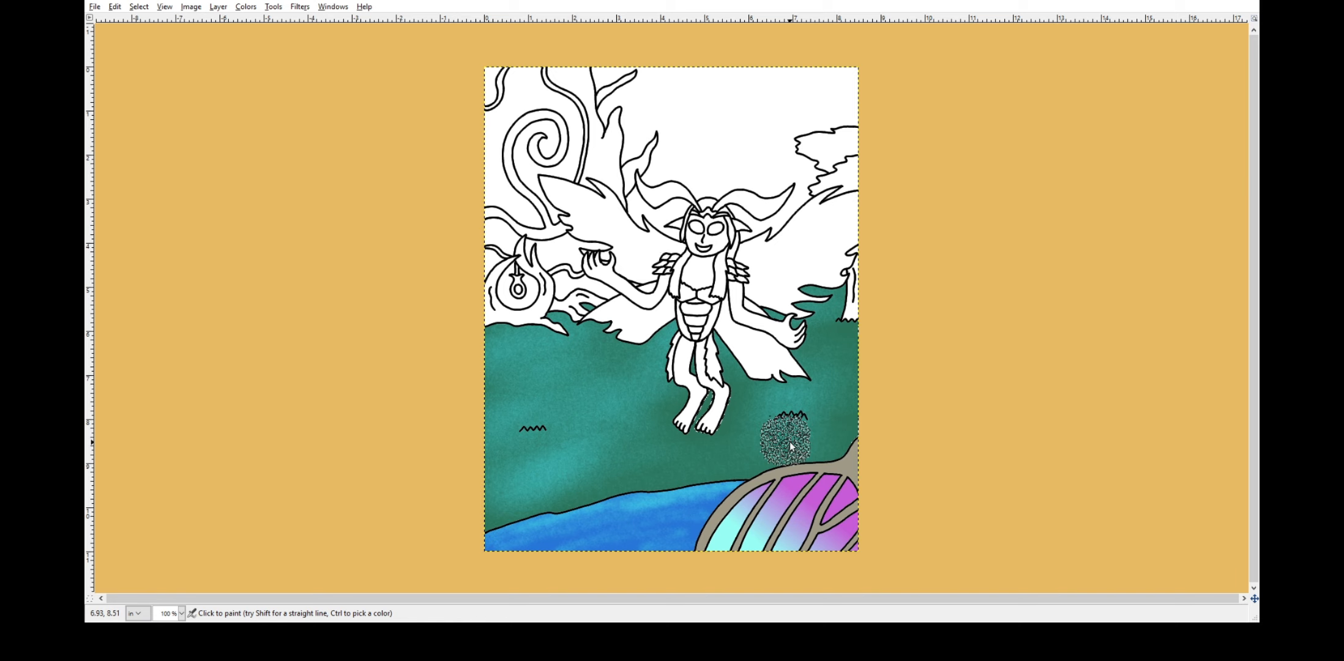
left_click(565, 466)
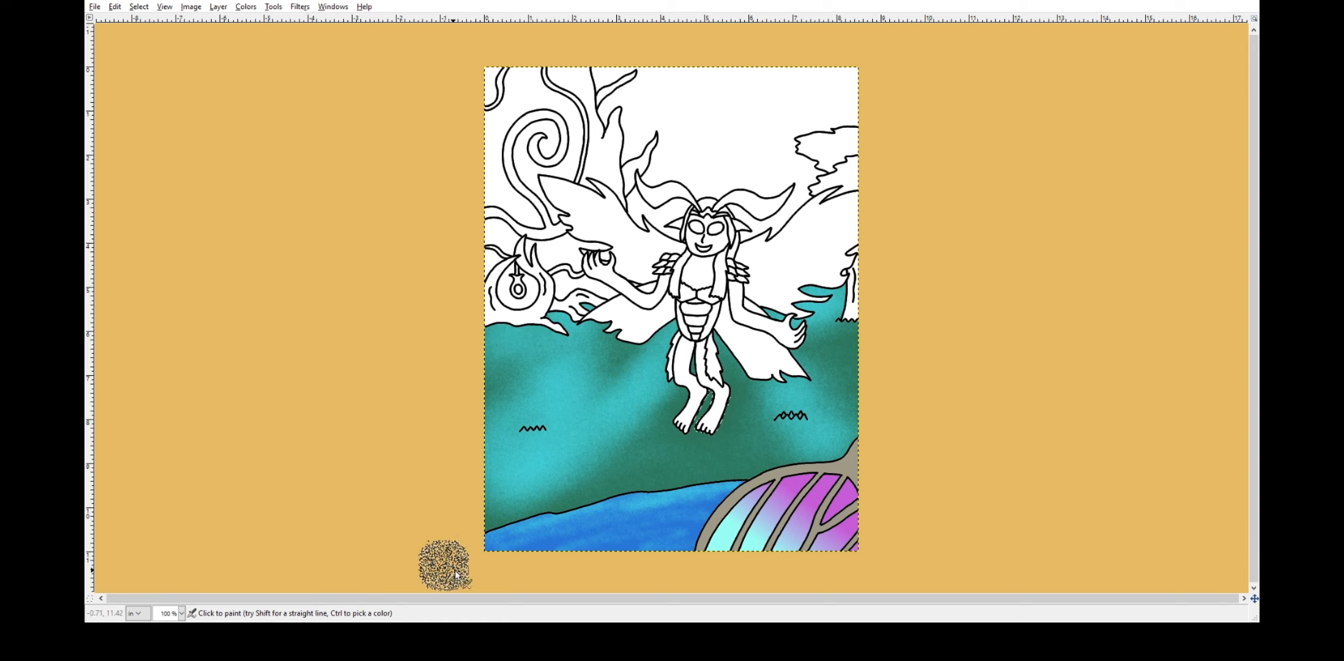
left_click(645, 540)
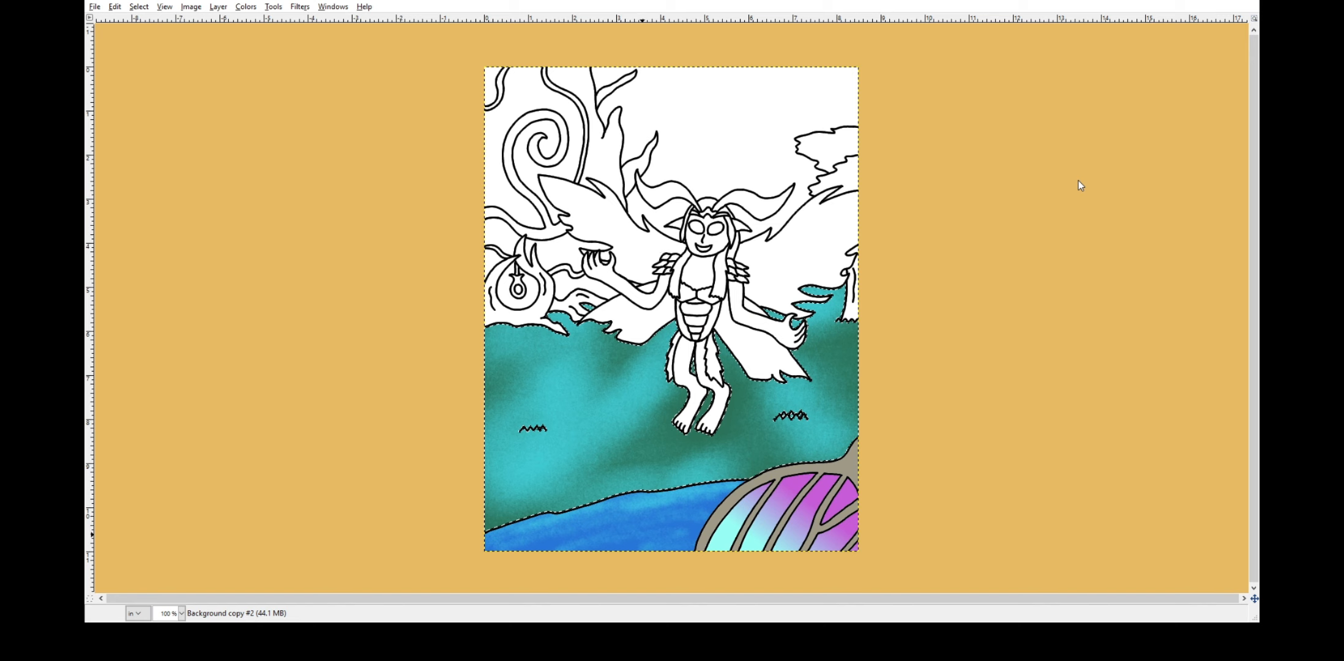
left_click(626, 330)
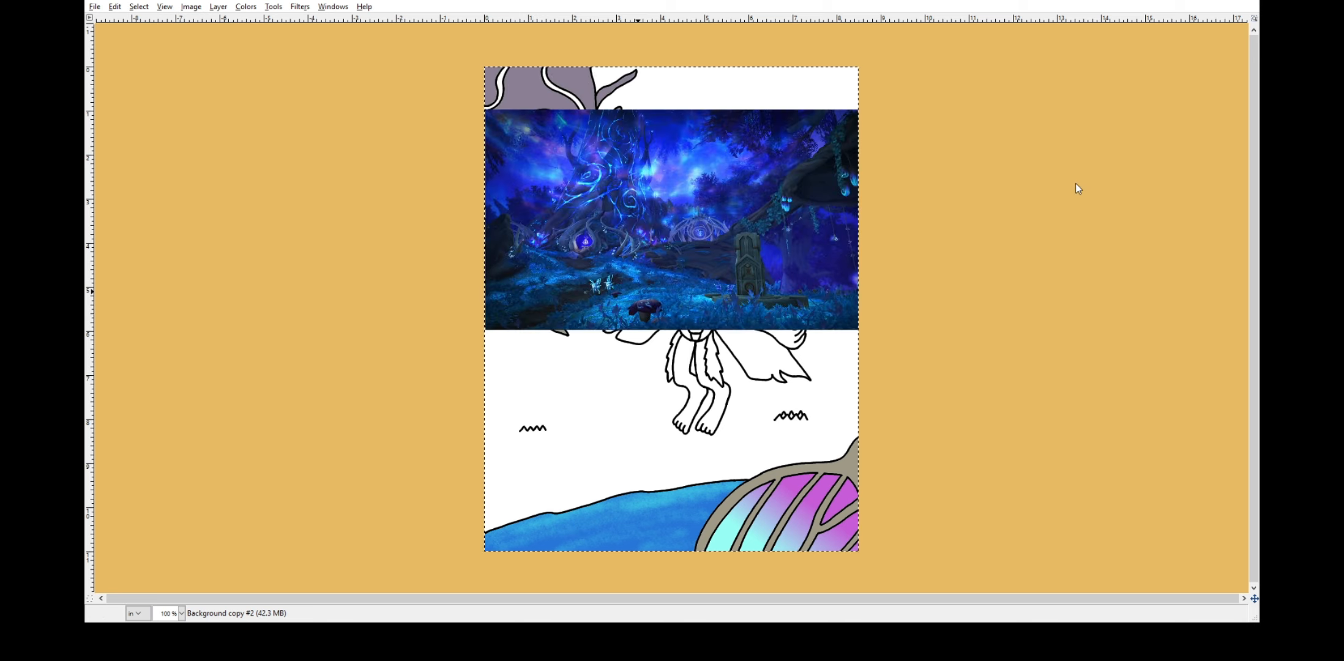
mouse_move(1071, 188)
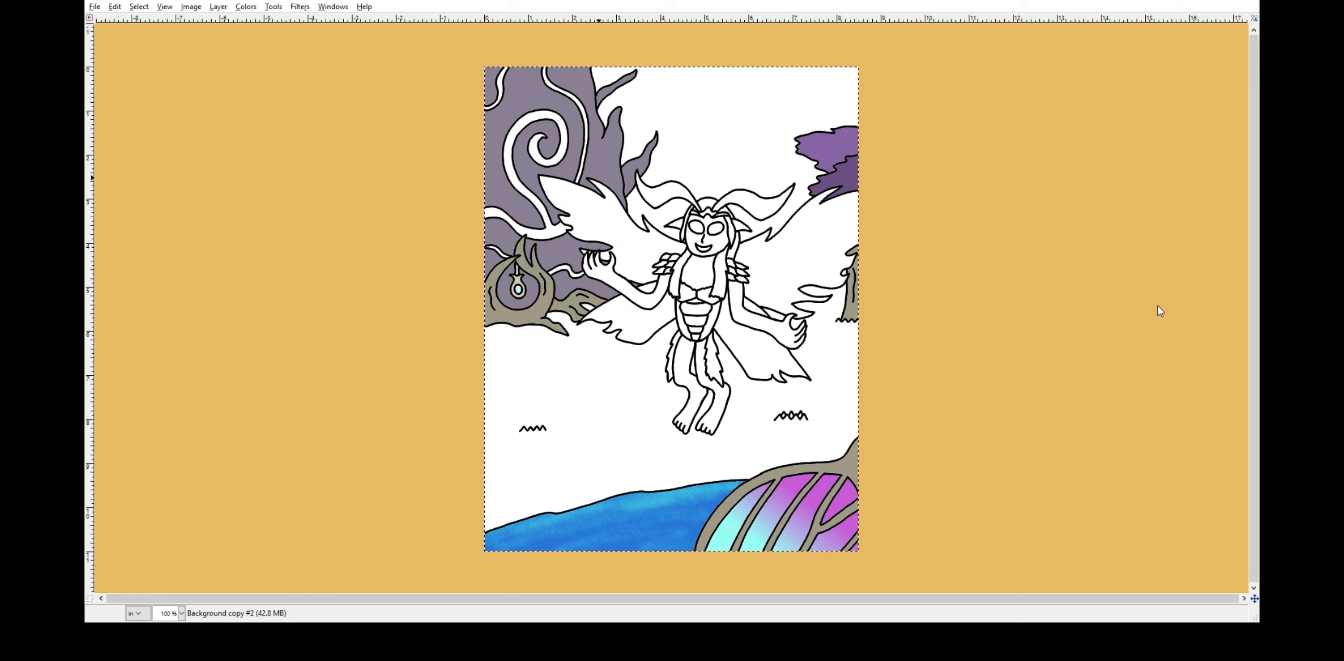
Begin bucket-filling the sky area bright blue.
left_click(536, 147)
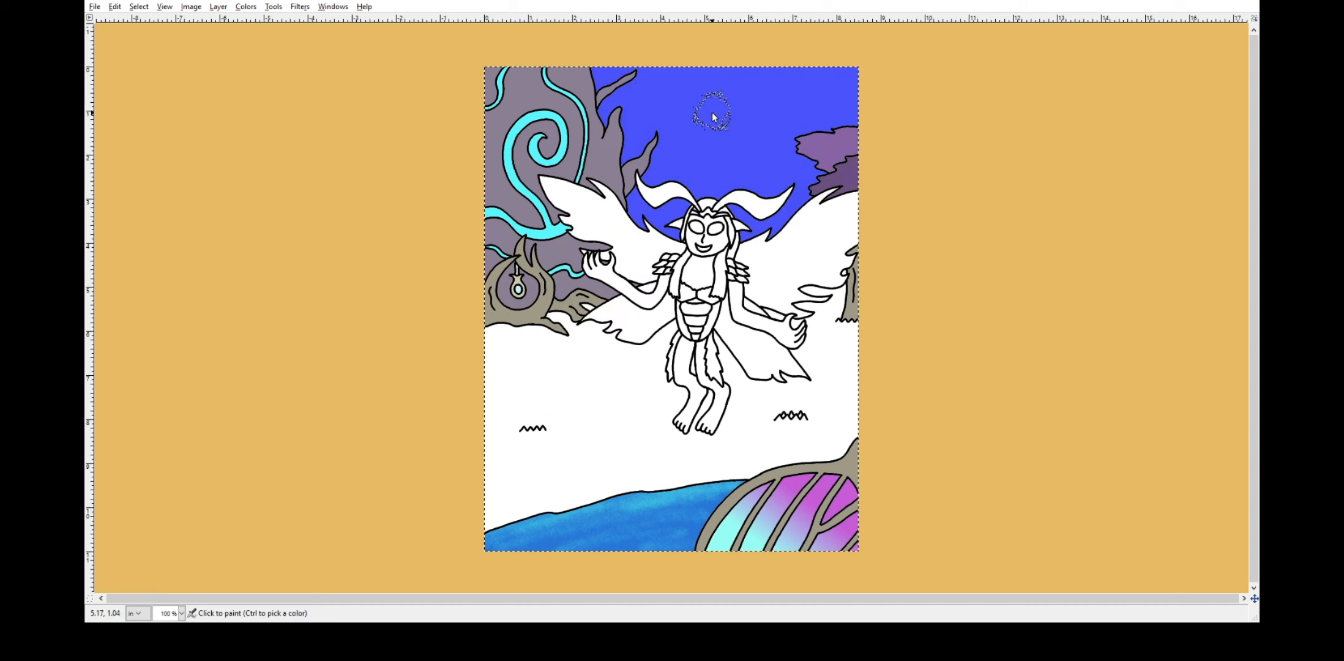
Paint the sky above the fae blue and colour her skin periwinkle.
left_click(698, 186)
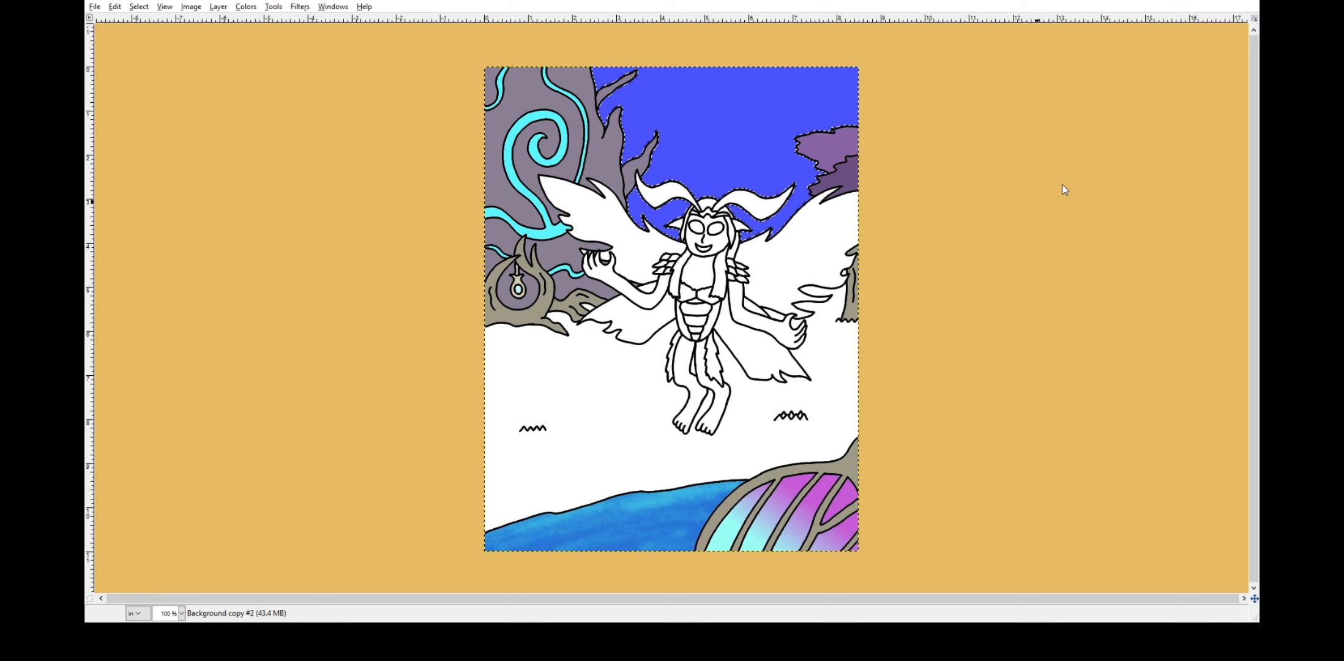
left_click(689, 121)
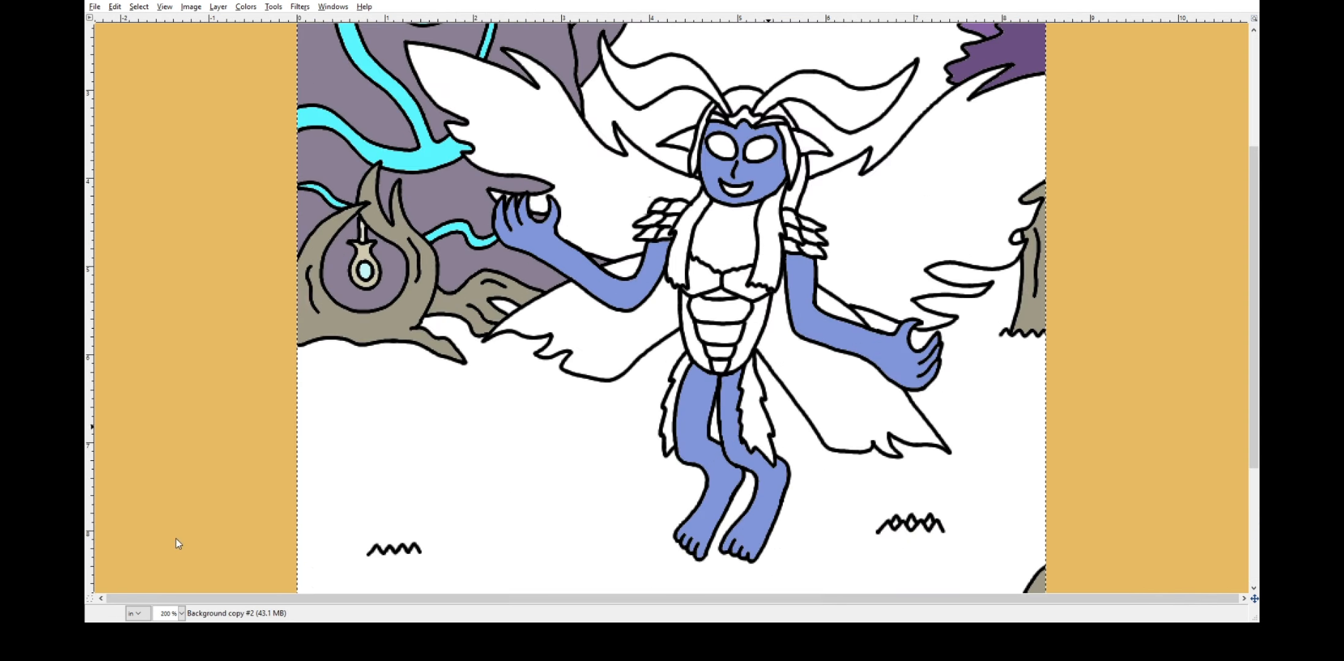
mouse_move(791, 424)
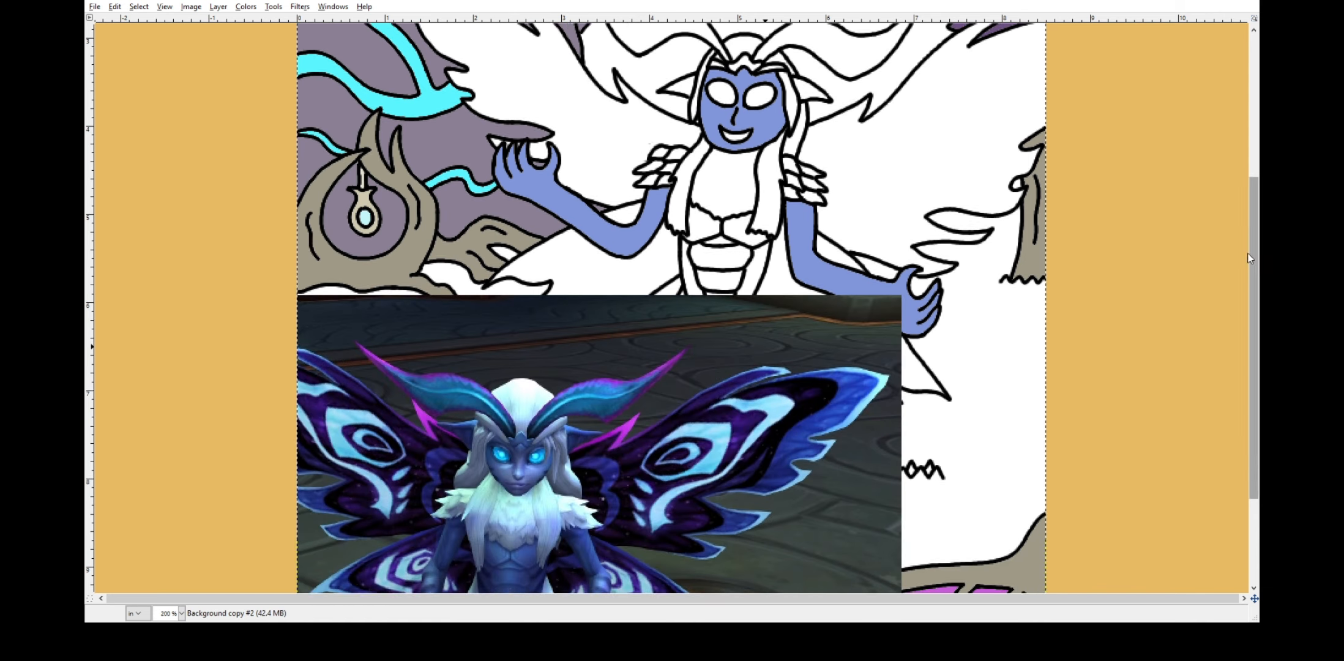
Bring the moth reference into view and begin filling the horns dark blue.
scroll("down", 3)
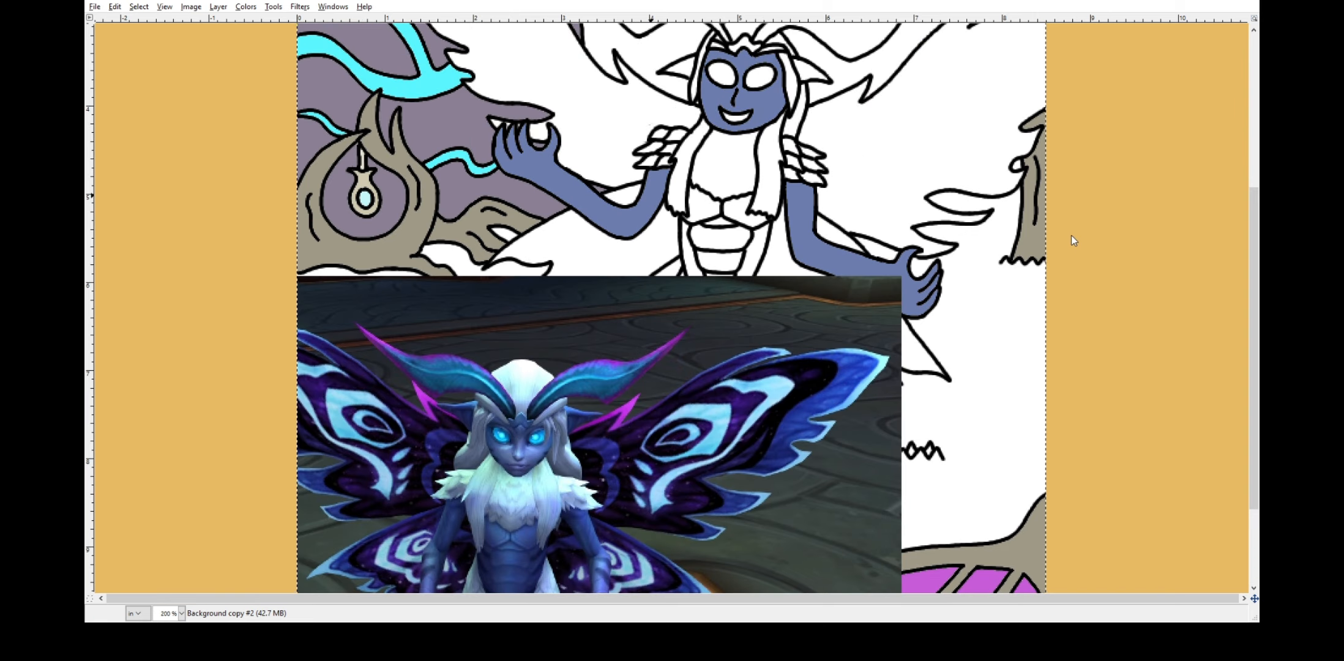
scroll("down", 3)
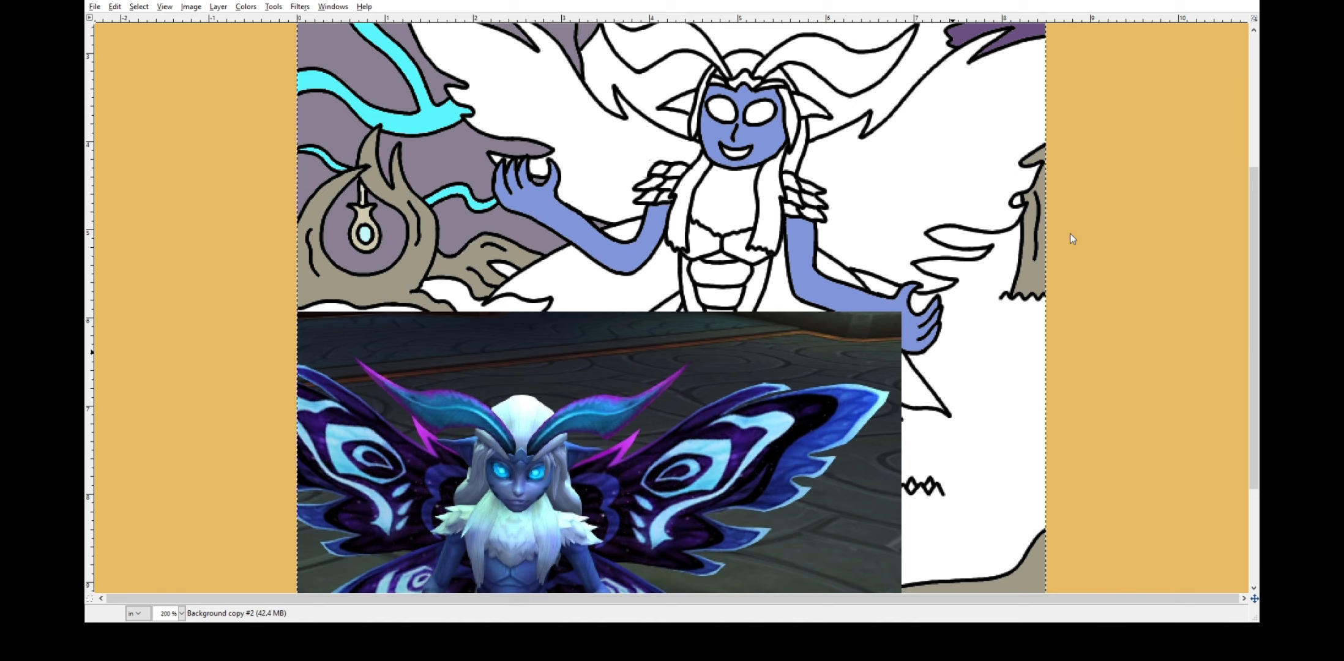
mouse_move(622, 436)
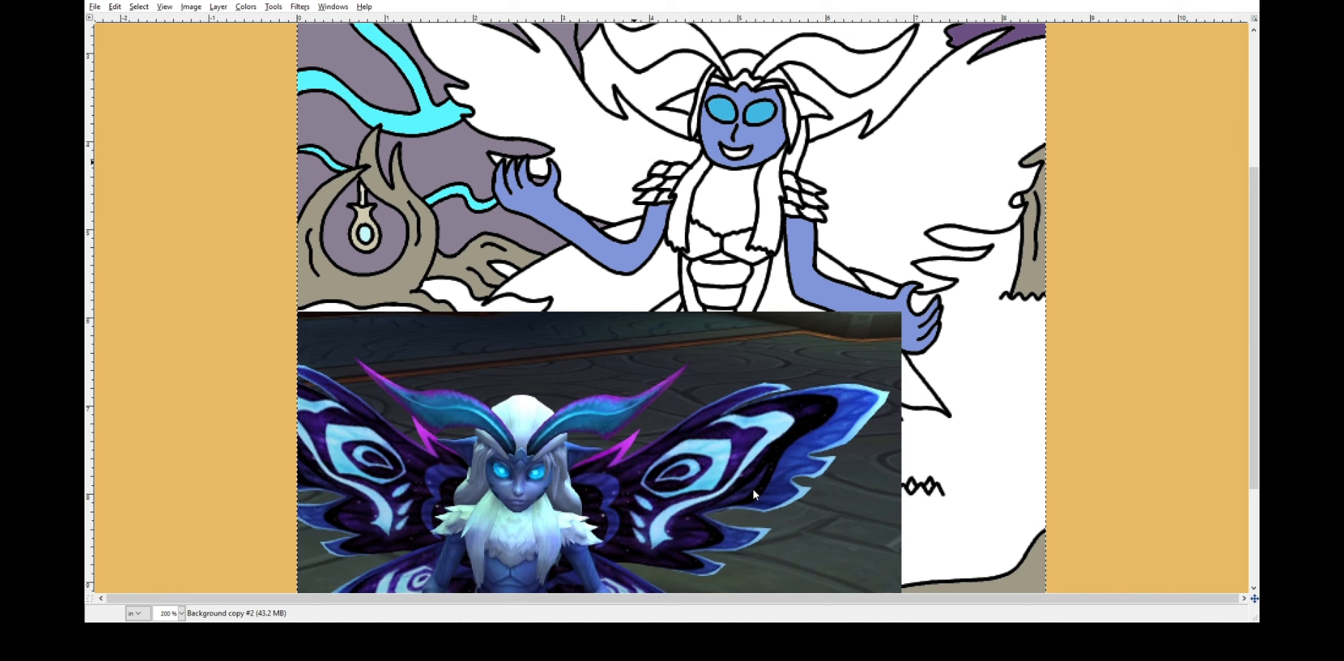
mouse_move(224, 205)
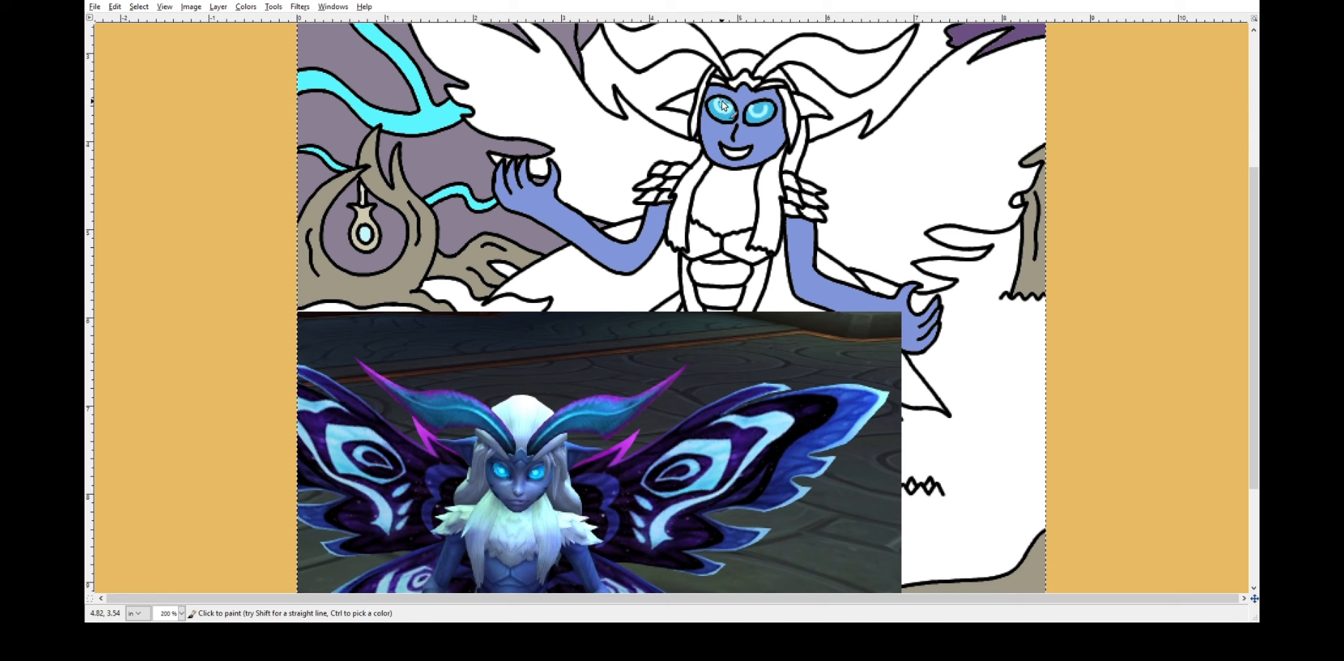
left_click(756, 115)
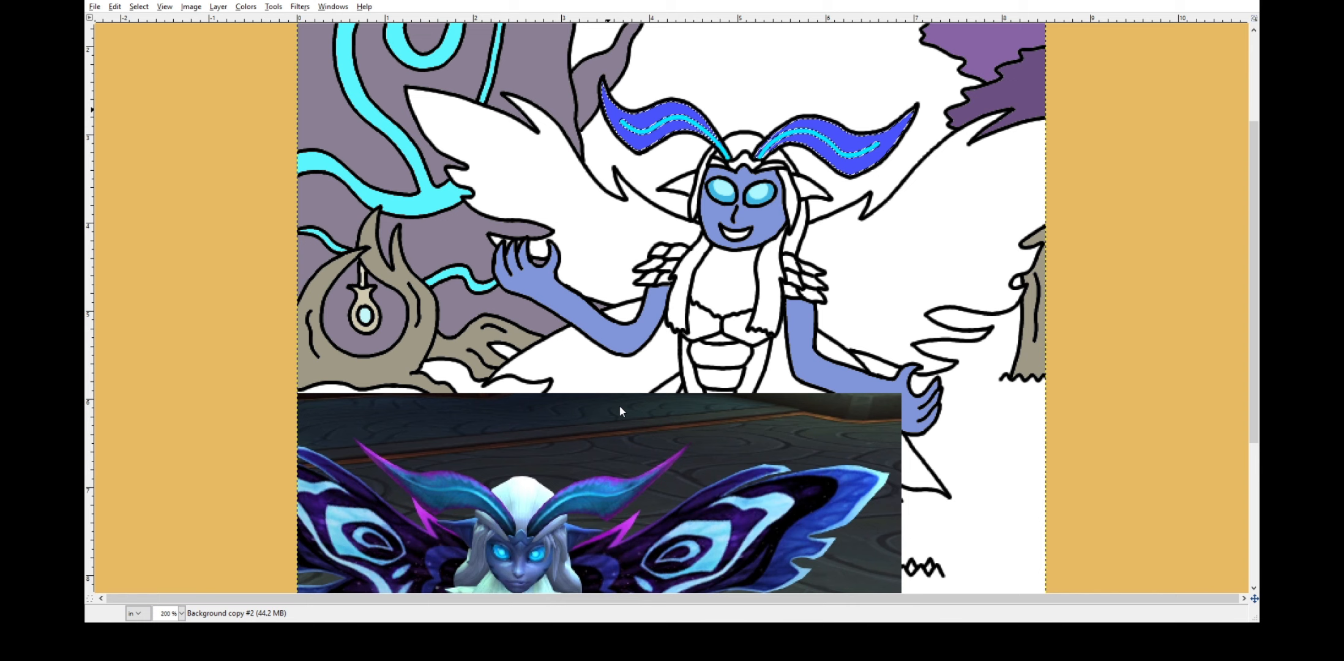
Airbrush the horns teal, then start filling the chest segments blue.
left_click(640, 113)
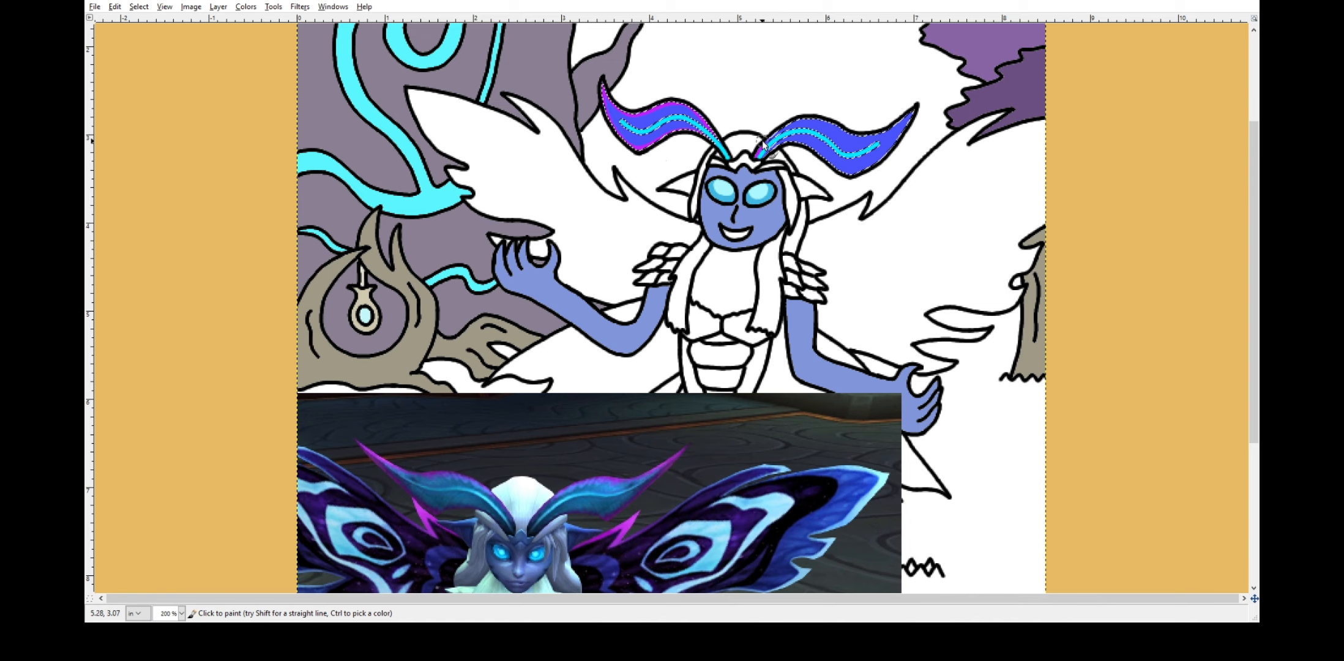
left_click(891, 128)
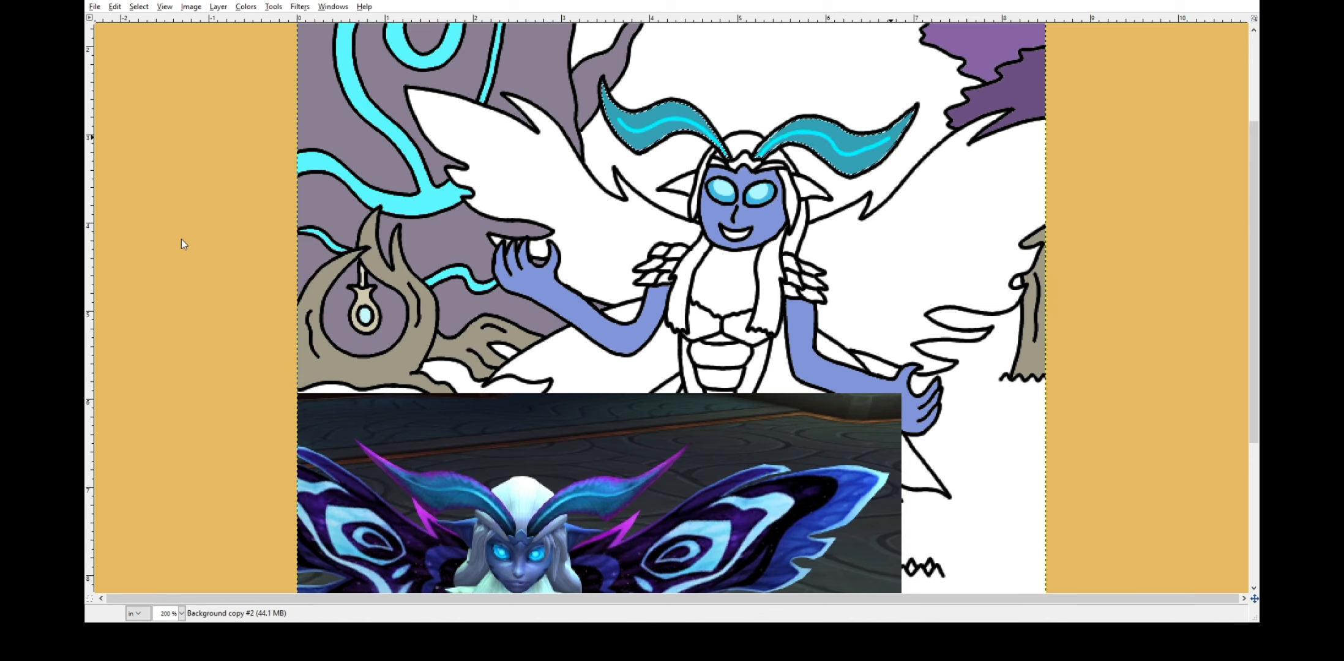
left_click(620, 116)
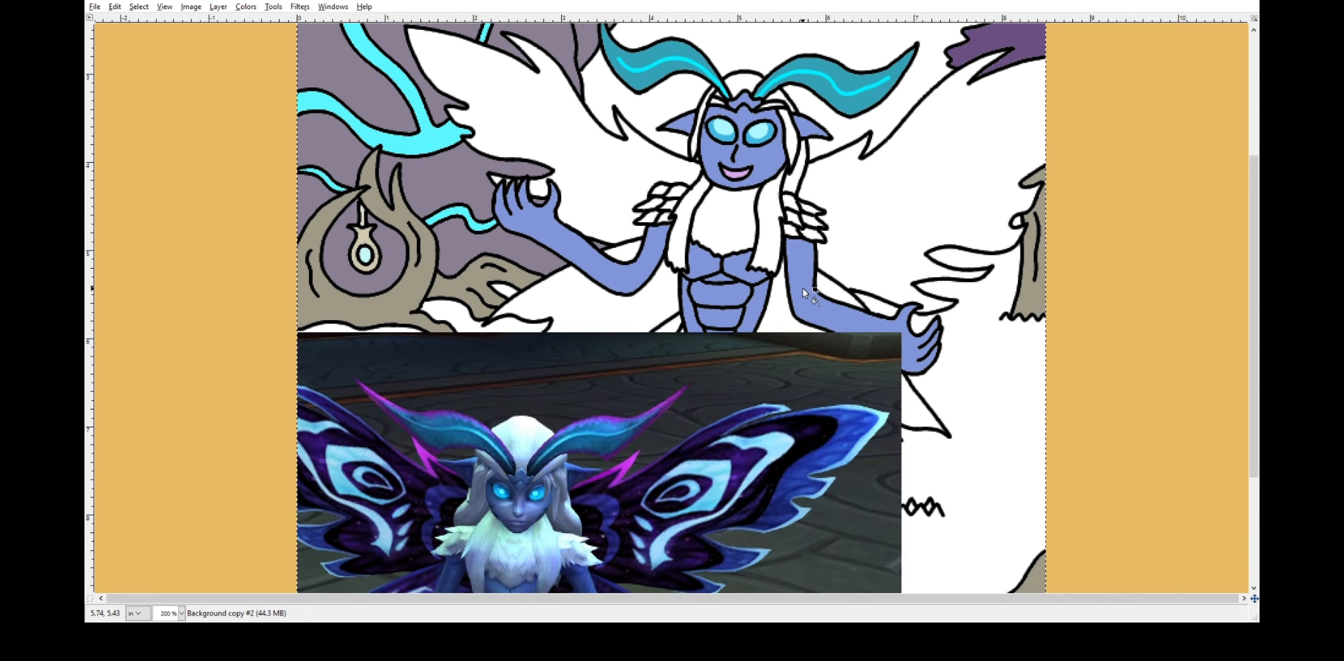
Move the view down toward the fae's hip cloth and legs.
scroll("down", 3)
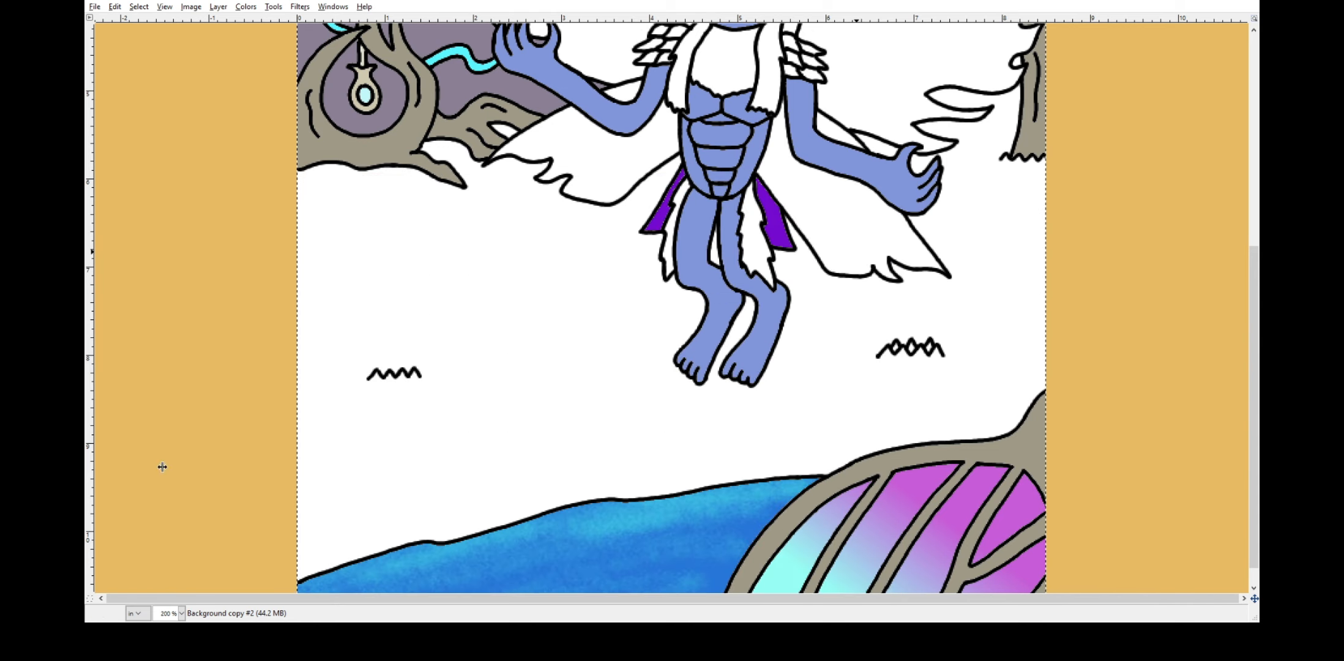
mouse_move(191, 468)
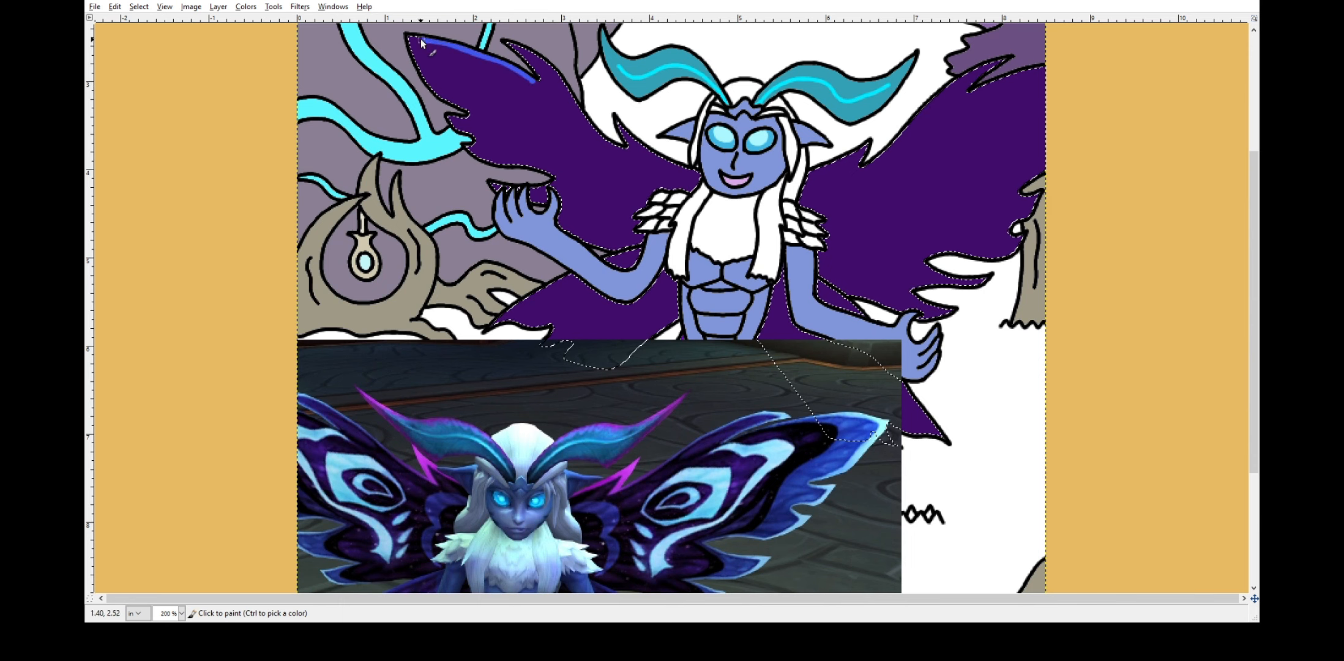
Paint teal swirls, eye patterns and small spots across the upper wings.
left_click(467, 162)
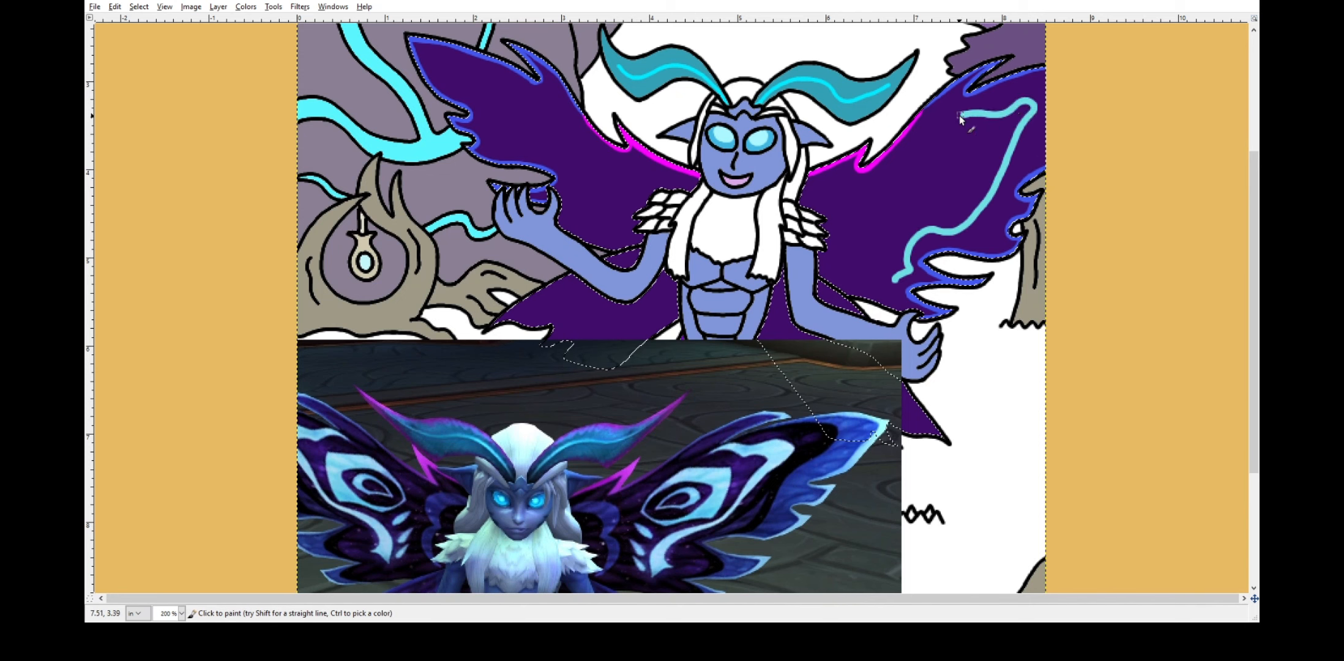
left_click_drag(969, 120, 900, 248)
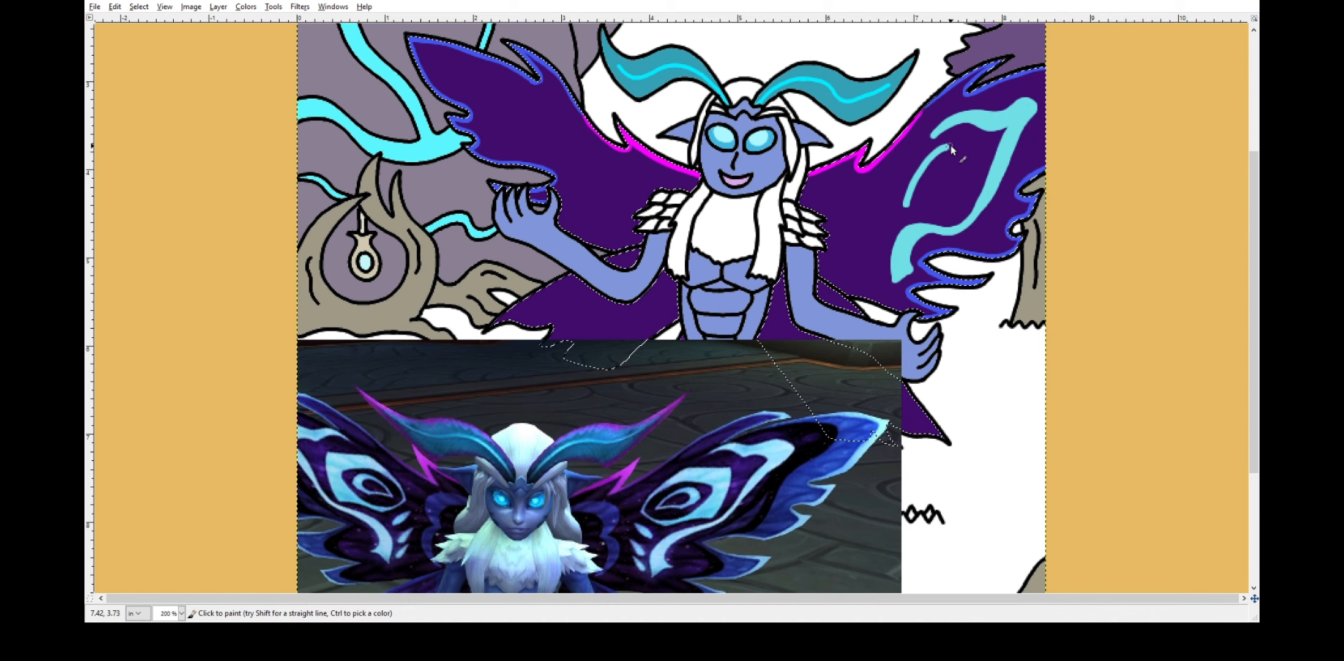
left_click(969, 153)
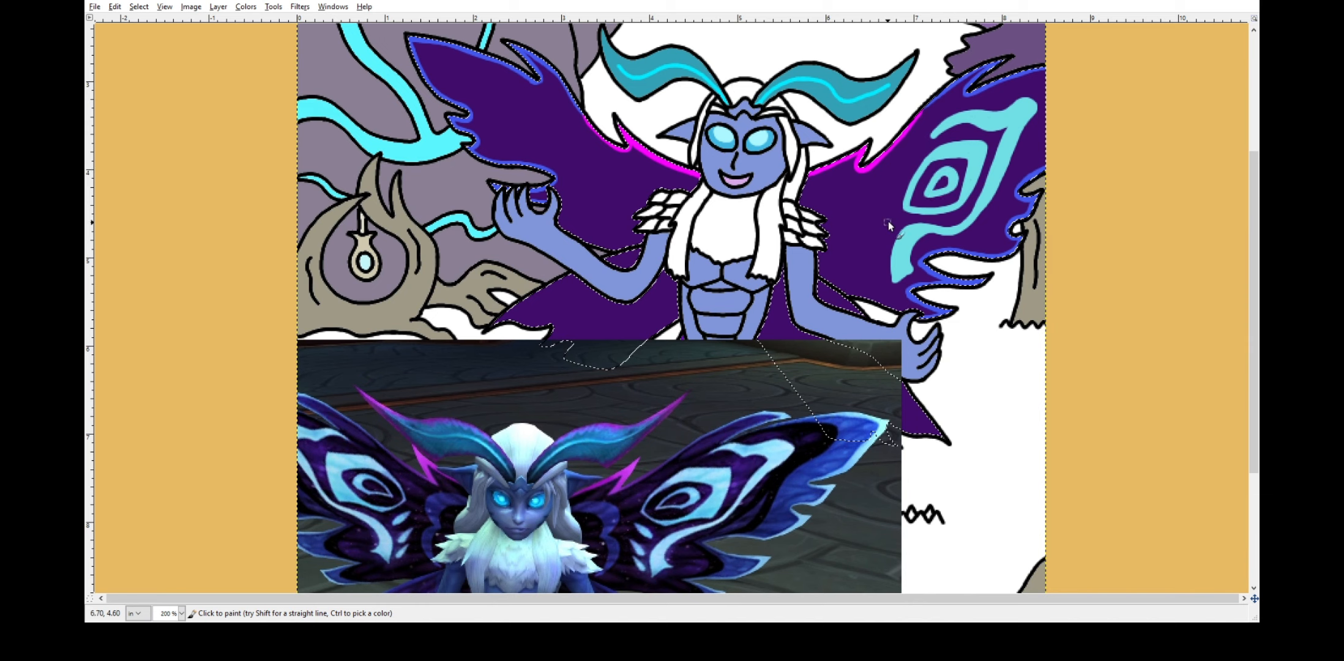
left_click(883, 250)
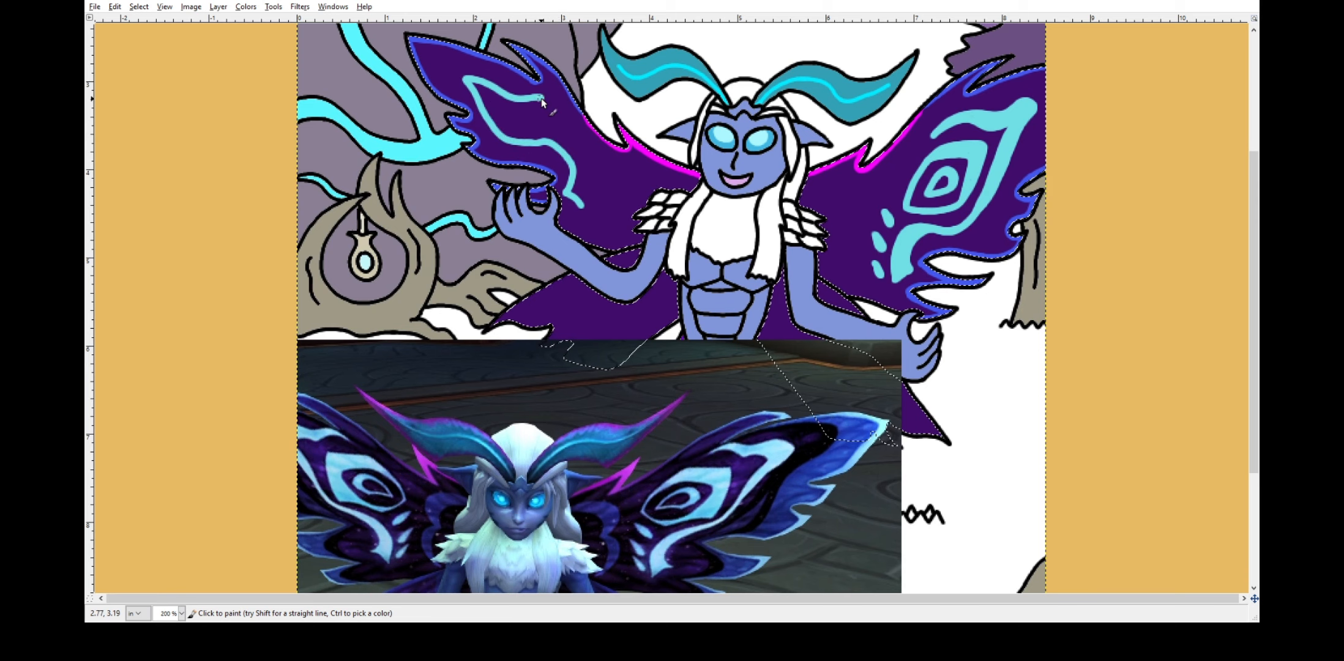
left_click(516, 118)
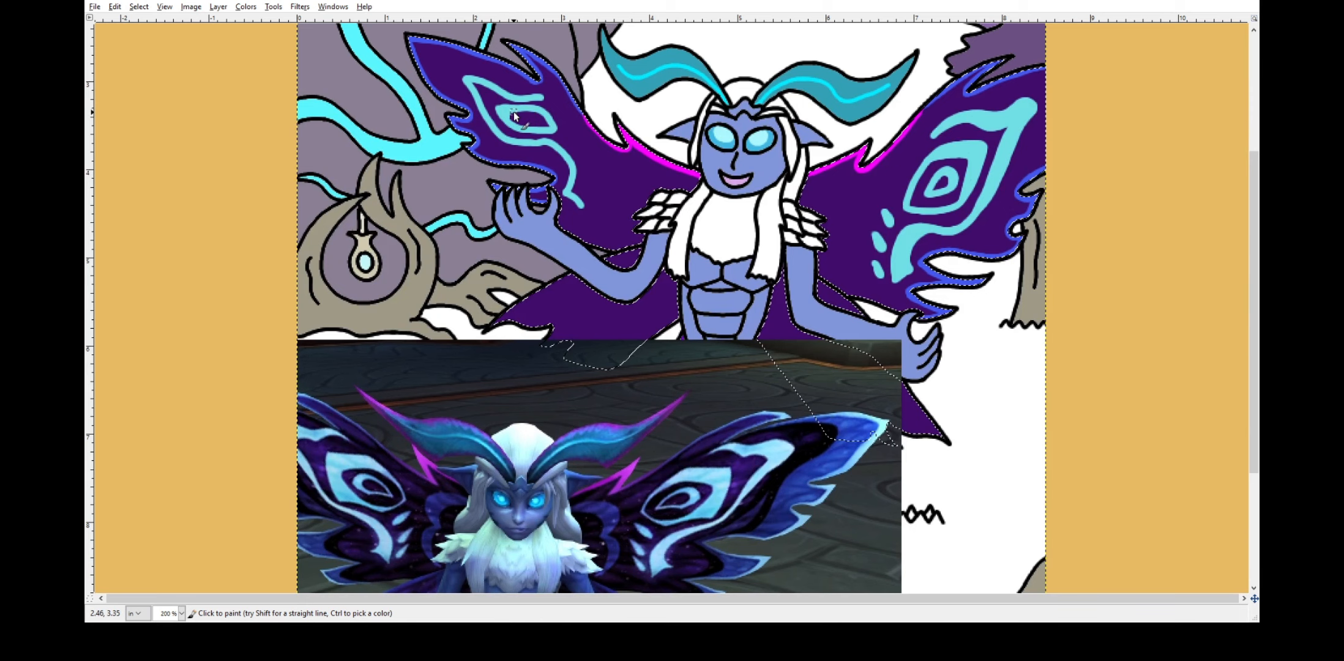
left_click(515, 120)
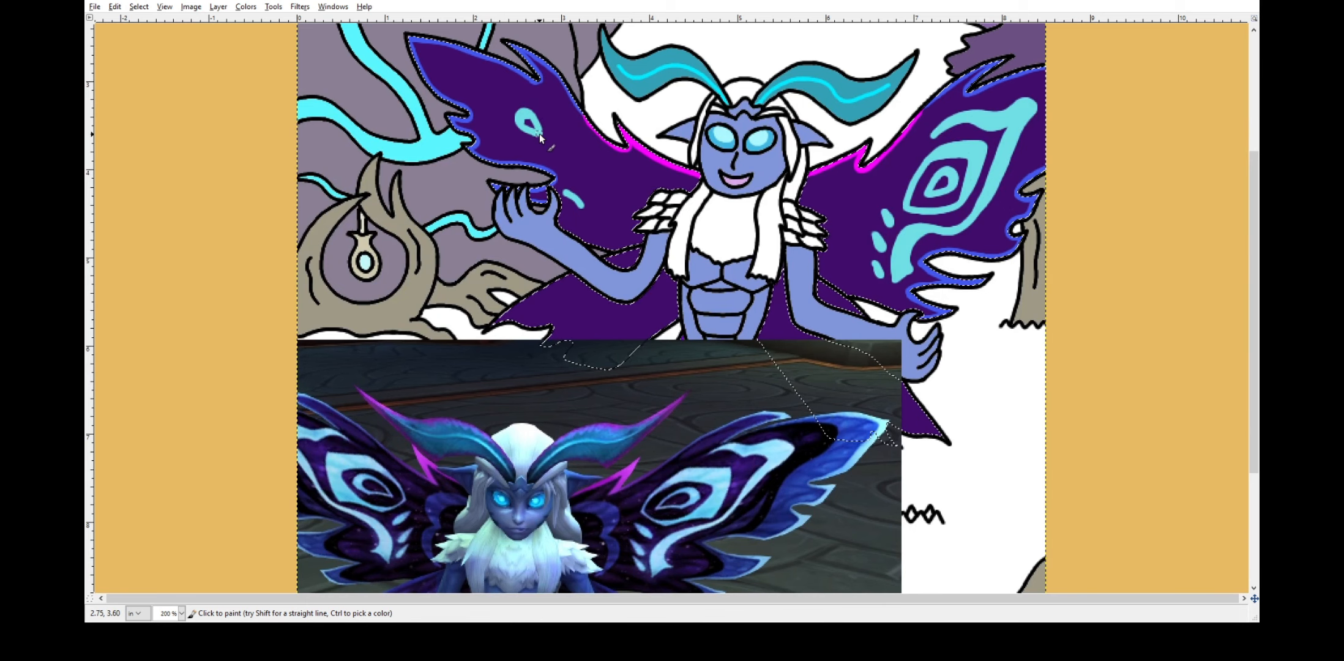
left_click(523, 120)
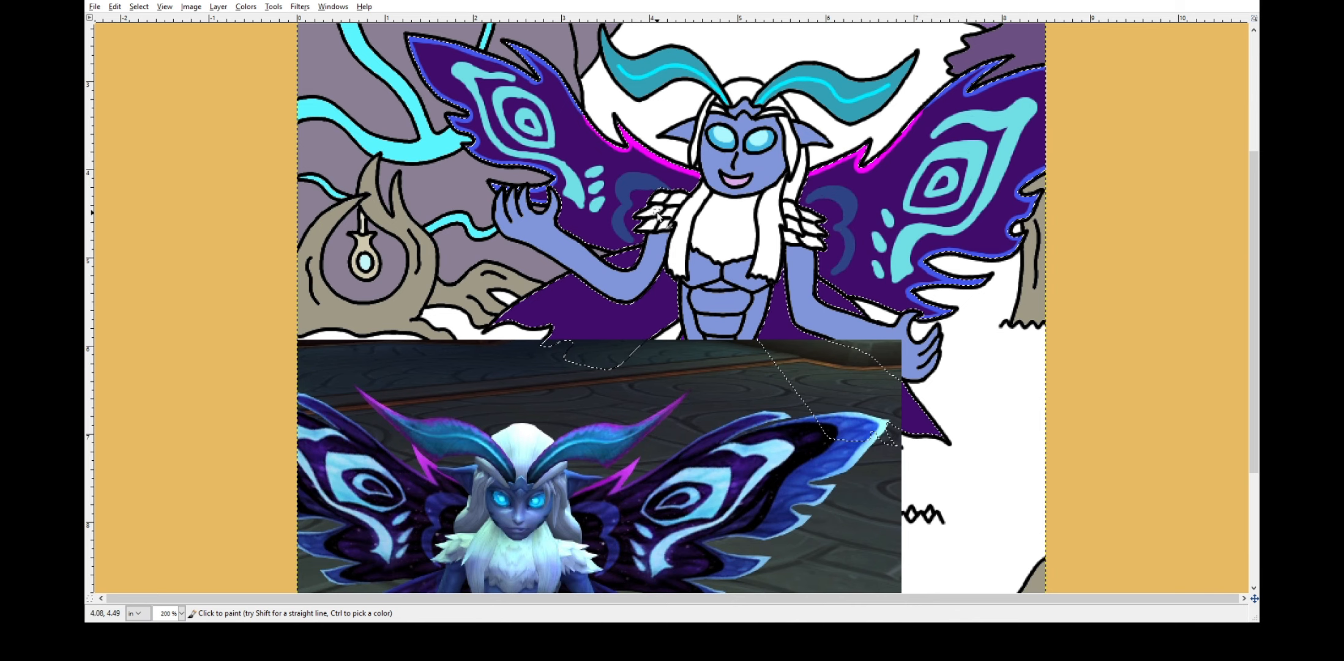
scroll("down", 3)
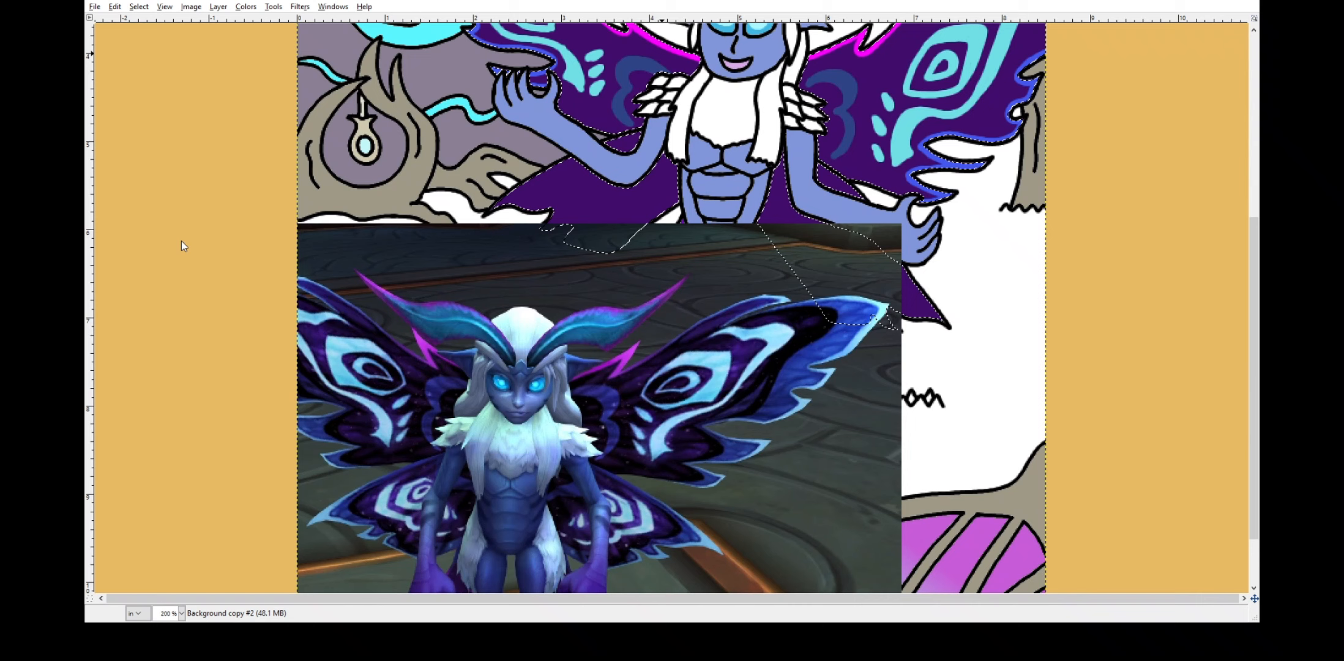
mouse_move(1144, 266)
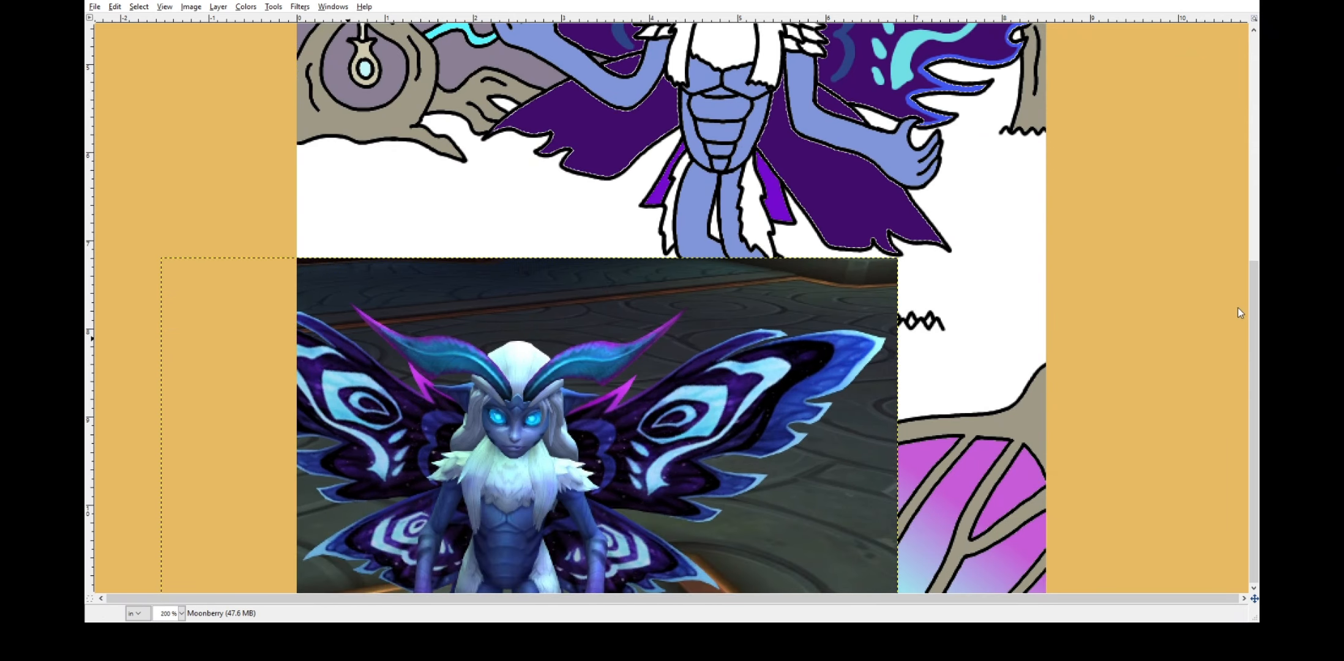
mouse_move(508, 125)
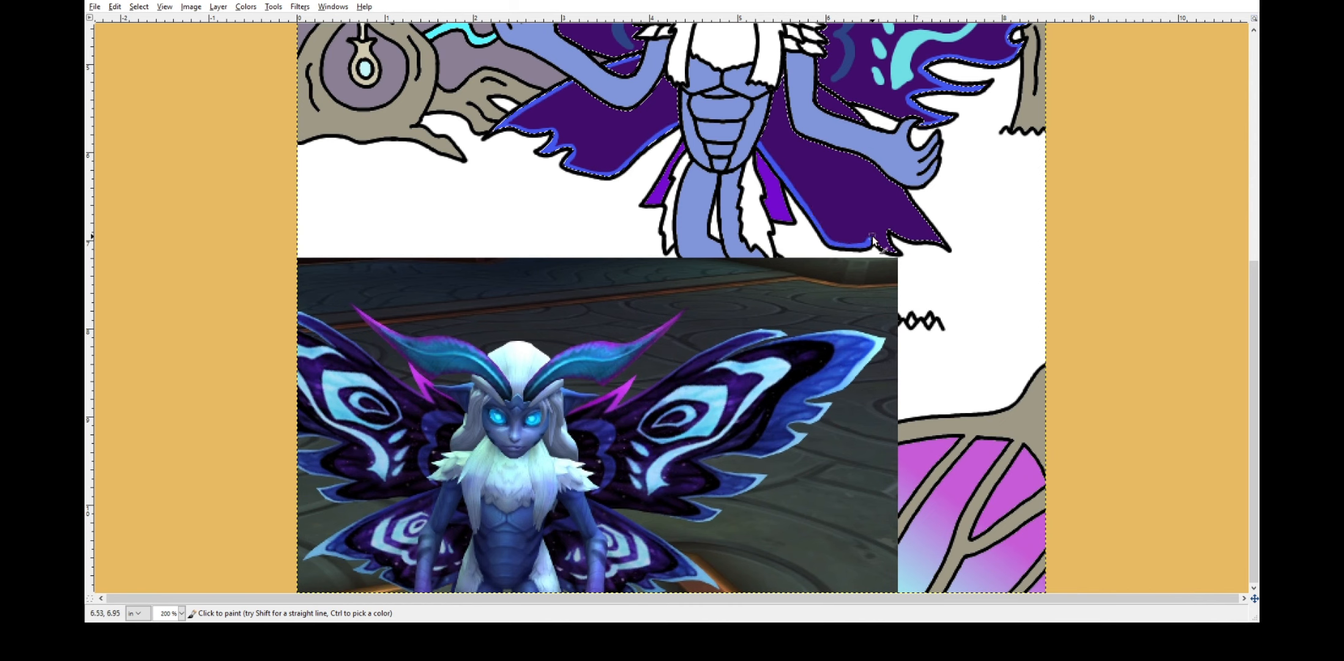
Paint teal lines and swirl markings across both lower wings.
left_click(858, 123)
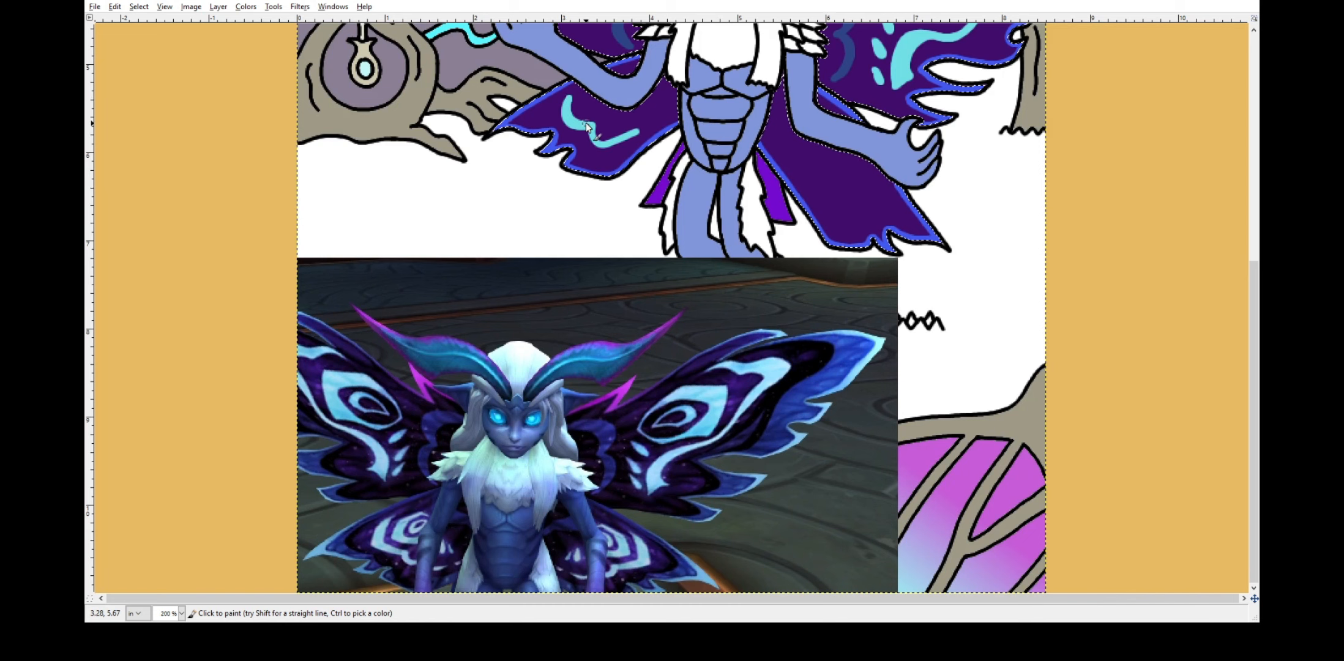
left_click(854, 215)
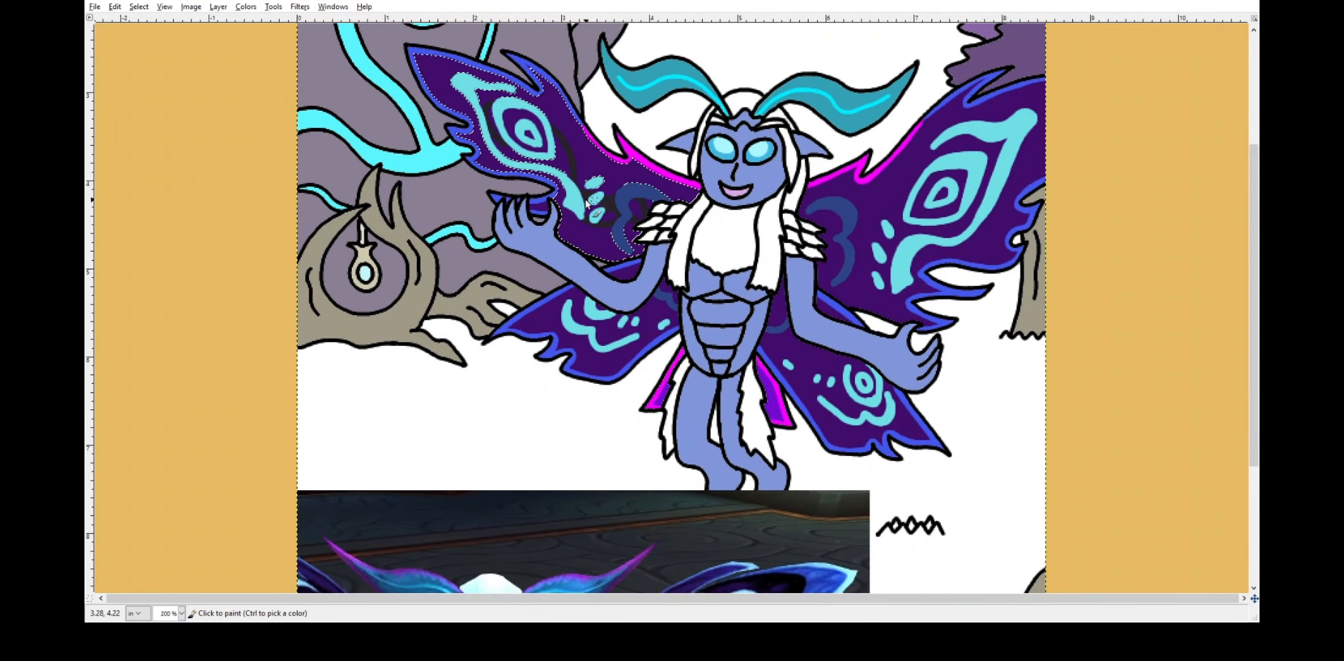
left_click(587, 202)
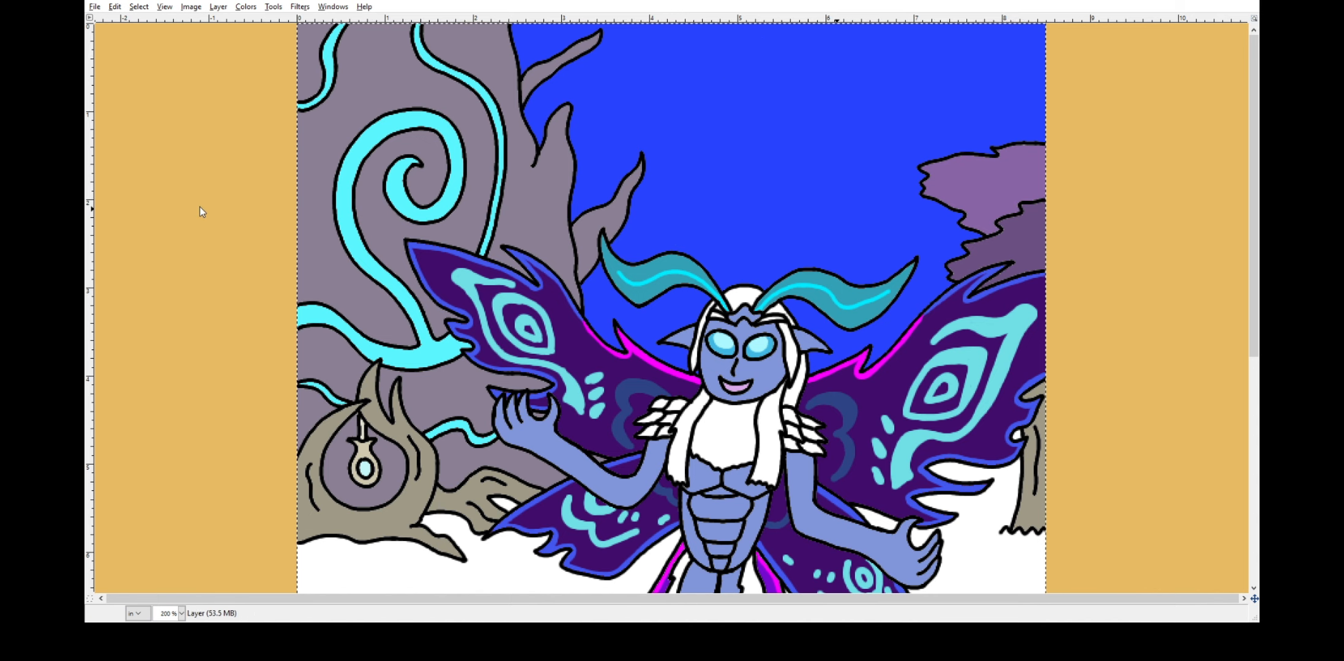
Smudge the coloured sky dots into soft cloud wisps.
left_click(875, 227)
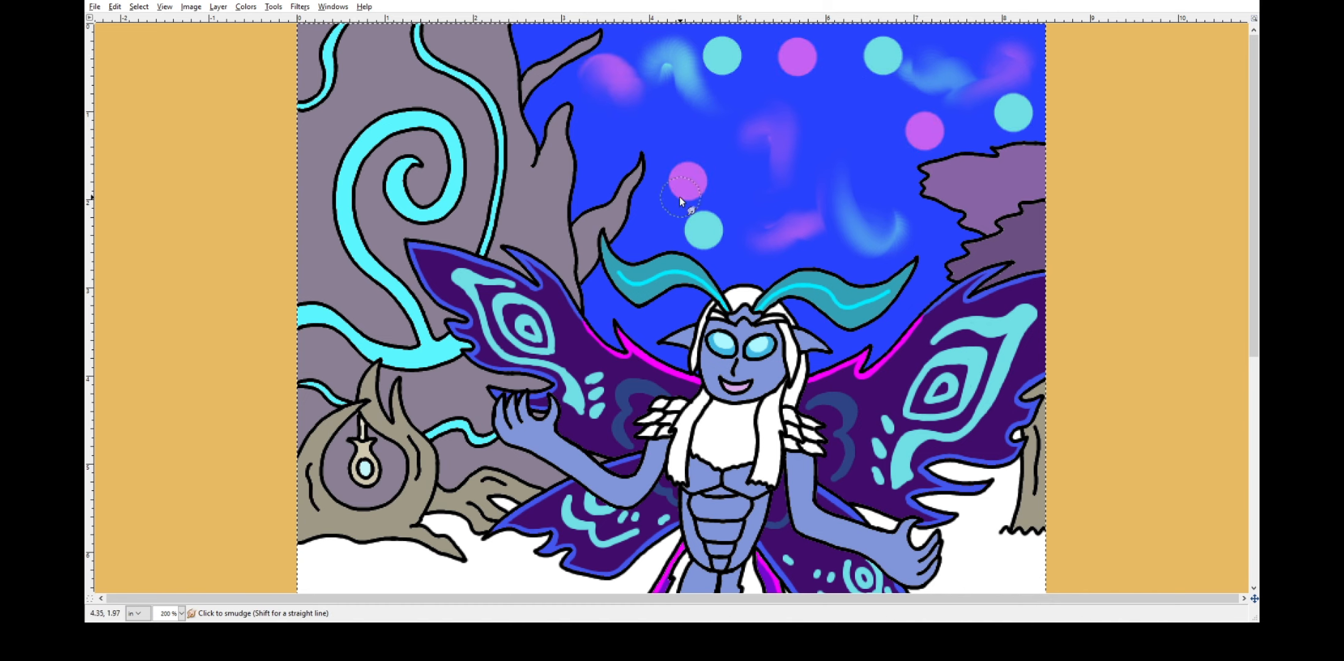
left_click_drag(685, 188, 984, 101)
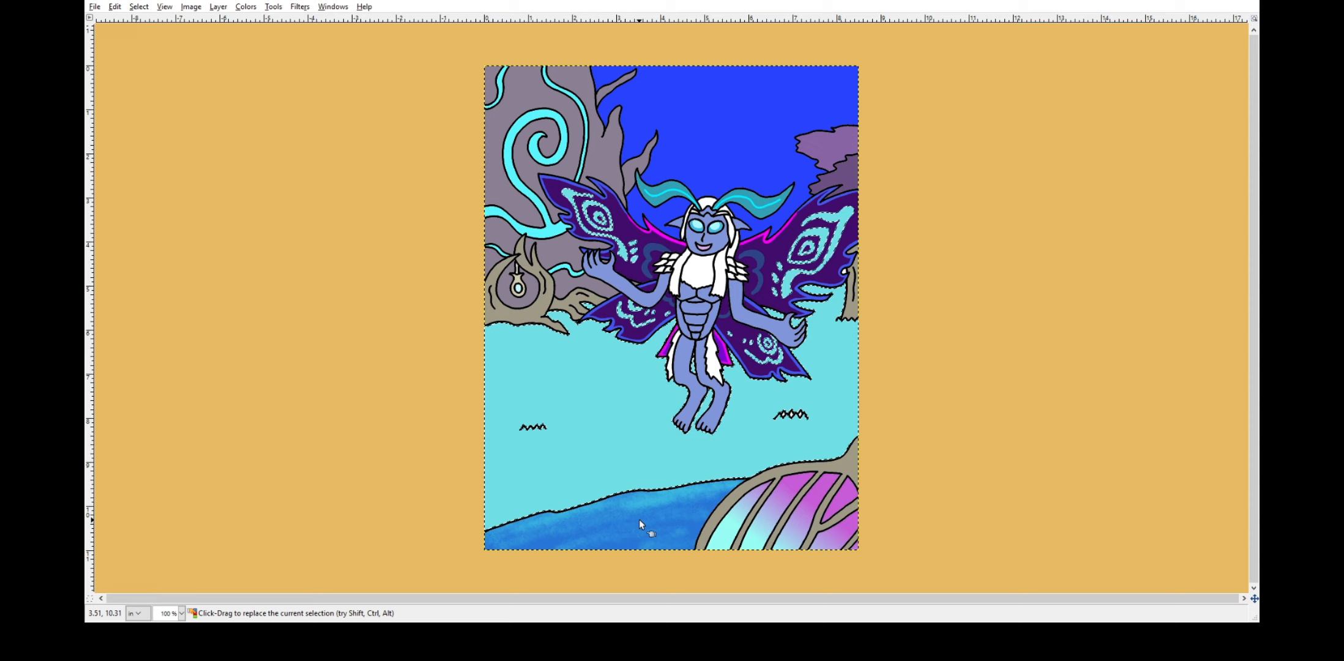
Add a mottled, brushy texture to the teal ground.
left_click(606, 482)
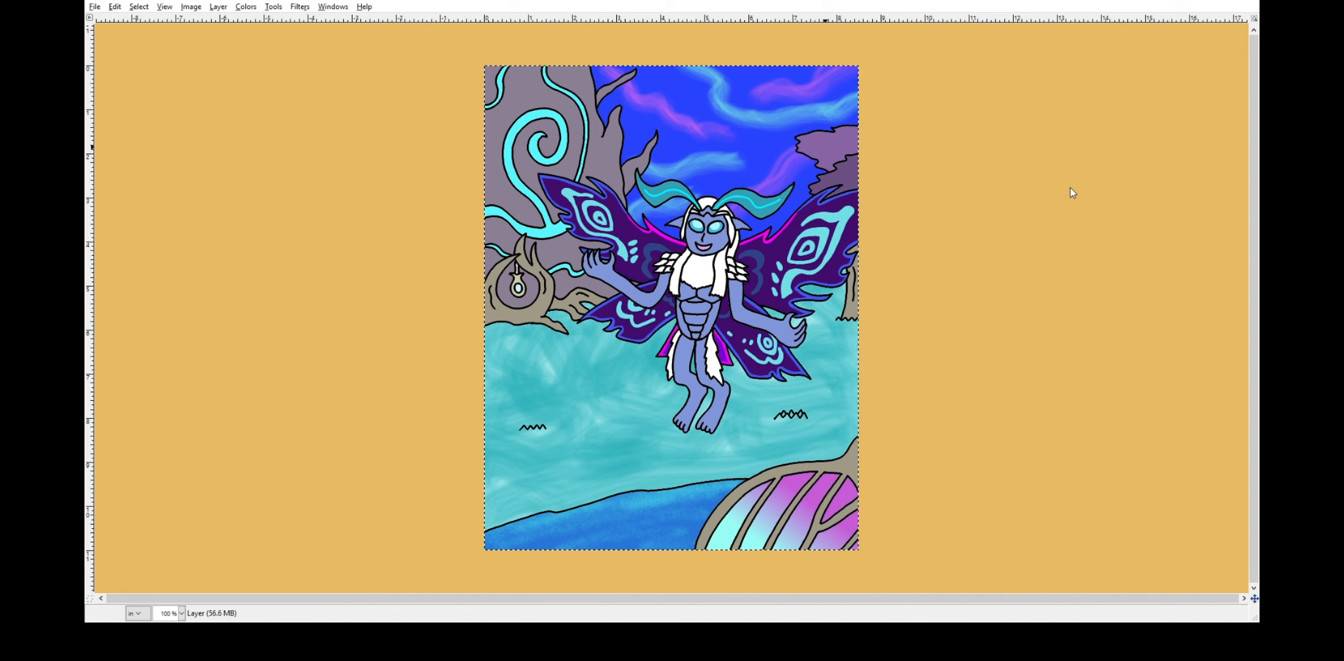
mouse_move(161, 439)
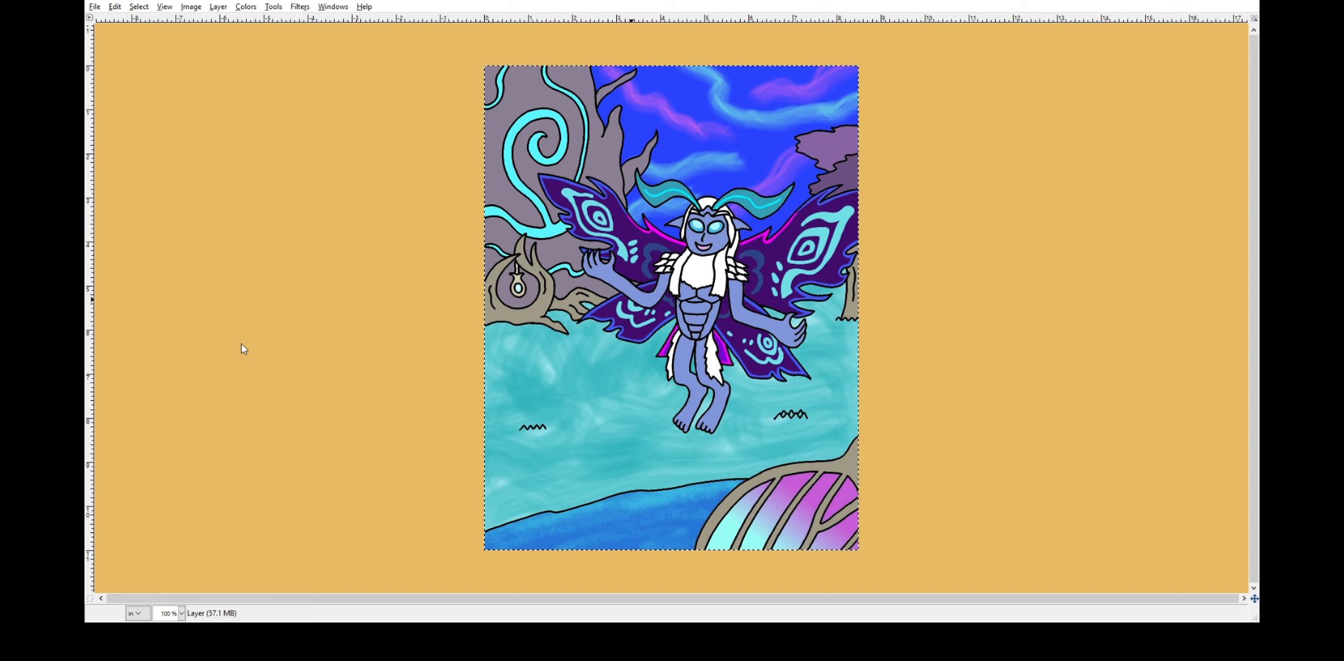
mouse_move(179, 246)
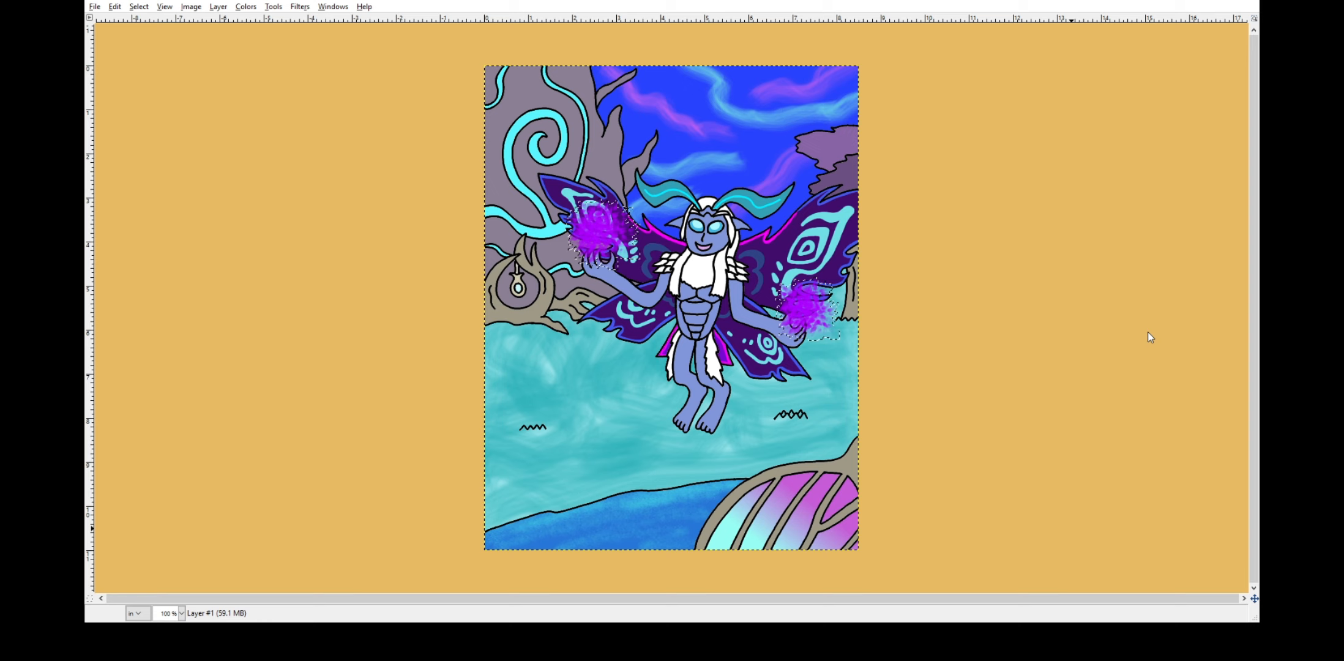
Paint glowing purple orbs with bright centre highlights in the fae's hands.
left_click(846, 367)
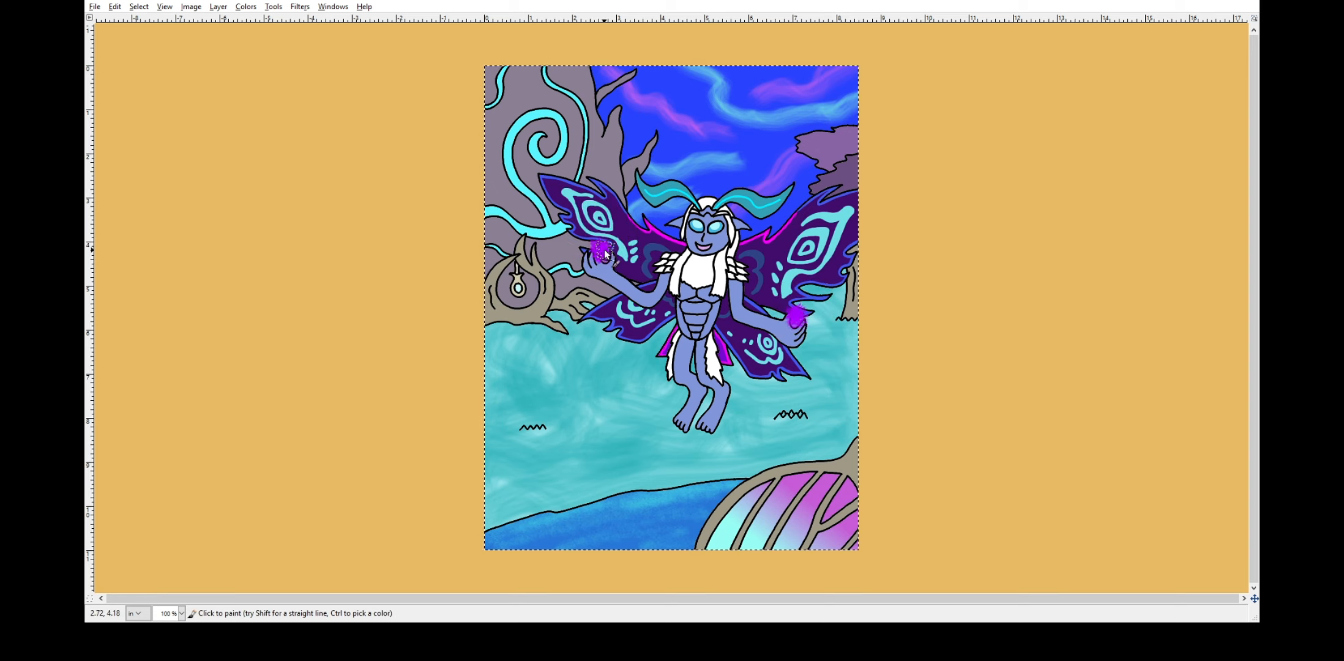
left_click(797, 318)
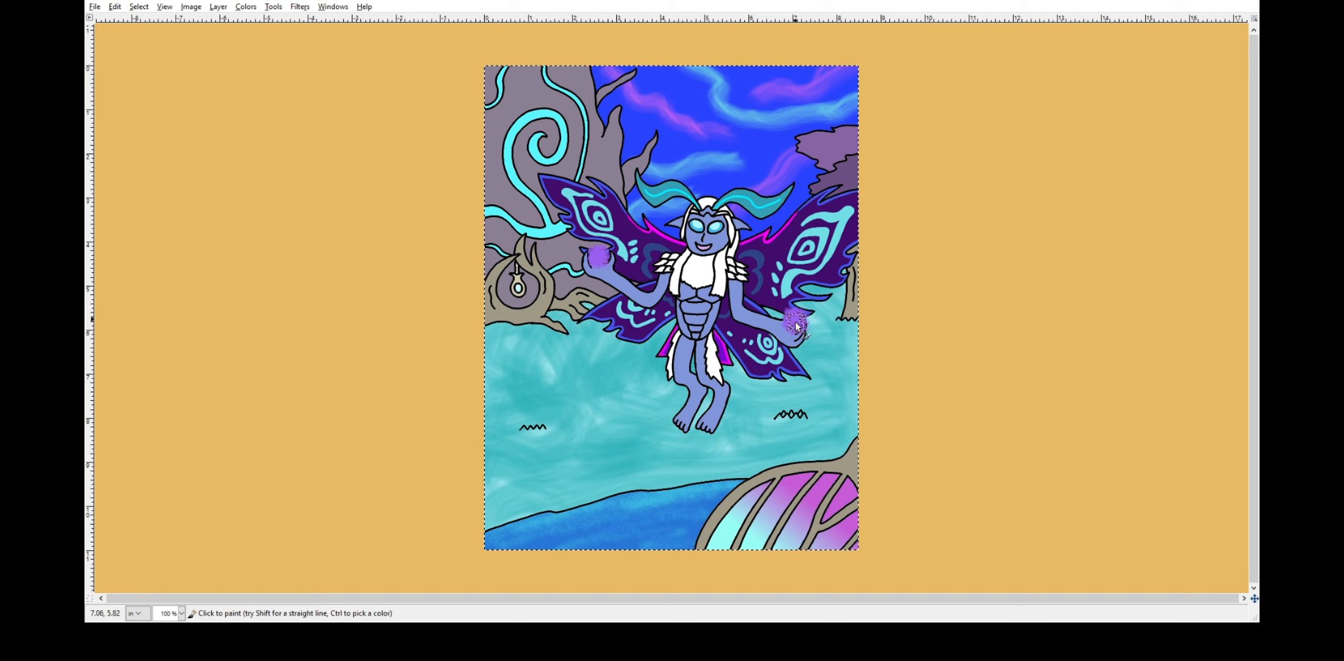
left_click(603, 259)
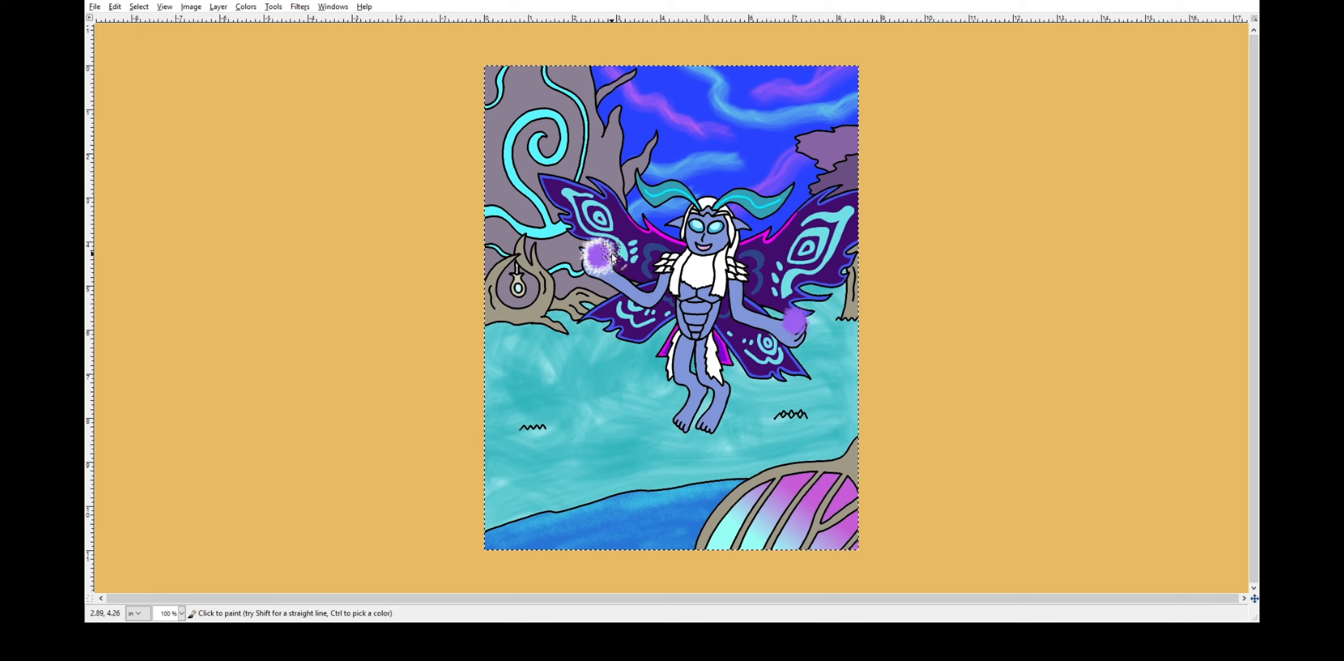
left_click(795, 322)
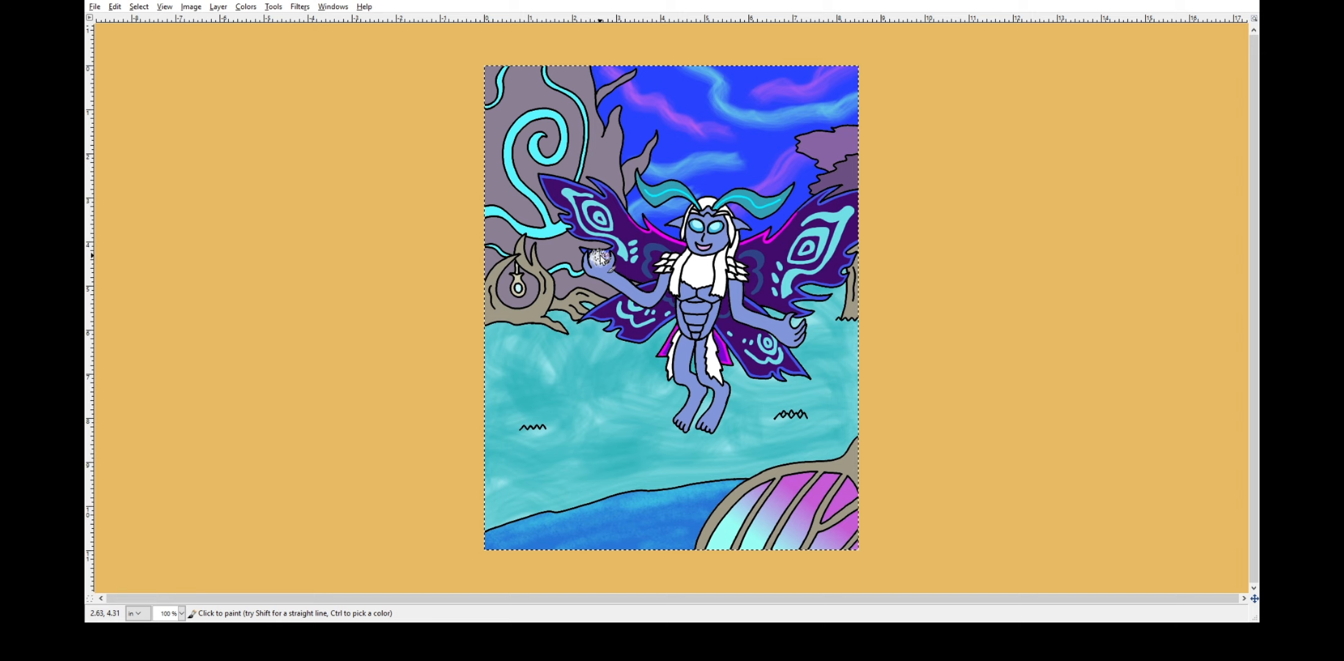
left_click(601, 265)
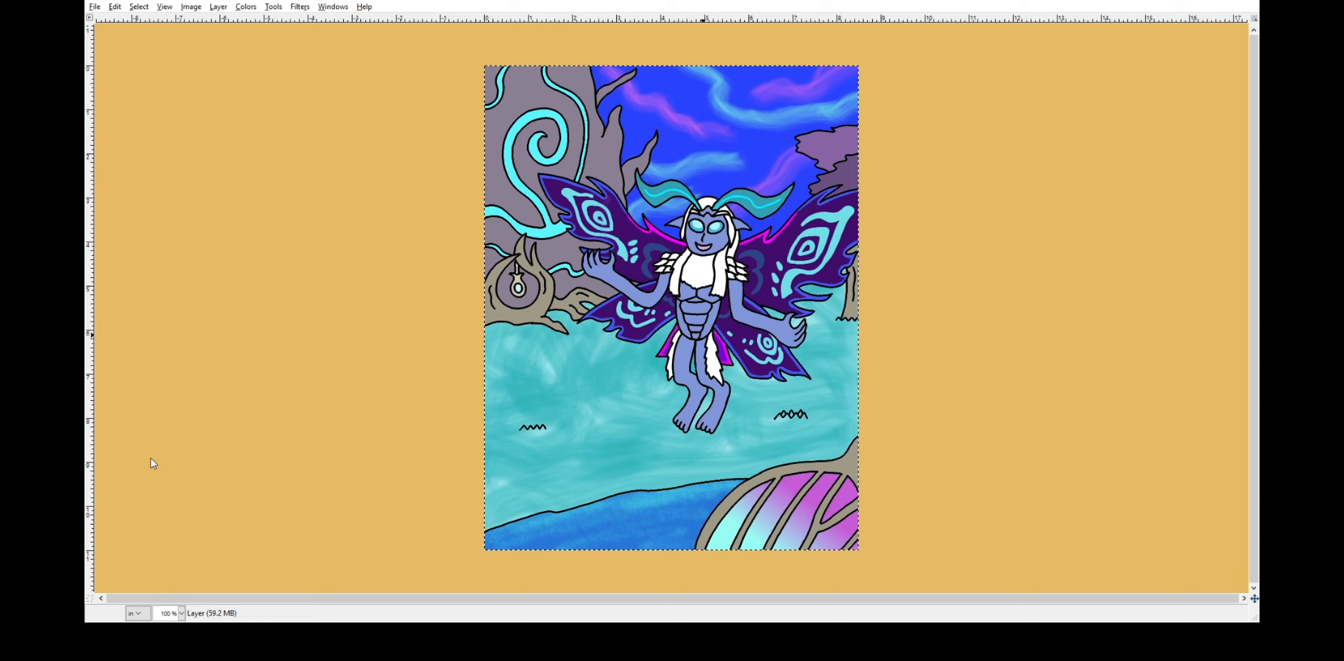
mouse_move(630, 274)
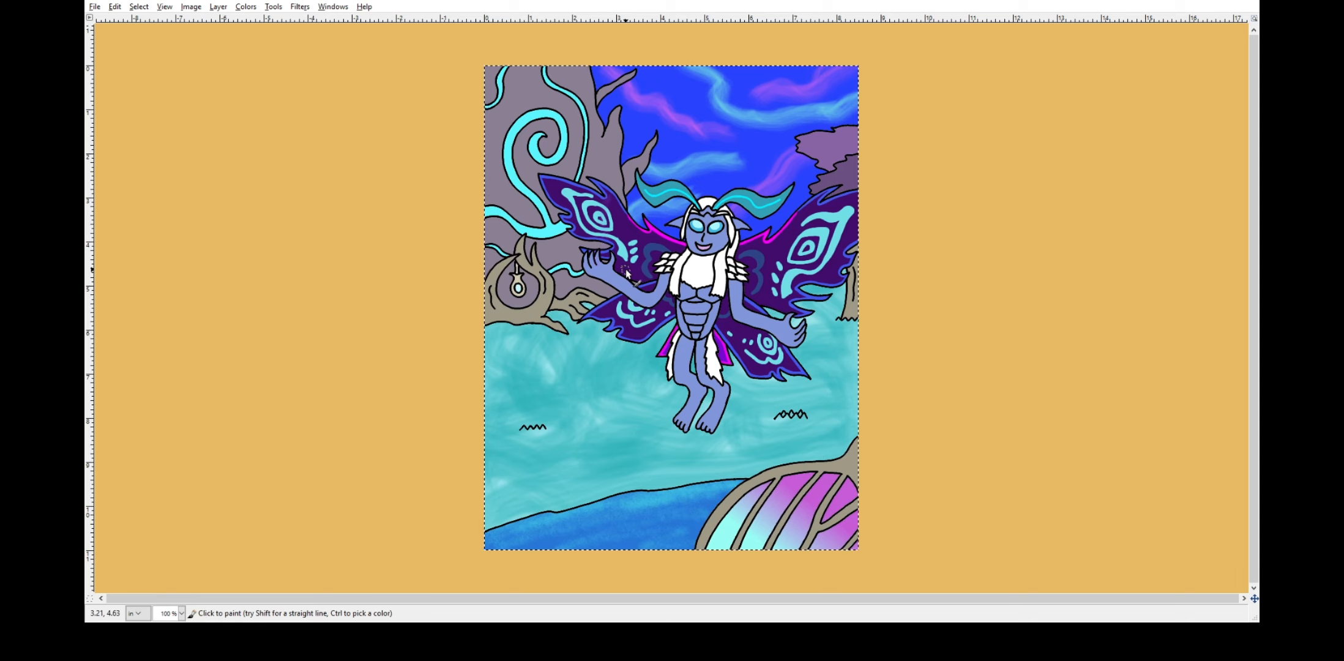
left_click(599, 265)
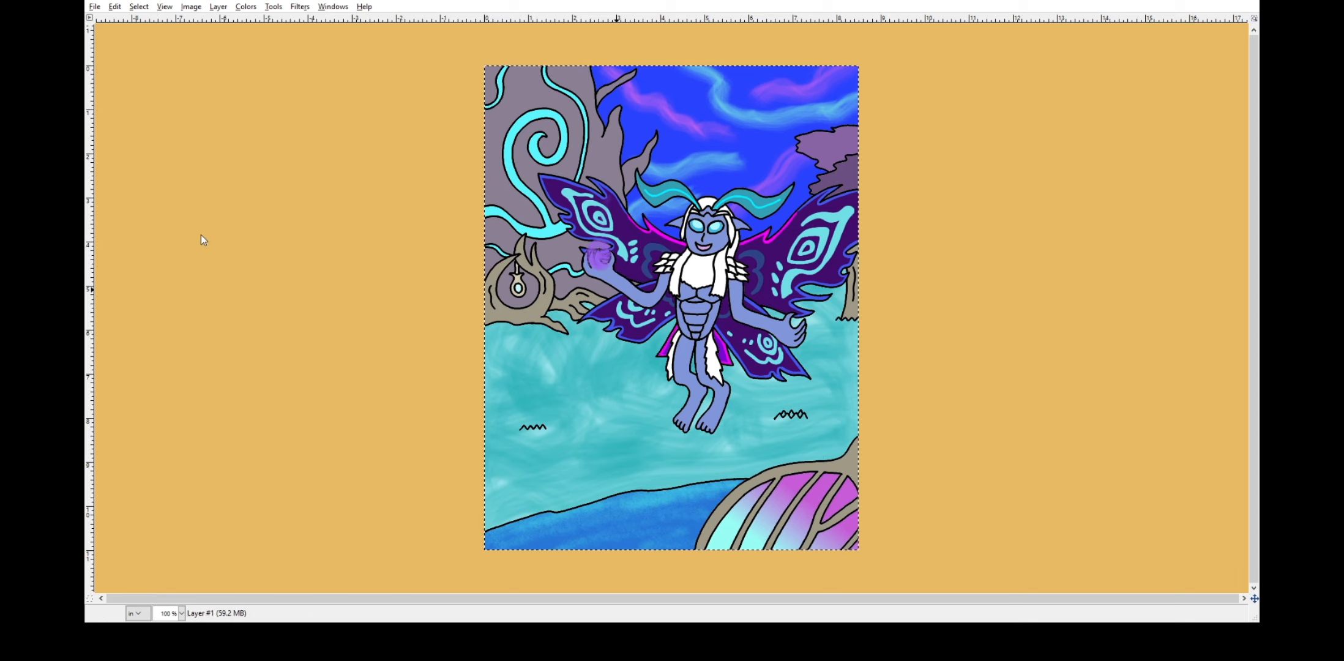
left_click(600, 263)
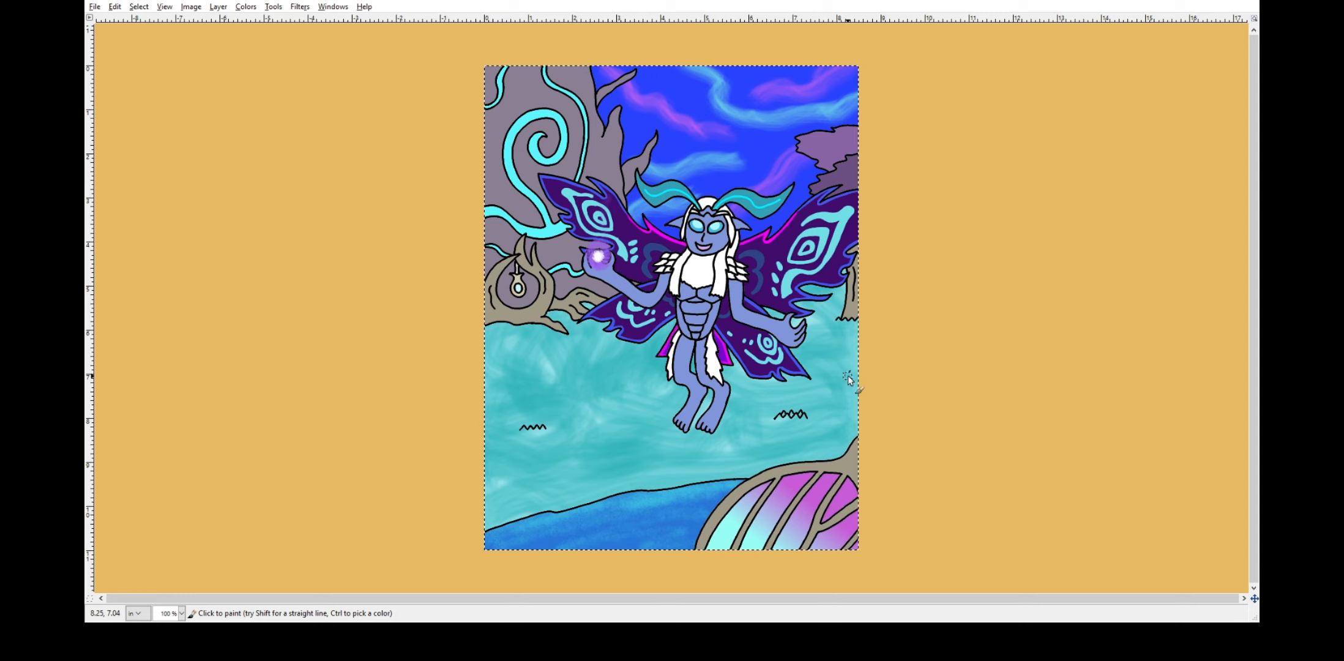